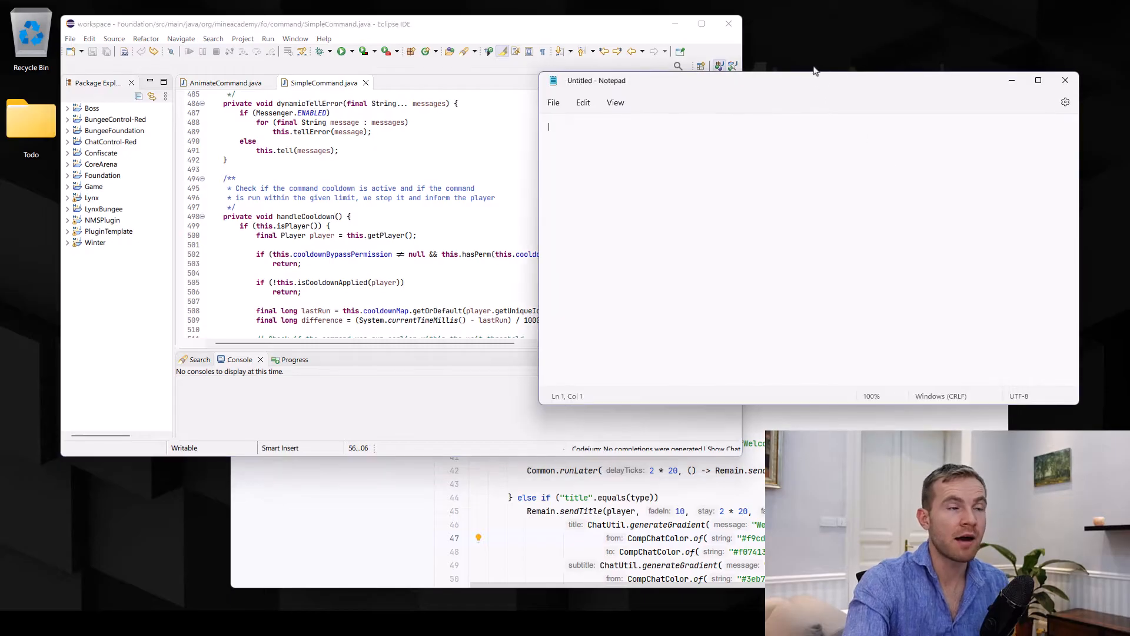
{"action": "mouse_move", "coordinate": [811, 74]}
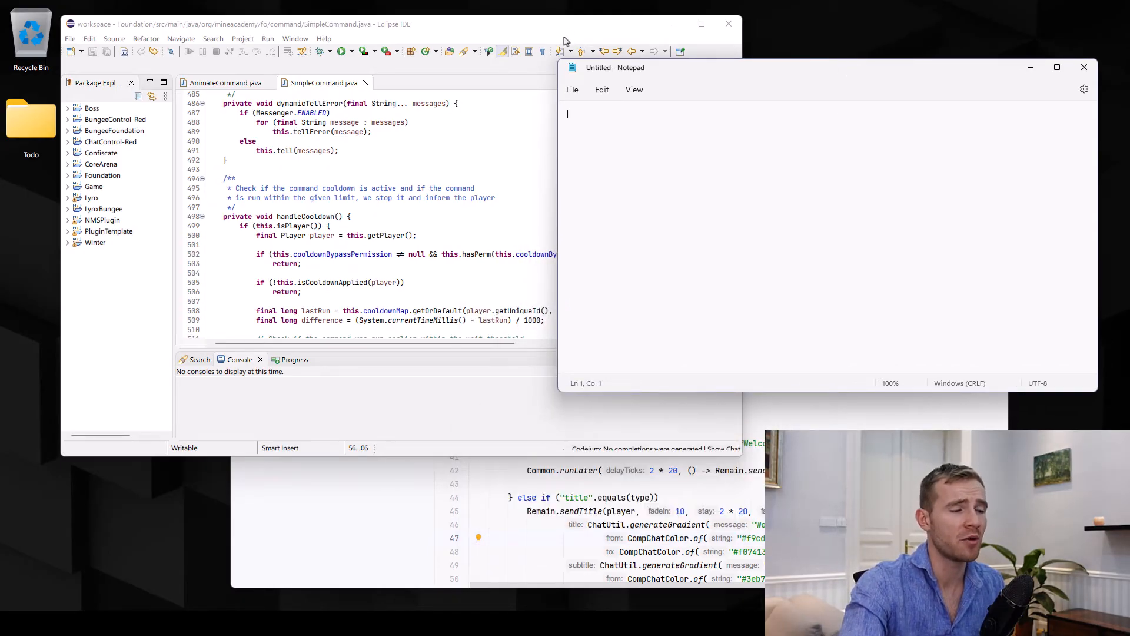
{"action": "mouse_move", "coordinate": [569, 45]}
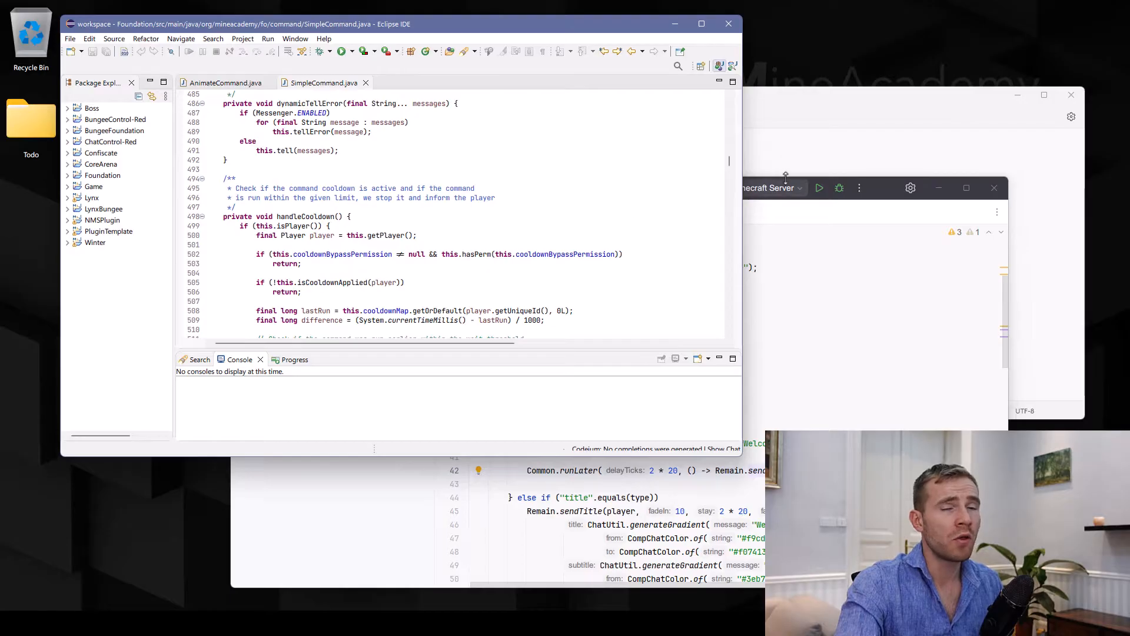
{"action": "mouse_move", "coordinate": [818, 189]}
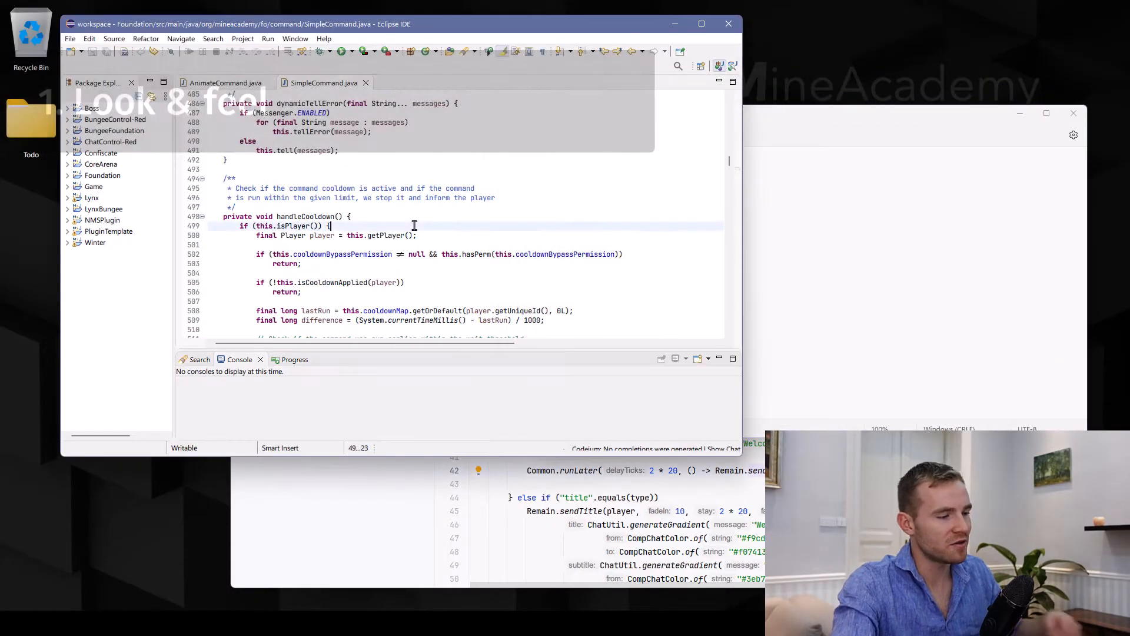
Paste the SimpleCommand source into maximized Notepad, review it, then minimize Notepad.
{"action": "left_click", "coordinate": [649, 113]}
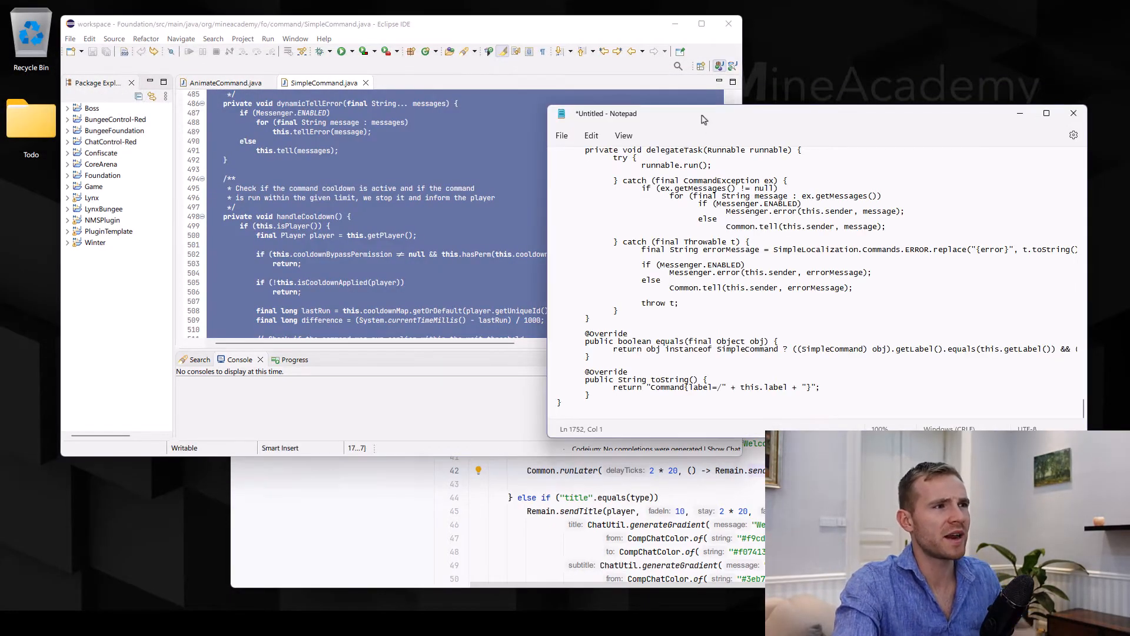
{"action": "left_click", "coordinate": [1046, 113]}
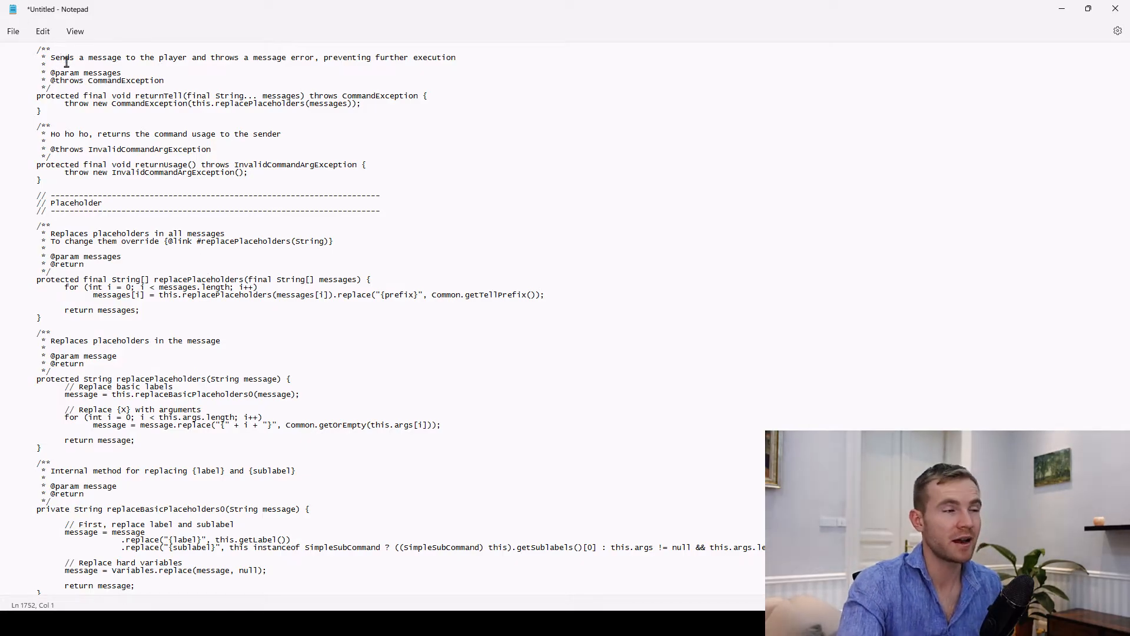
{"action": "mouse_move", "coordinate": [327, 195]}
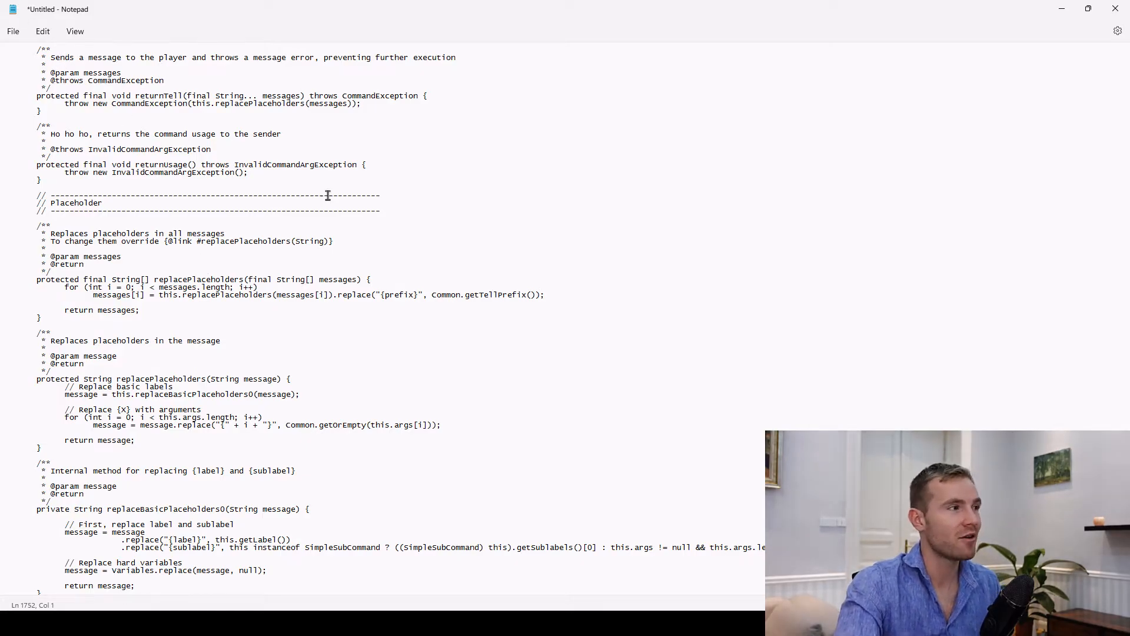
{"action": "mouse_move", "coordinate": [603, 80]}
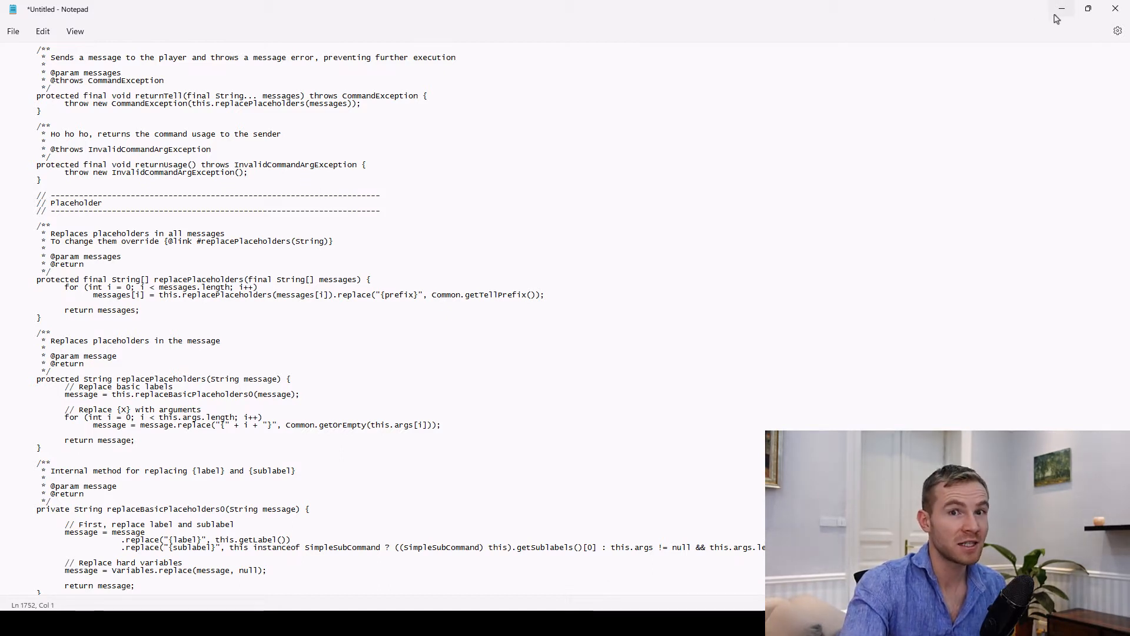
{"action": "mouse_move", "coordinate": [1061, 10]}
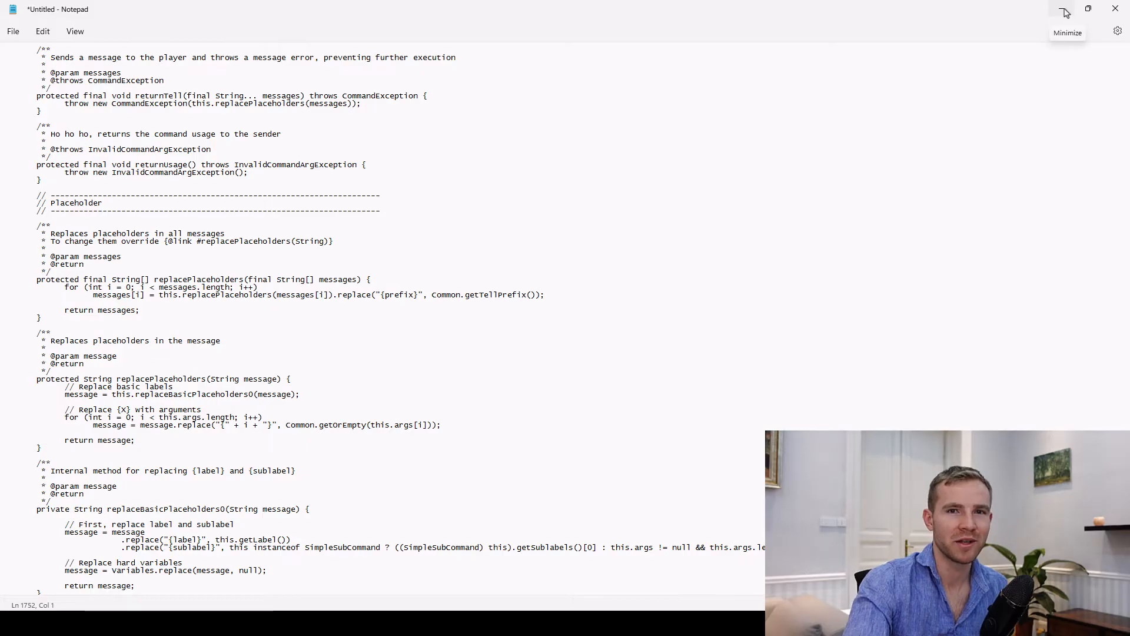
{"action": "left_click", "coordinate": [1066, 13]}
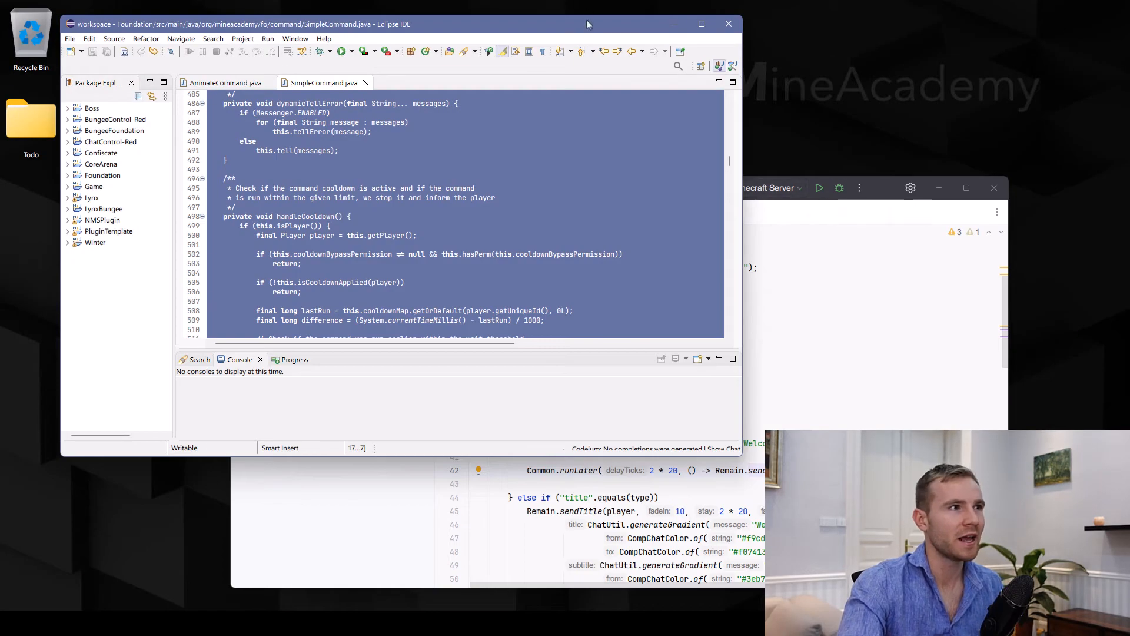
Maximize Eclipse and highlight every occurrence of 'message' in dynamicTellError.
{"action": "left_click", "coordinate": [701, 24]}
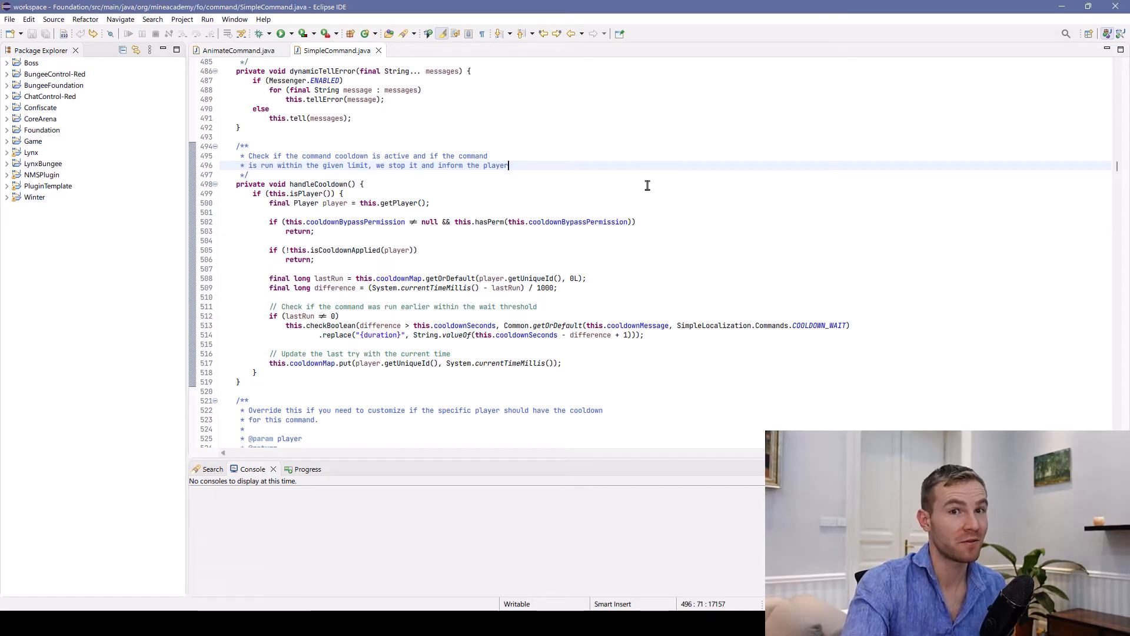
{"action": "mouse_move", "coordinate": [456, 160]}
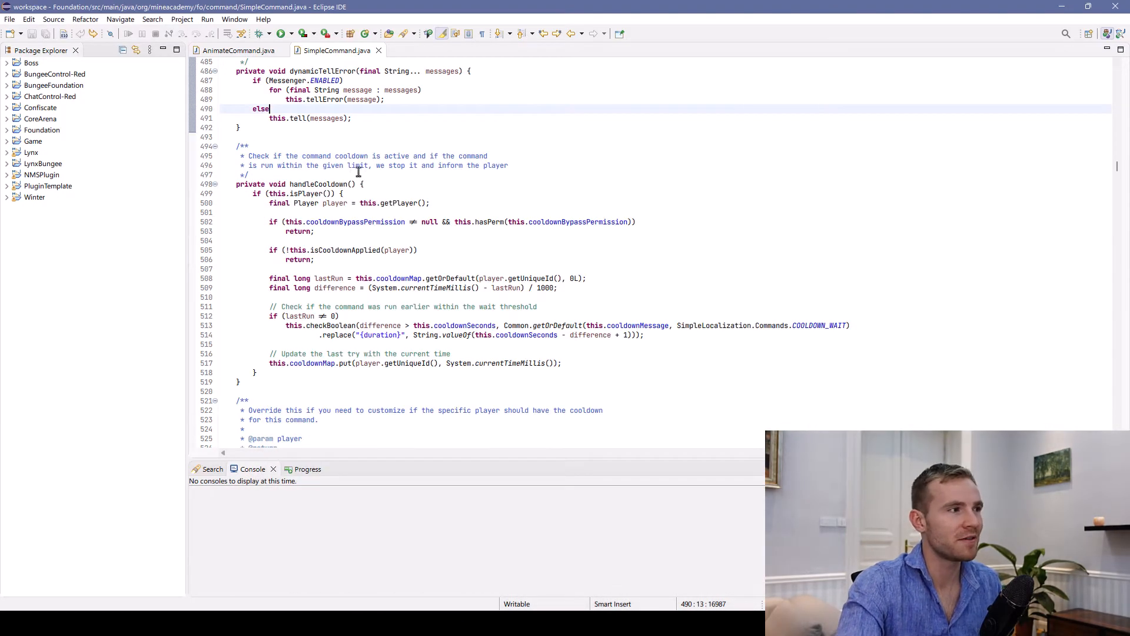
{"action": "left_click", "coordinate": [347, 391]}
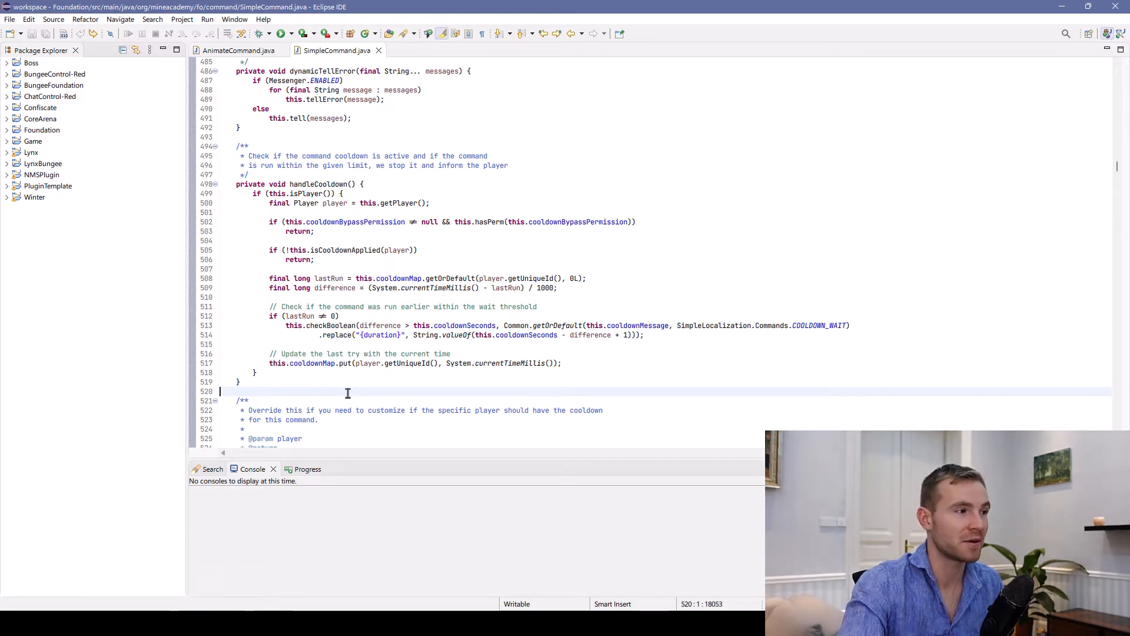
{"action": "scroll", "scroll_direction": "up", "scroll_amount": 3}
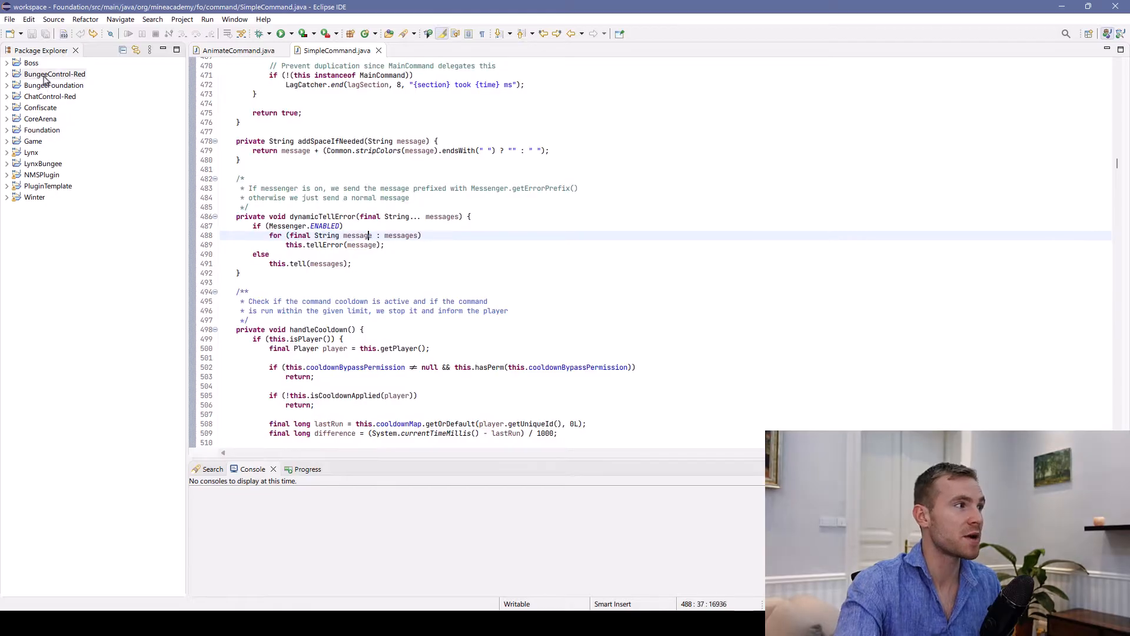
{"action": "double_click", "coordinate": [357, 235]}
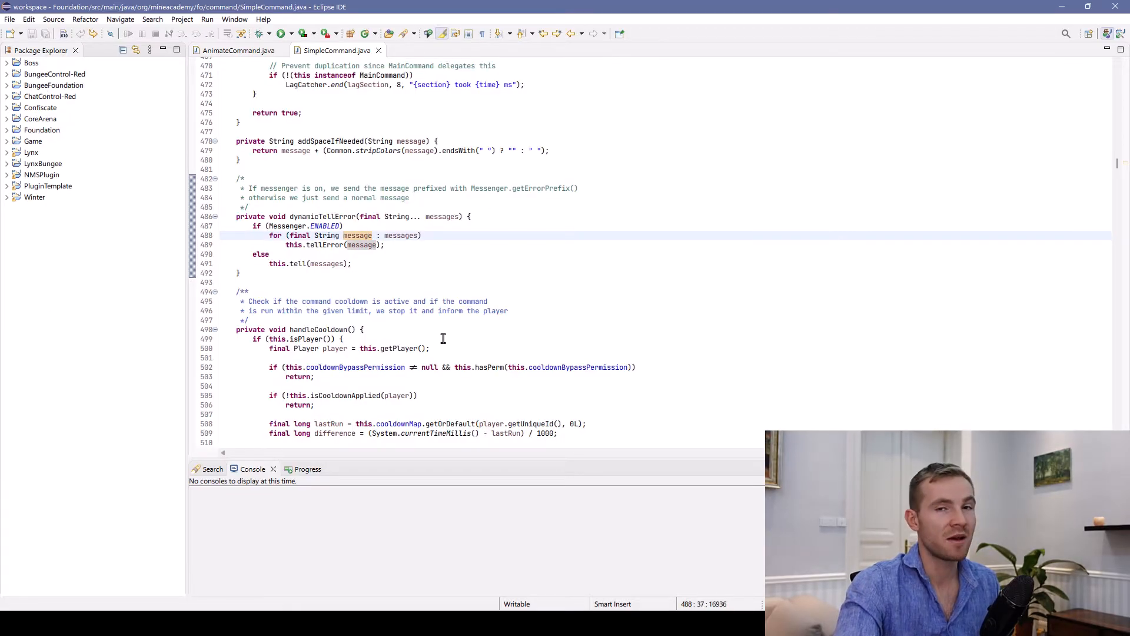
{"action": "mouse_move", "coordinate": [394, 311]}
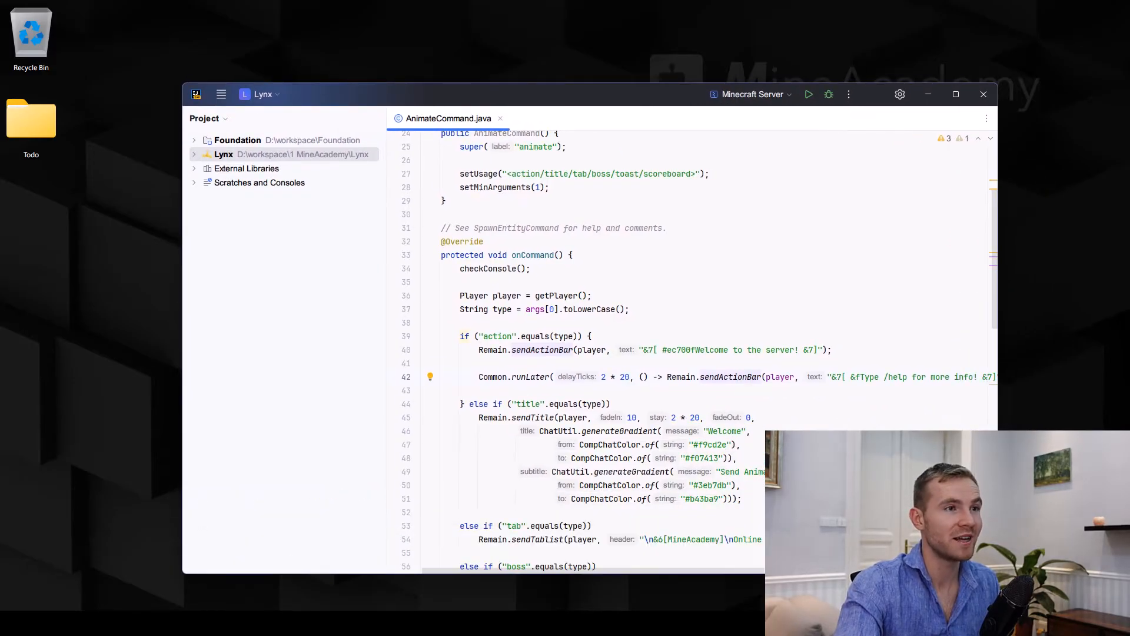
Maximize IntelliJ and look over the list of open and recent projects.
{"action": "left_click", "coordinate": [956, 94]}
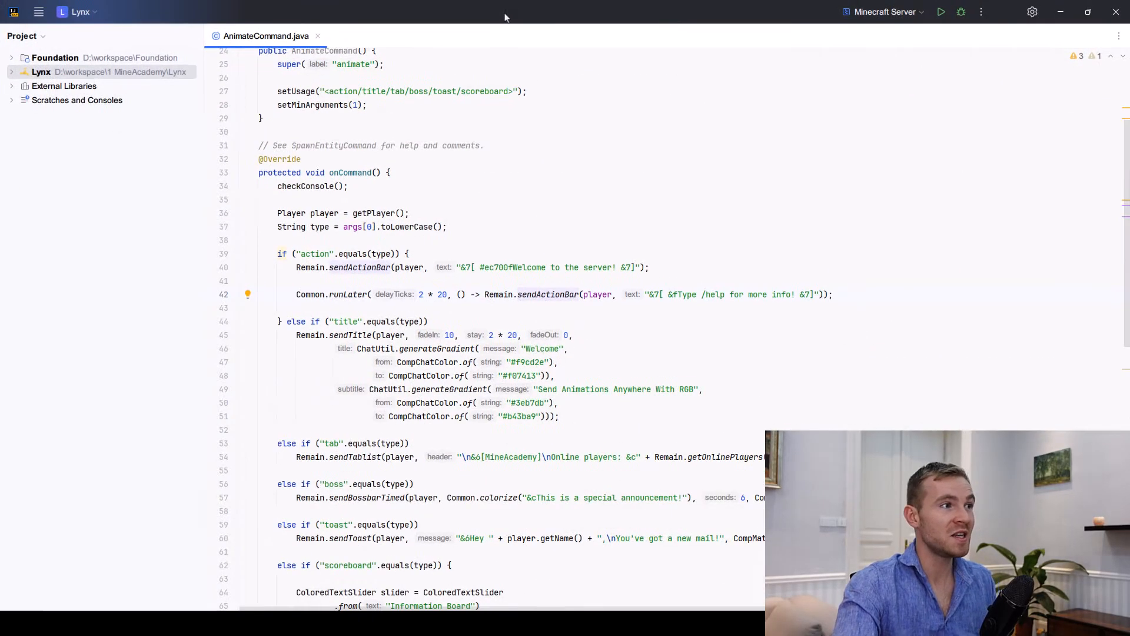
{"action": "mouse_move", "coordinate": [688, 84]}
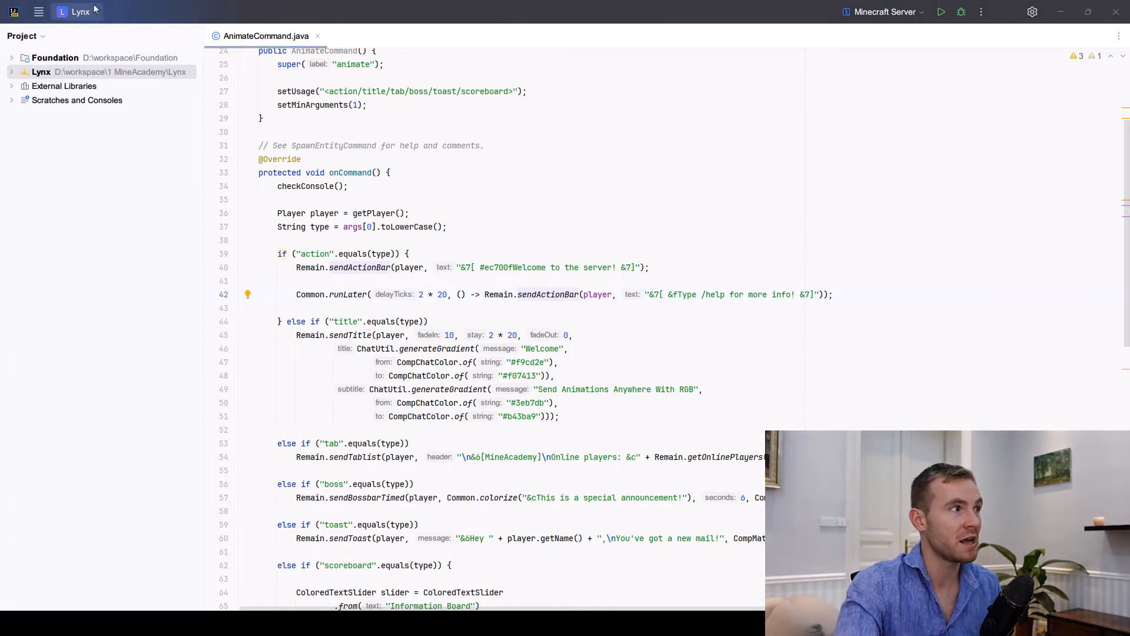
{"action": "left_click", "coordinate": [79, 12]}
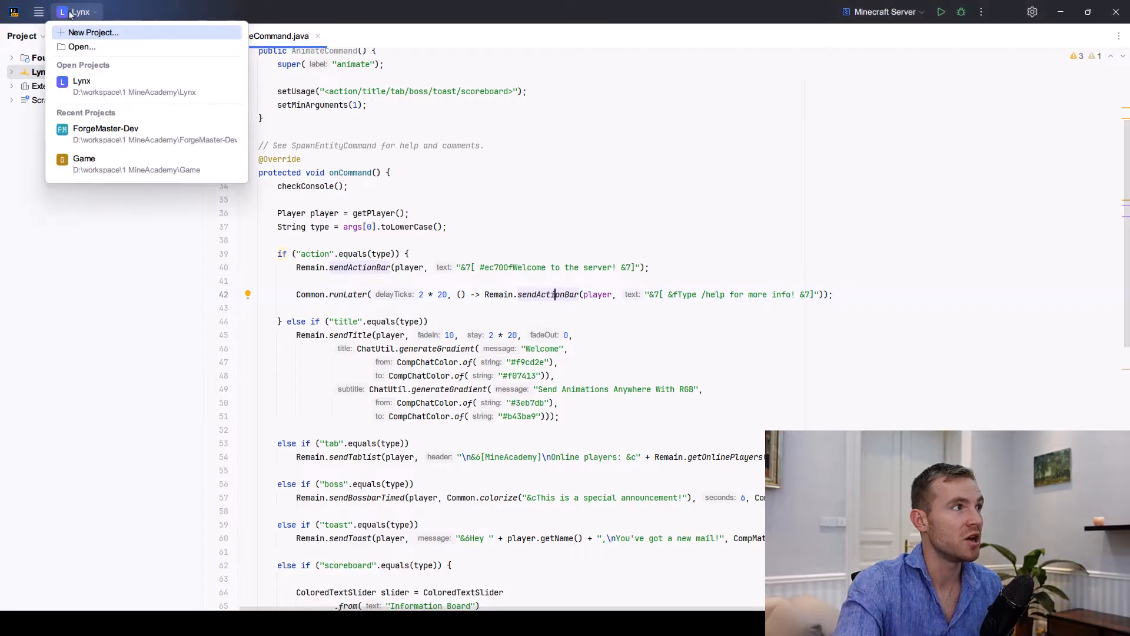
{"action": "left_click", "coordinate": [85, 12]}
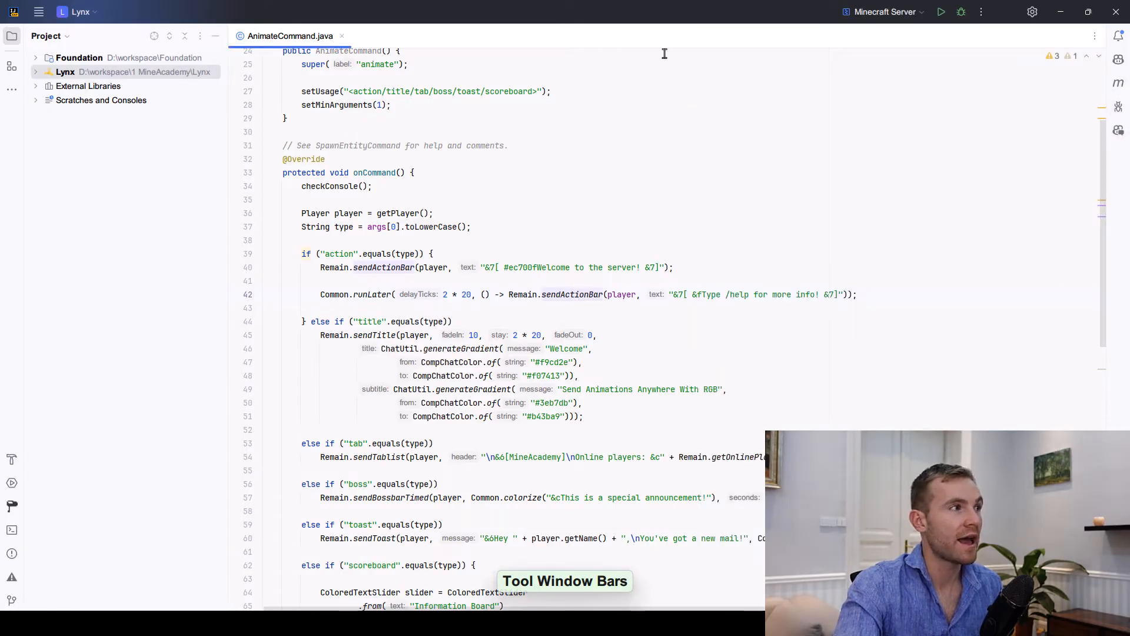
Hide the tool window bars and expand Foundation down to src/main/java.
{"action": "left_click", "coordinate": [60, 12]}
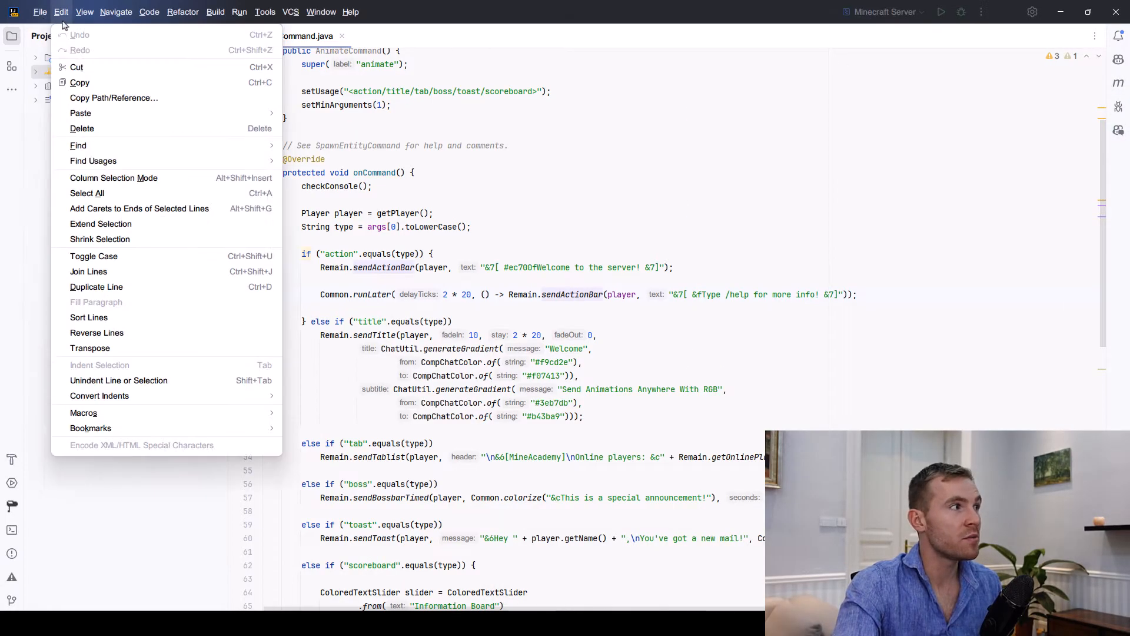
{"action": "left_click", "coordinate": [84, 12]}
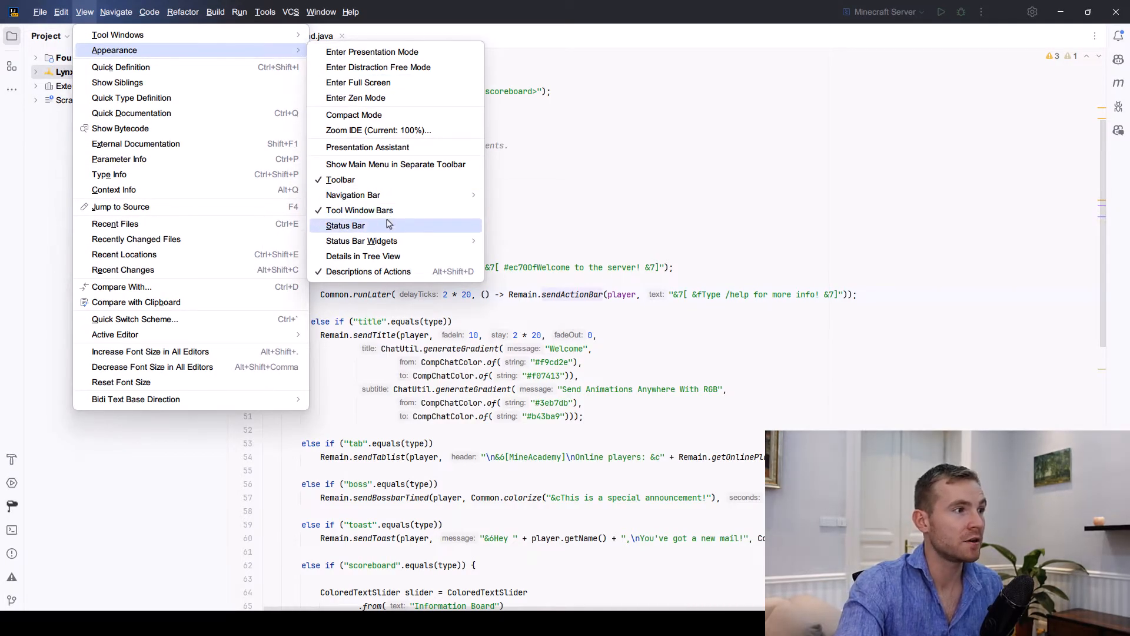
{"action": "left_click", "coordinate": [359, 210]}
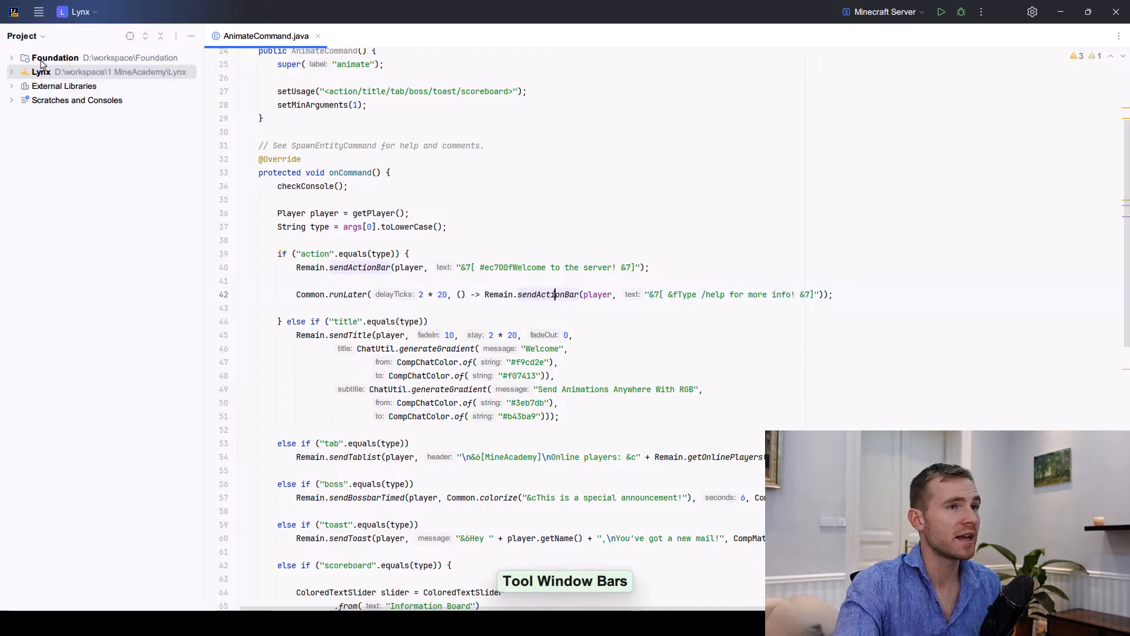
{"action": "scroll", "scroll_direction": "up", "scroll_amount": 3}
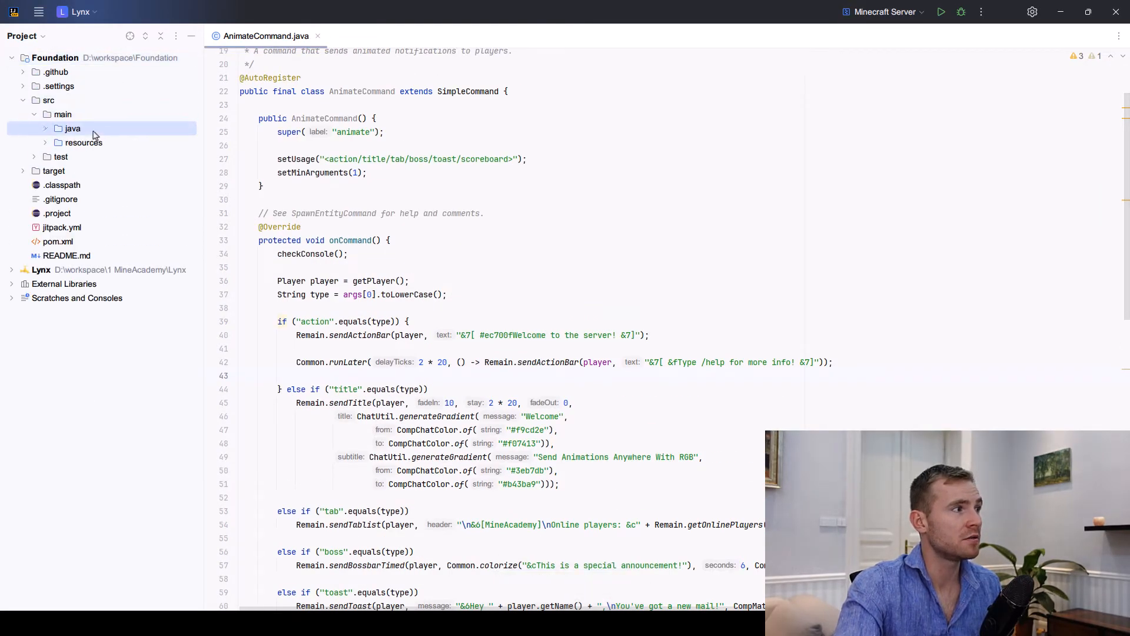
{"action": "left_click", "coordinate": [72, 128]}
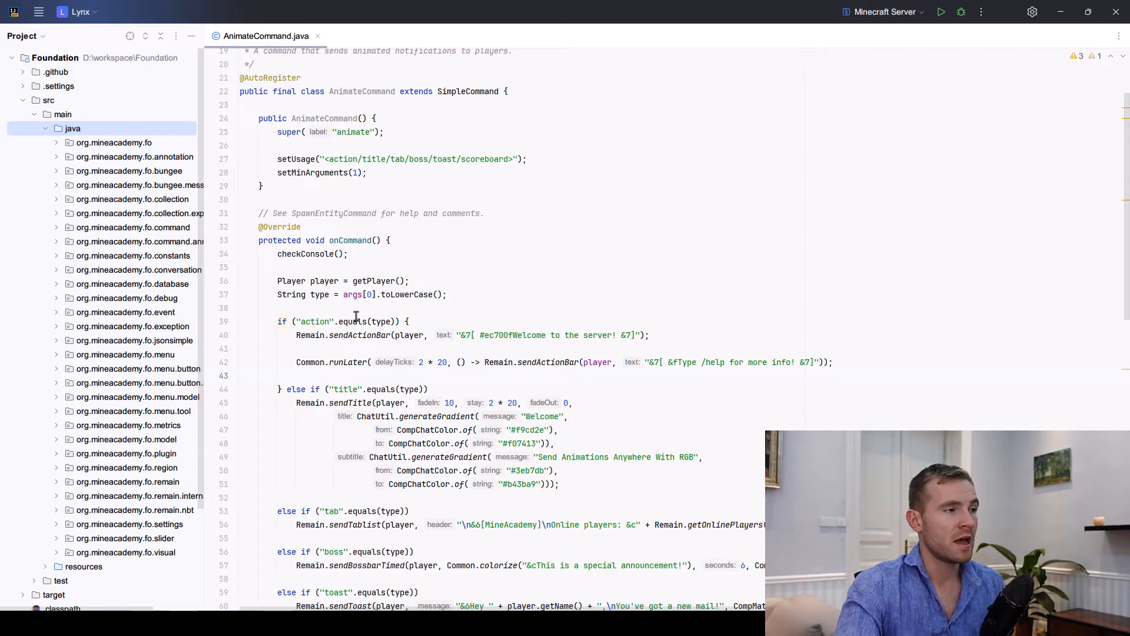
{"action": "mouse_move", "coordinate": [373, 281]}
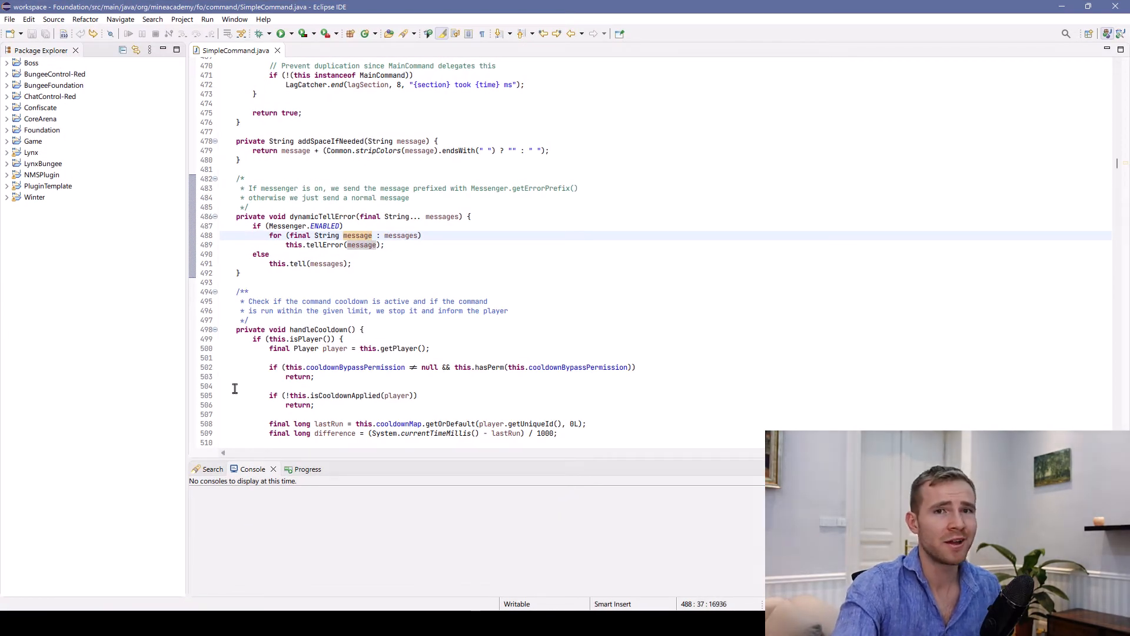
{"action": "mouse_move", "coordinate": [166, 209]}
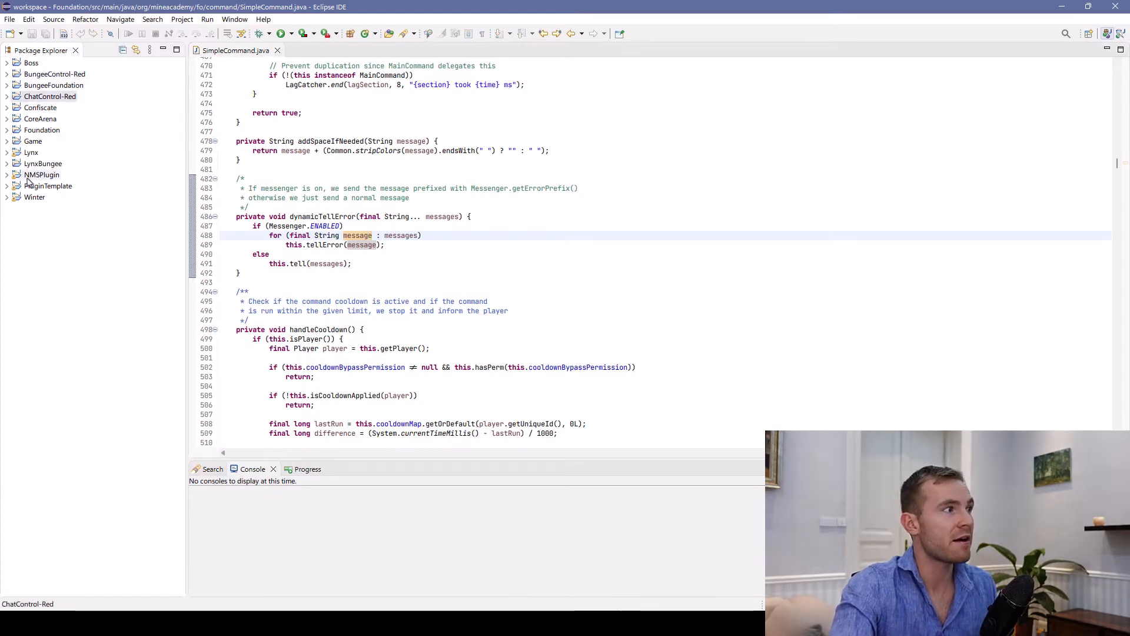
Expand the Boss and BungeeControl-Red projects and open Lynx's AnimateCommand.java.
{"action": "left_click", "coordinate": [7, 63]}
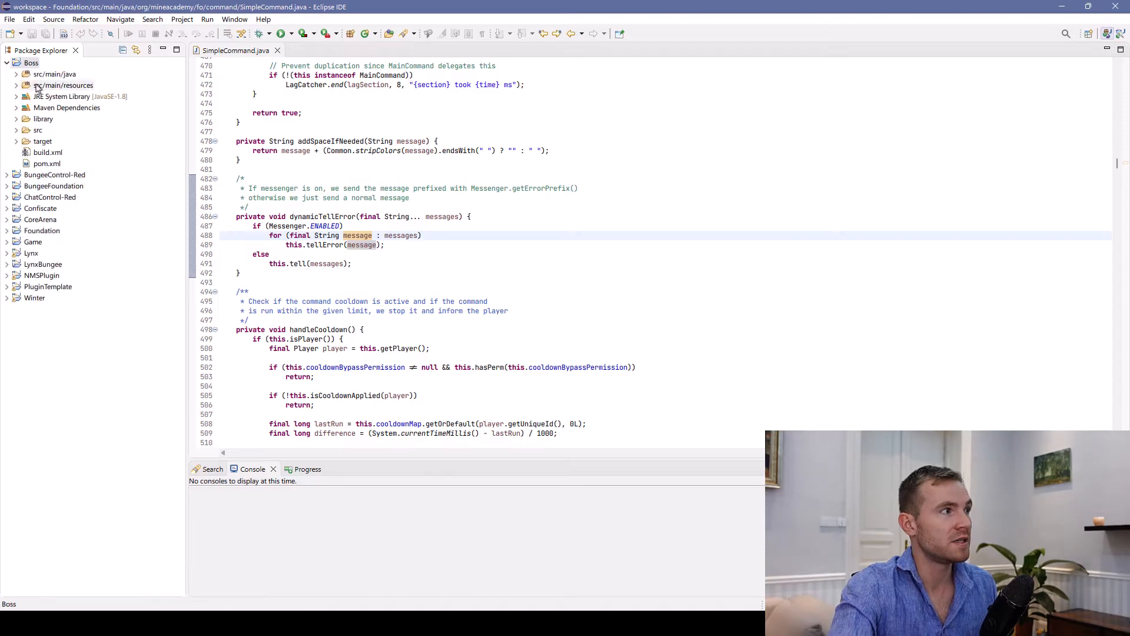
{"action": "left_click", "coordinate": [6, 175]}
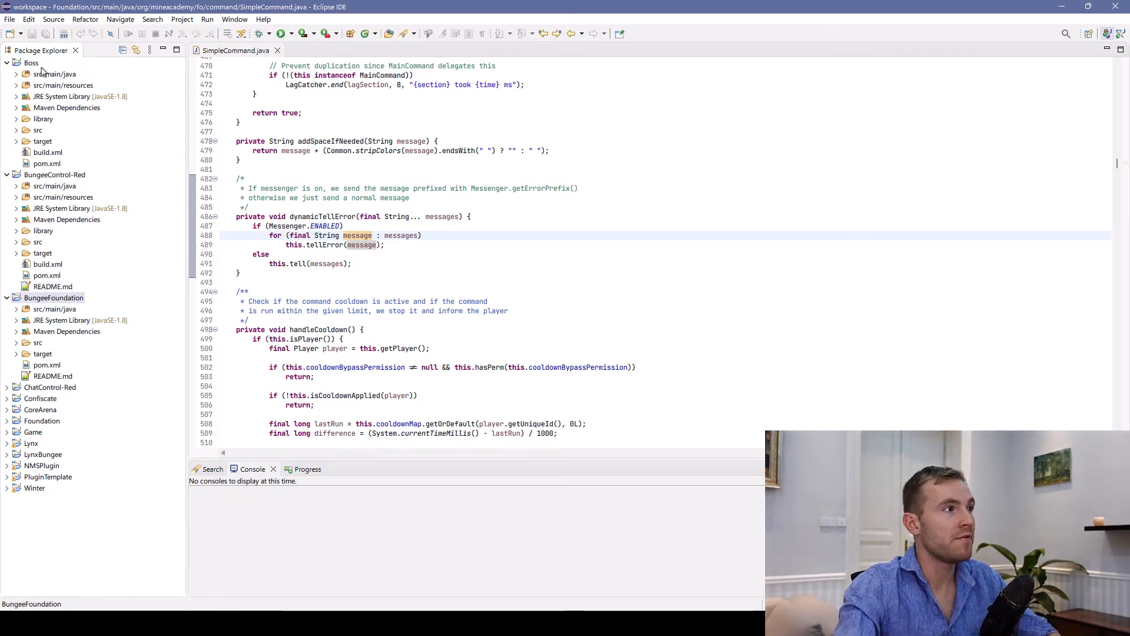
{"action": "left_click", "coordinate": [7, 174]}
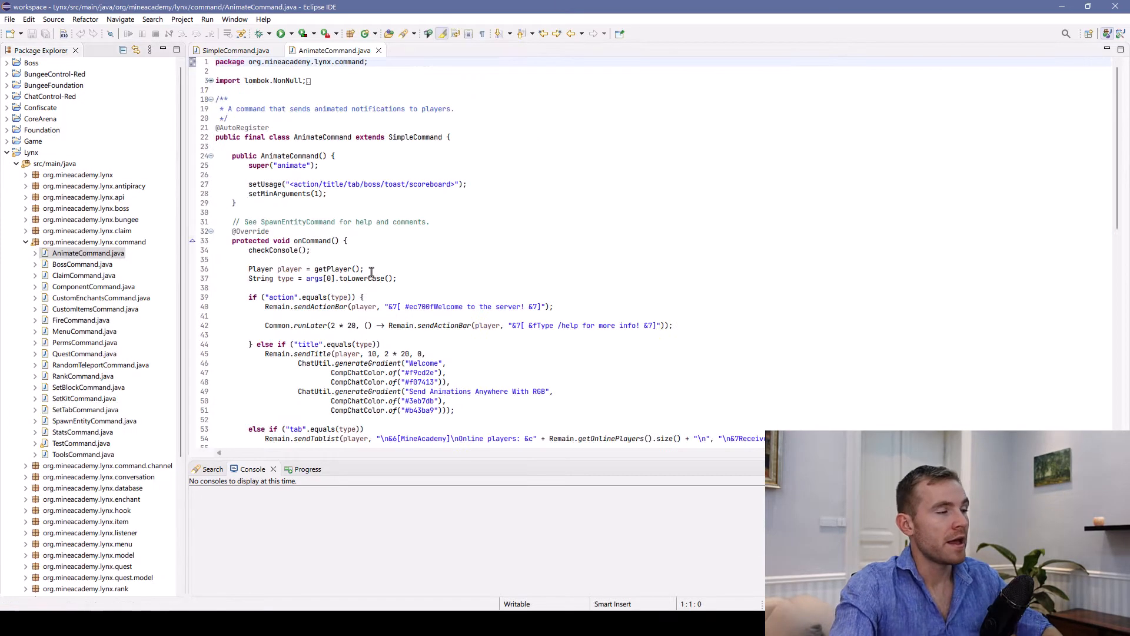
Go to the checkConsole declaration, then collapse Lynx and expand Foundation.
{"action": "double_click", "coordinate": [272, 250]}
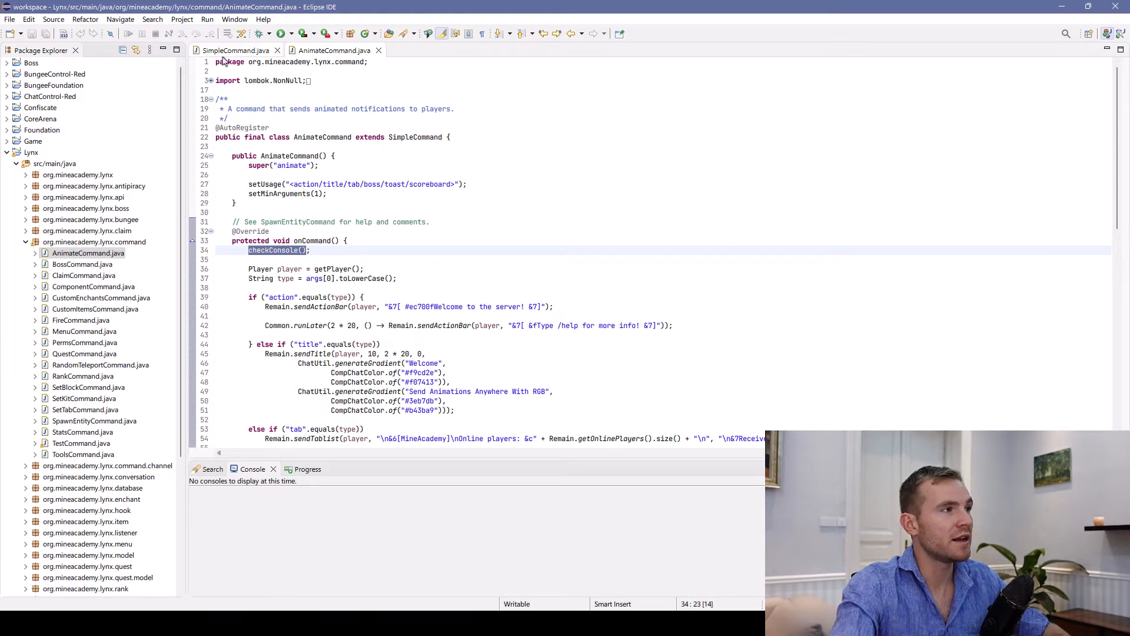
{"action": "left_click", "coordinate": [234, 51]}
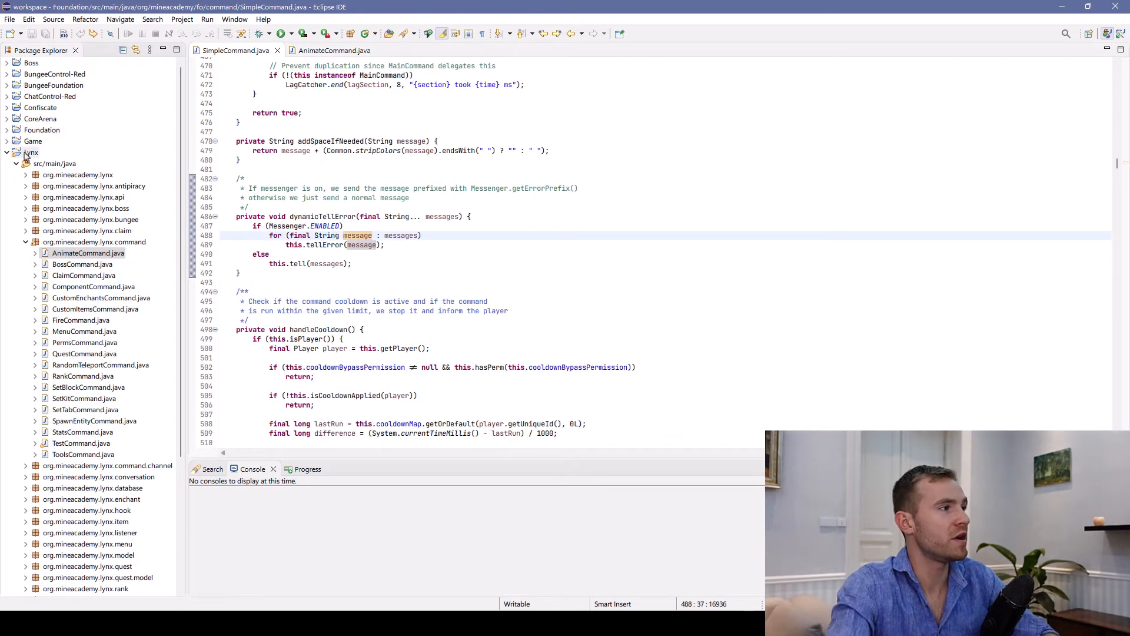
{"action": "left_click", "coordinate": [16, 152]}
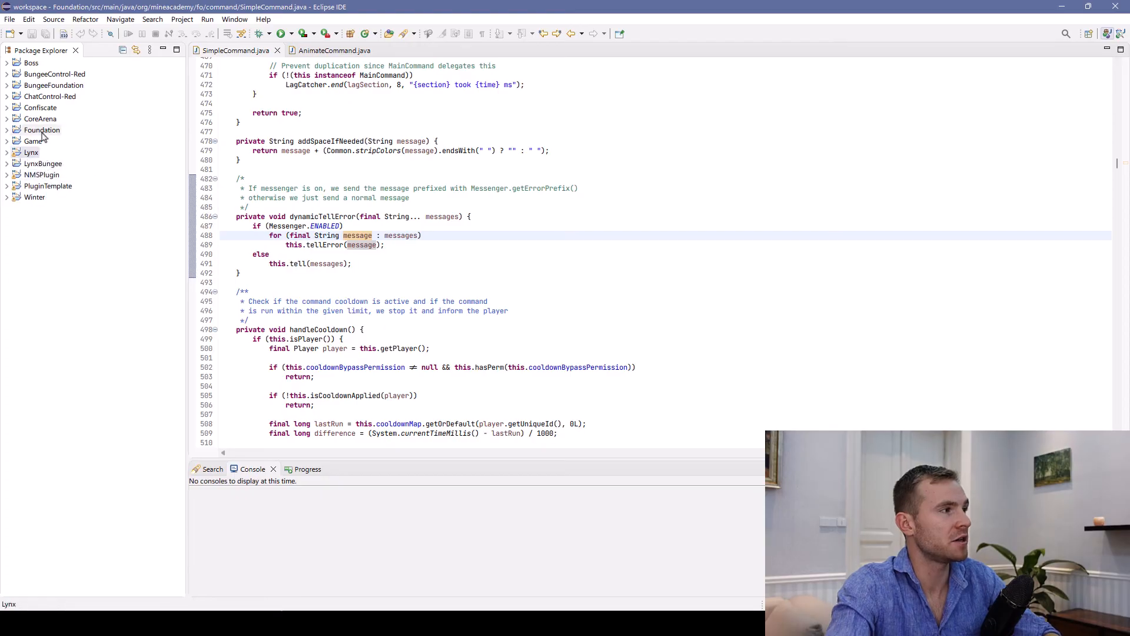
{"action": "left_click", "coordinate": [41, 130]}
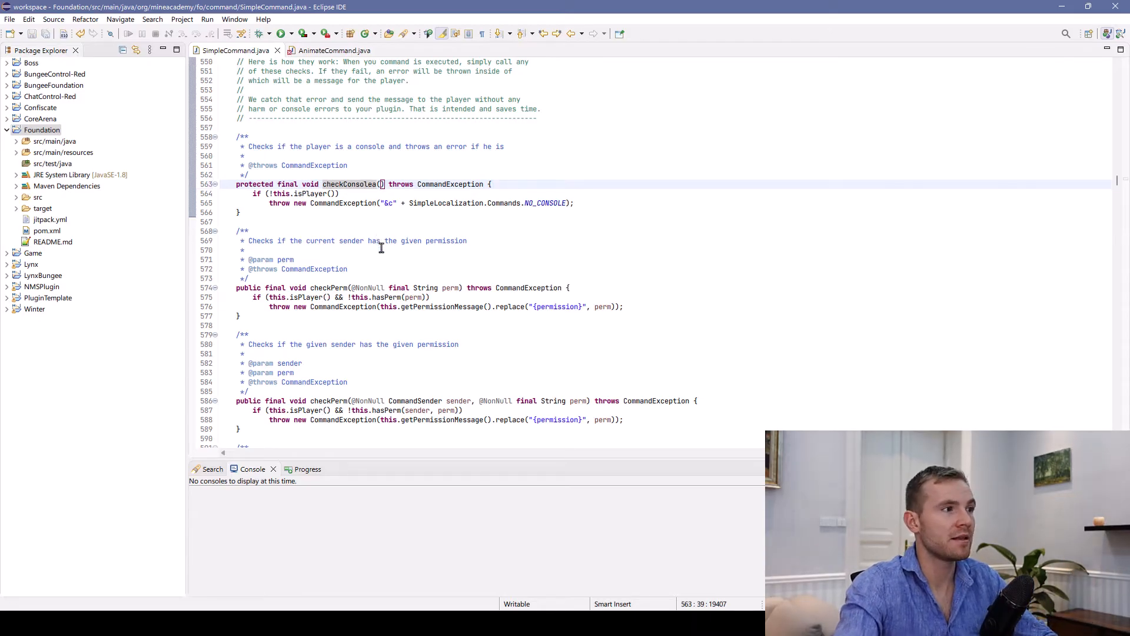
Select checkConsole, collapse Foundation, and open BiomeCommand.java from the Boss project.
{"action": "double_click", "coordinate": [348, 183]}
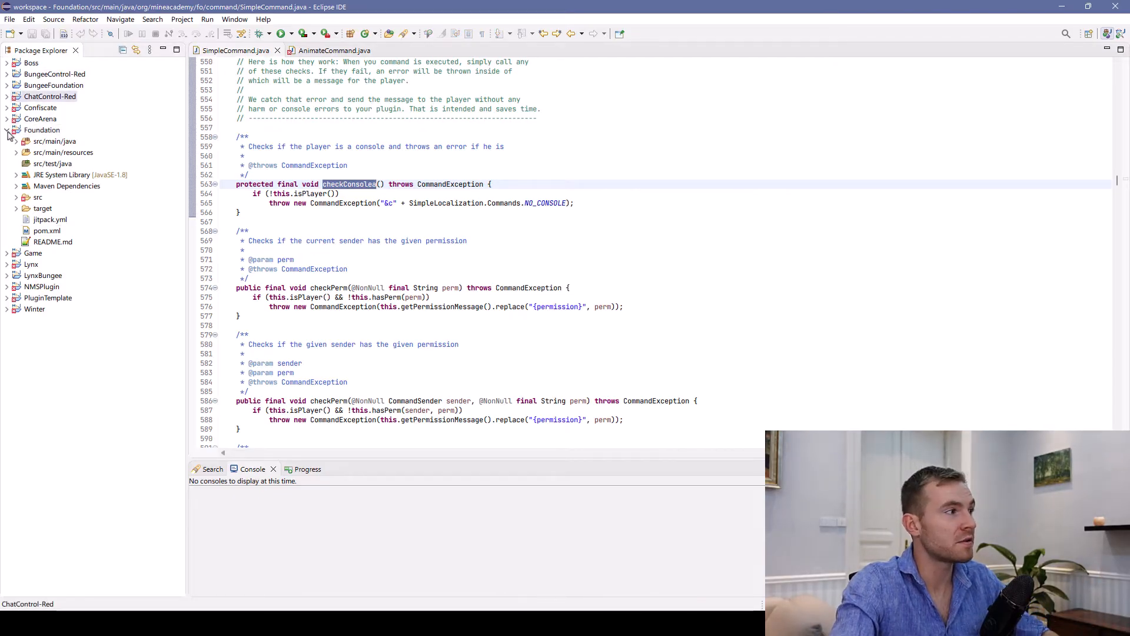
{"action": "left_click", "coordinate": [7, 130]}
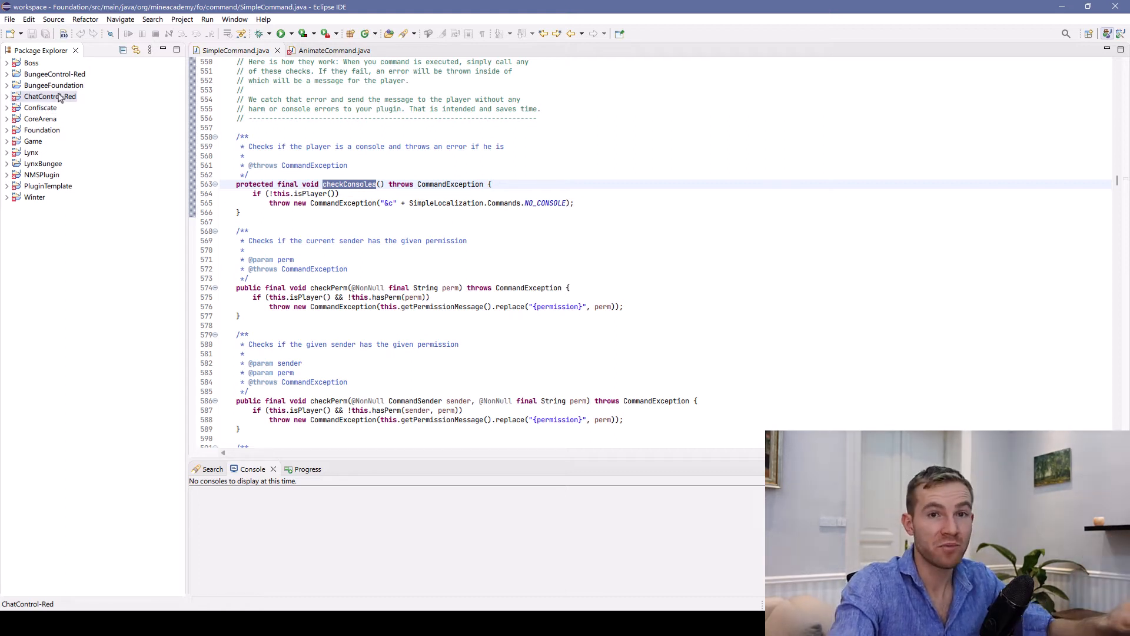
{"action": "left_click", "coordinate": [31, 63]}
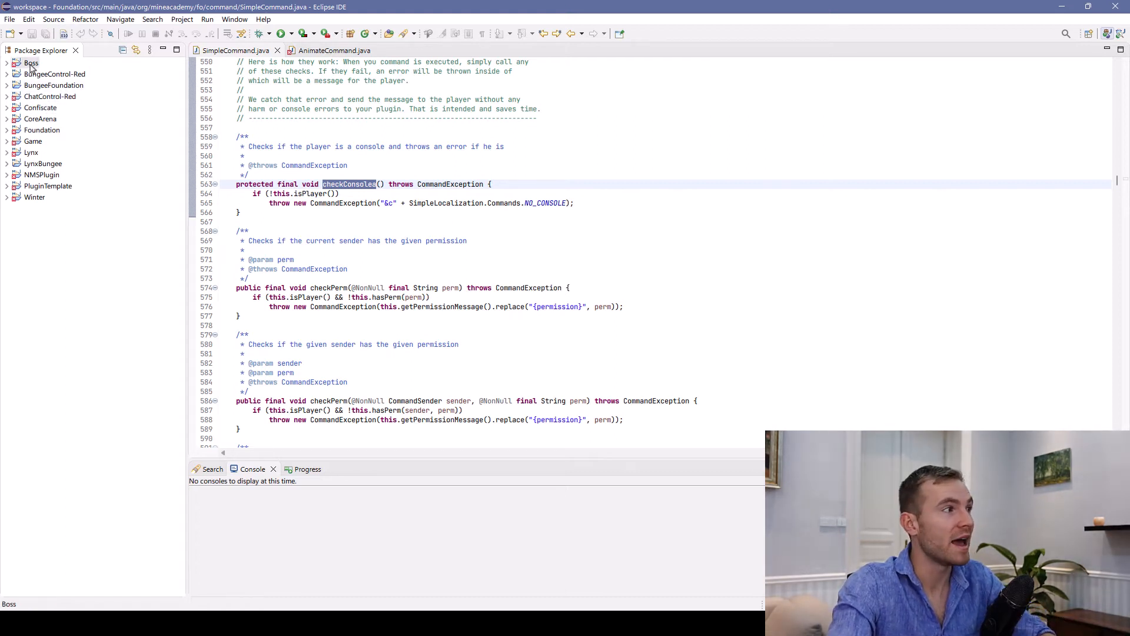
{"action": "left_click", "coordinate": [14, 63]}
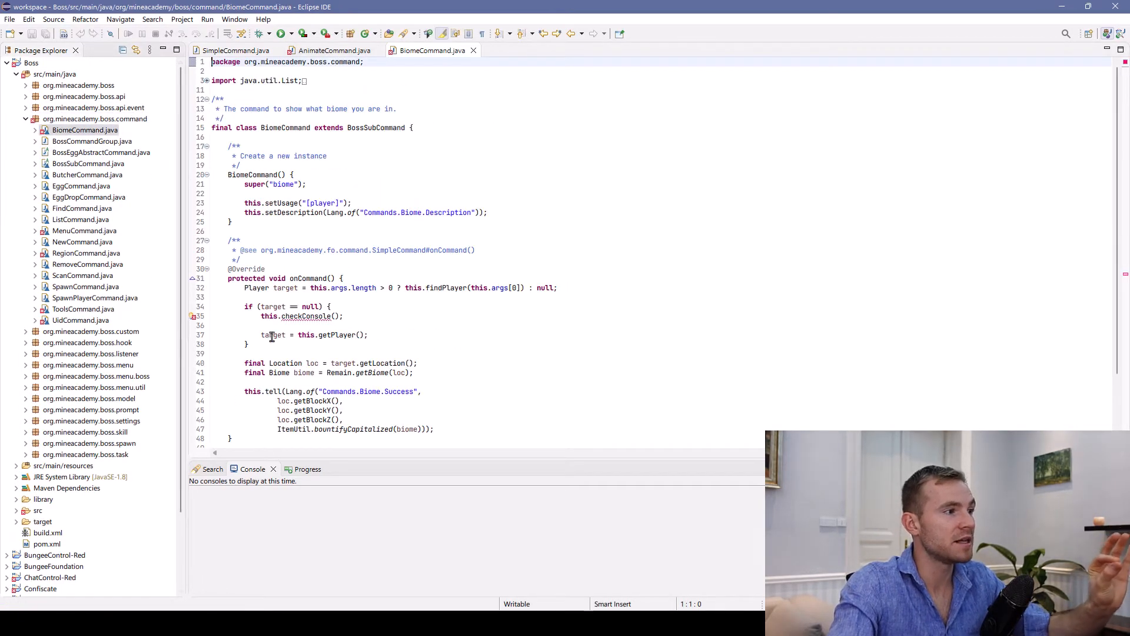
{"action": "double_click", "coordinate": [303, 316]}
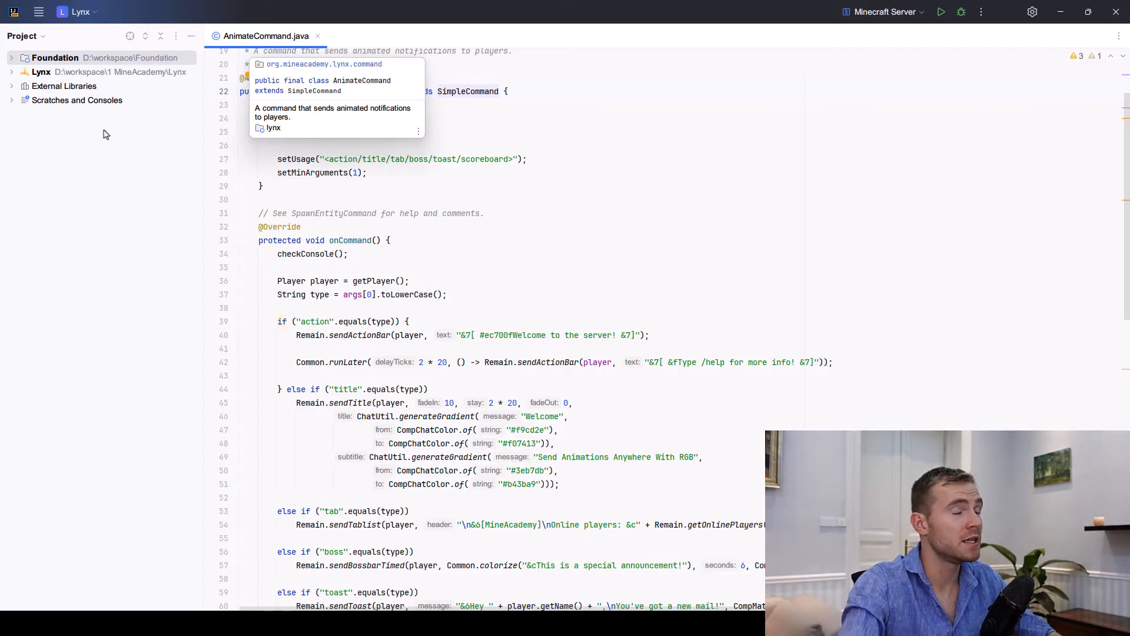
{"action": "mouse_move", "coordinate": [131, 286]}
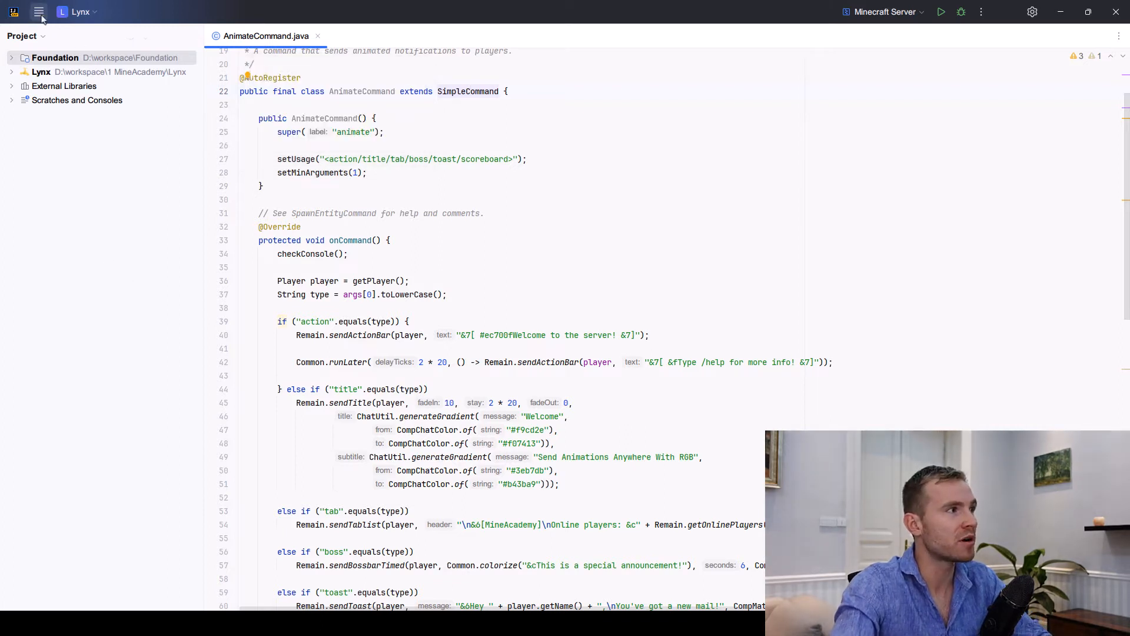
{"action": "mouse_move", "coordinate": [39, 11]}
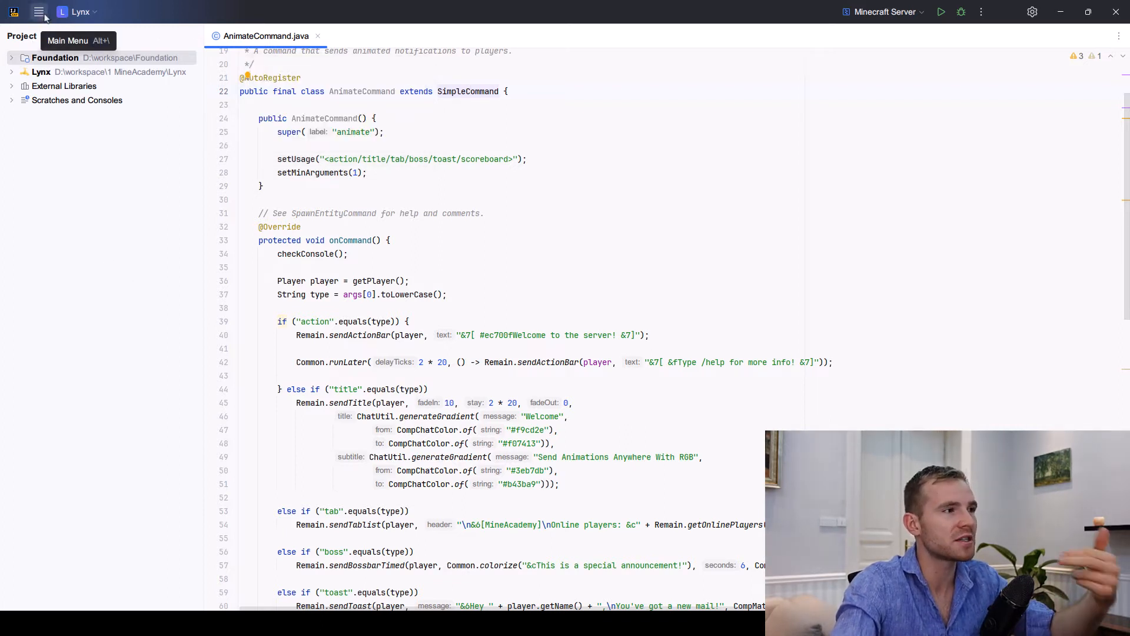
{"action": "left_click", "coordinate": [40, 12]}
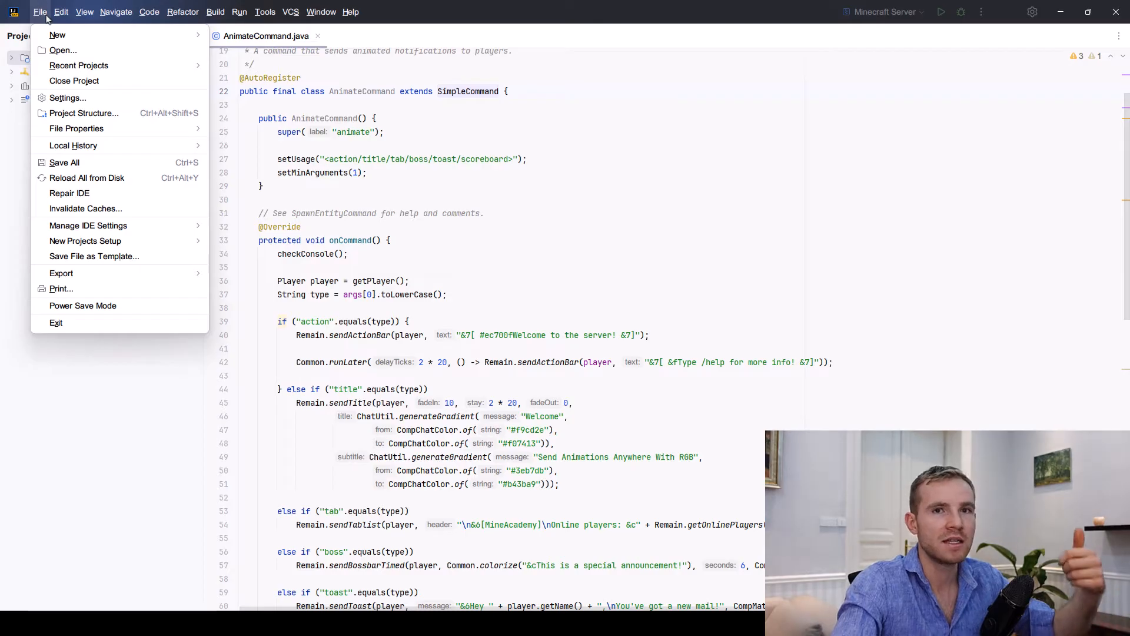
{"action": "left_click", "coordinate": [60, 12]}
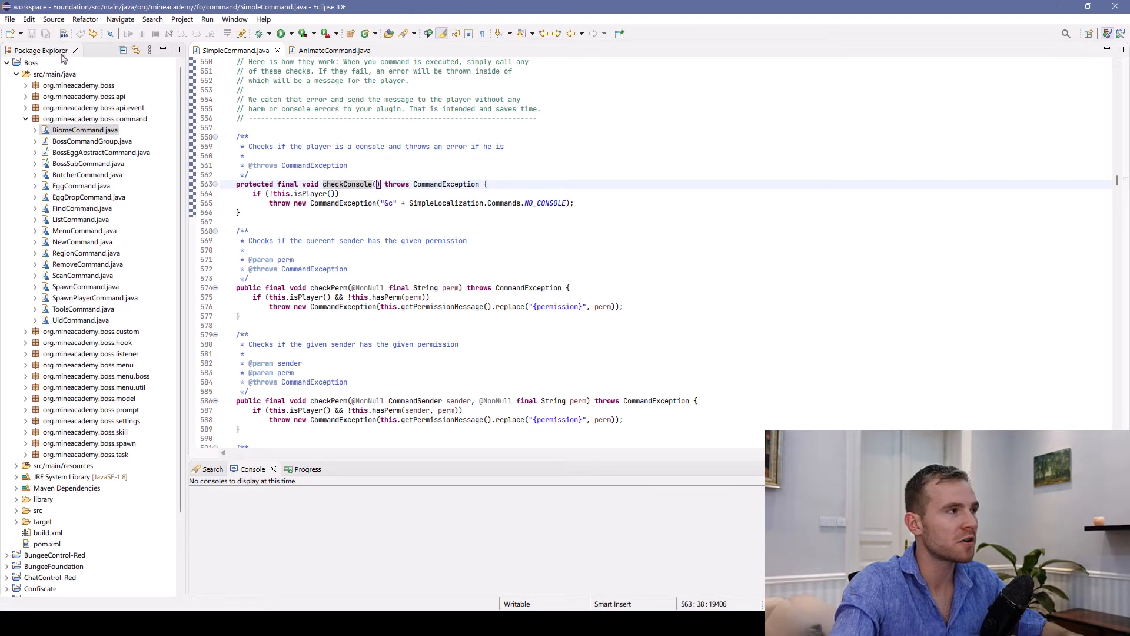
{"action": "left_click", "coordinate": [16, 63]}
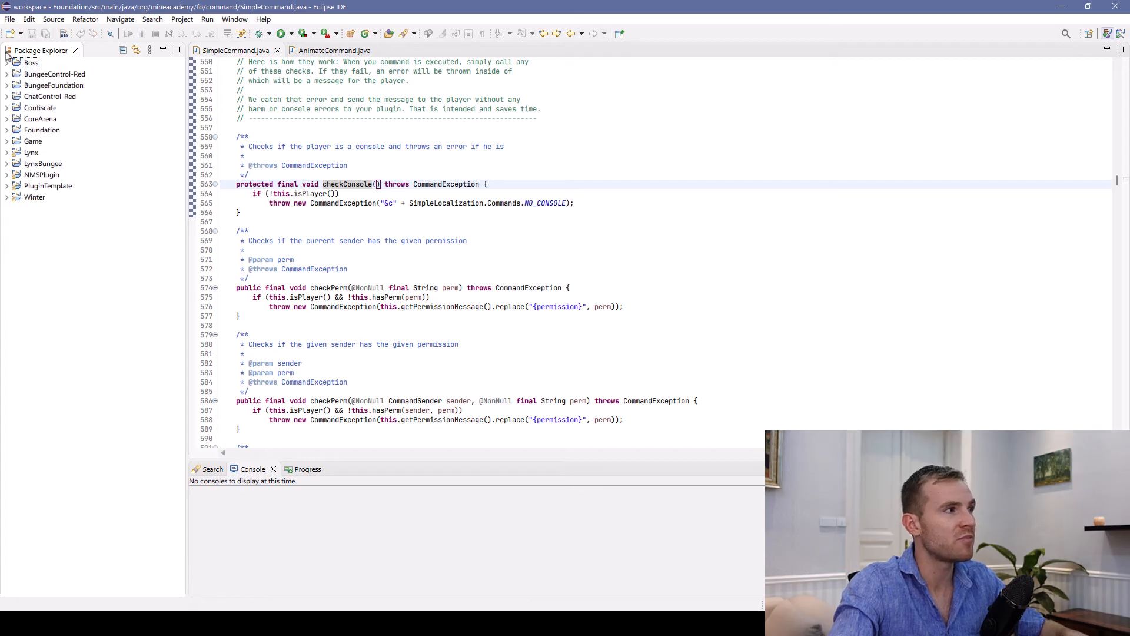
{"action": "mouse_move", "coordinate": [138, 259]}
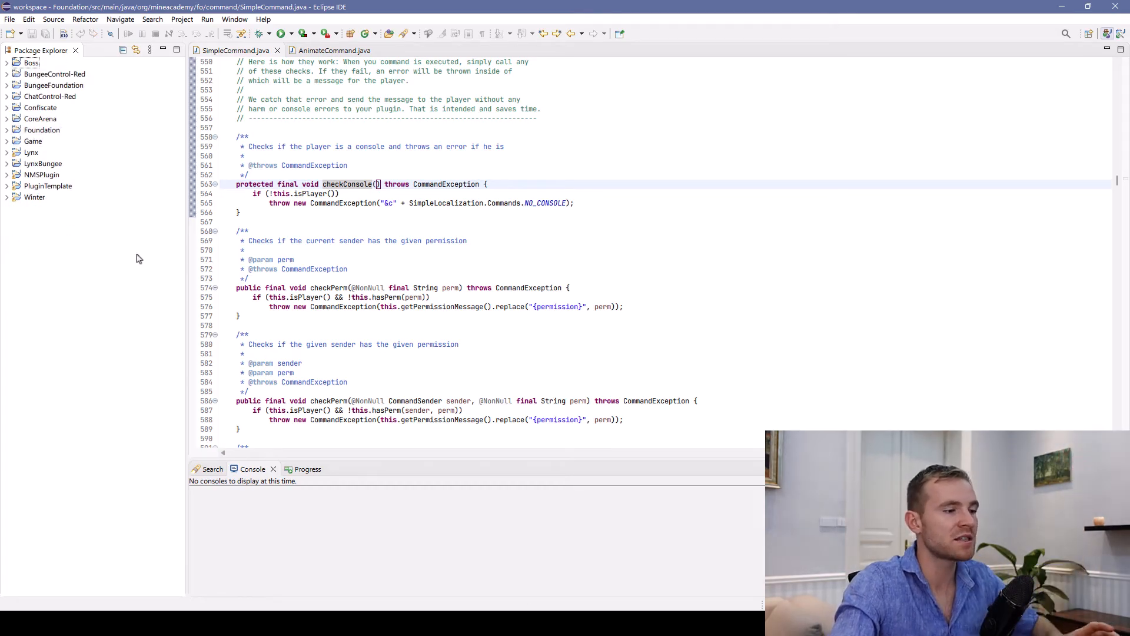
{"action": "mouse_move", "coordinate": [299, 556]}
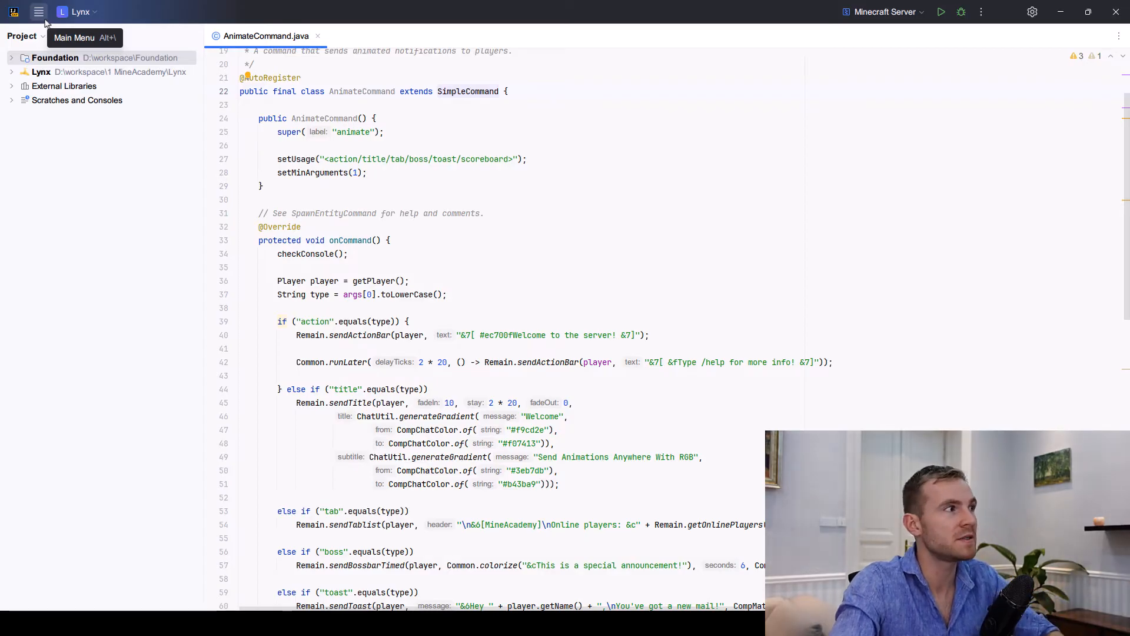
View the Foundation module in Project Structure's Modules page, then close it unchanged.
{"action": "left_click", "coordinate": [39, 12]}
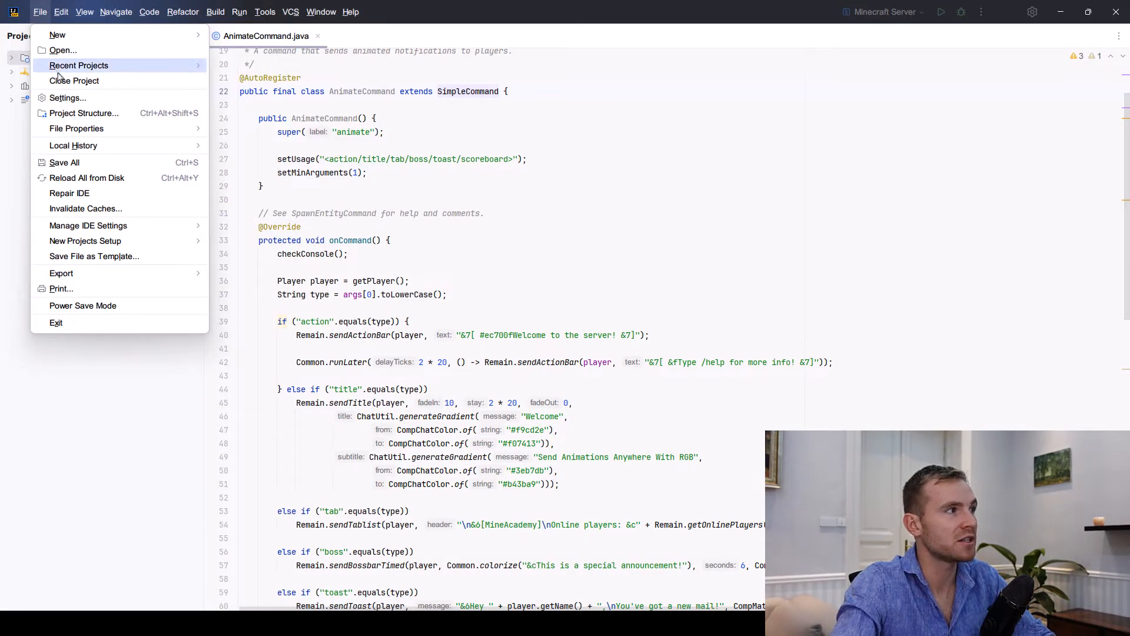
{"action": "left_click", "coordinate": [83, 113]}
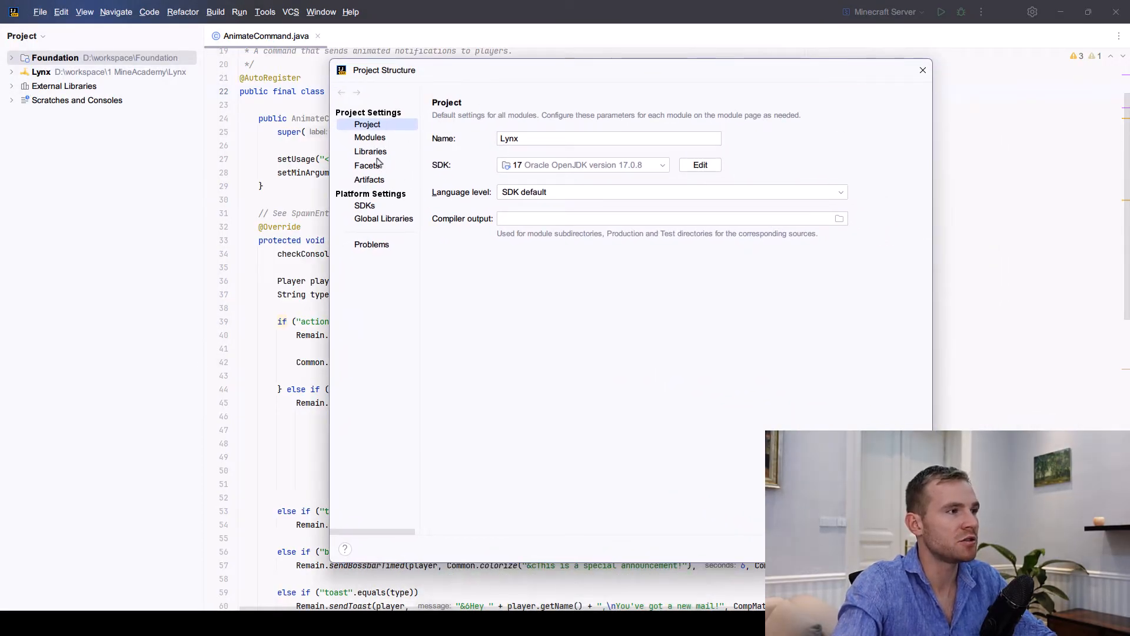
{"action": "left_click", "coordinate": [427, 89]}
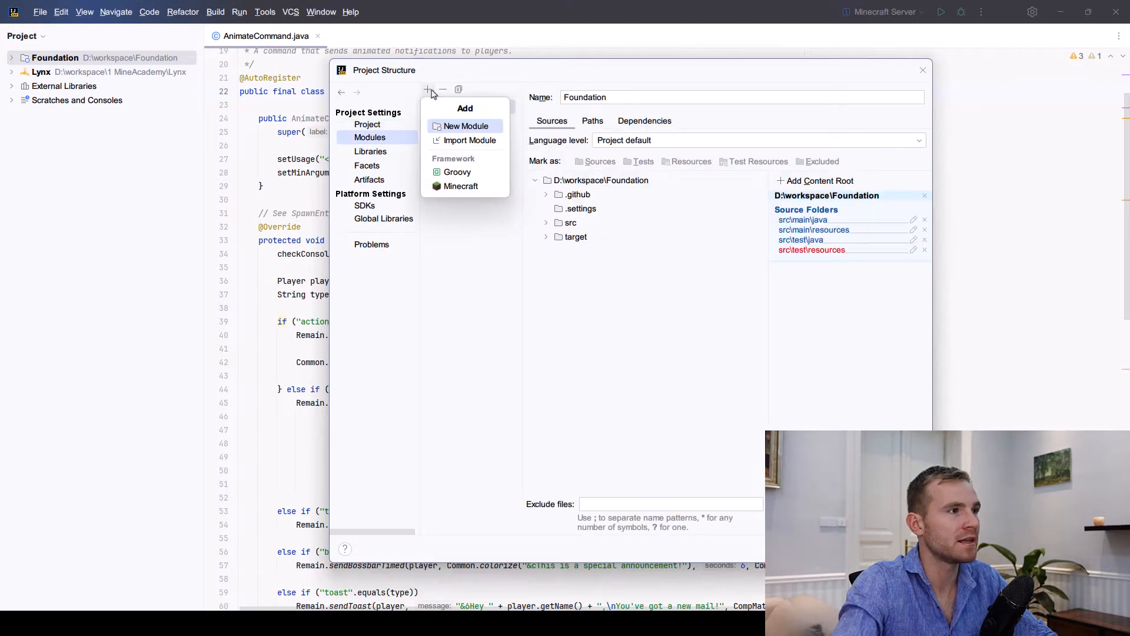
{"action": "left_click", "coordinate": [922, 70]}
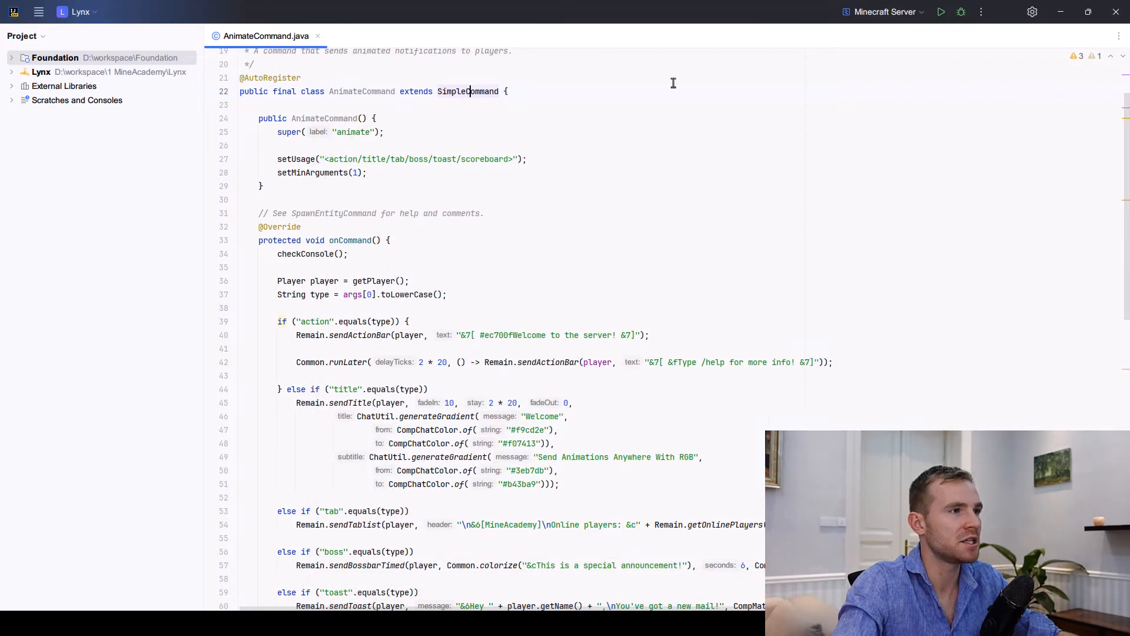
{"action": "mouse_move", "coordinate": [520, 96]}
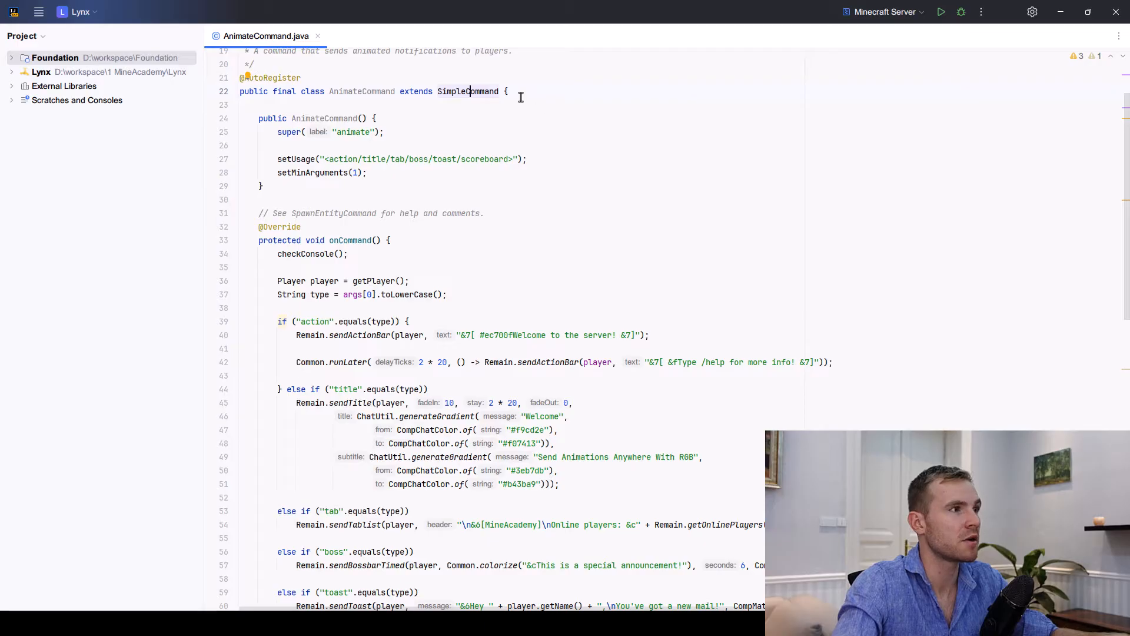
{"action": "mouse_move", "coordinate": [467, 92]}
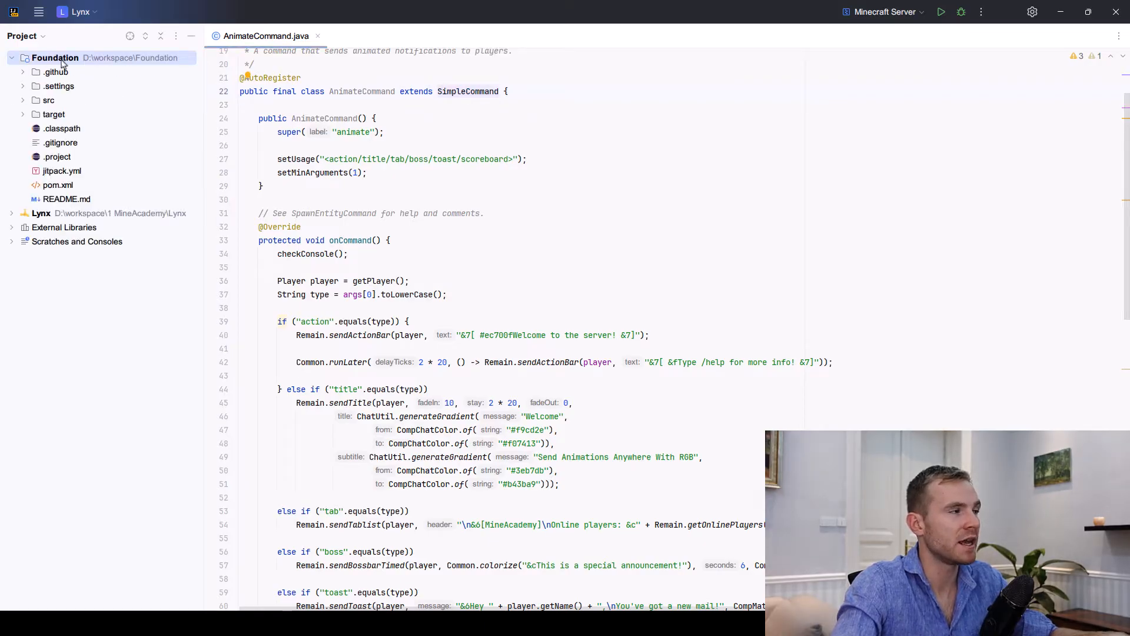
Attach Foundation's src/main/java as the source root for the SimpleCommand class.
{"action": "left_click", "coordinate": [467, 91]}
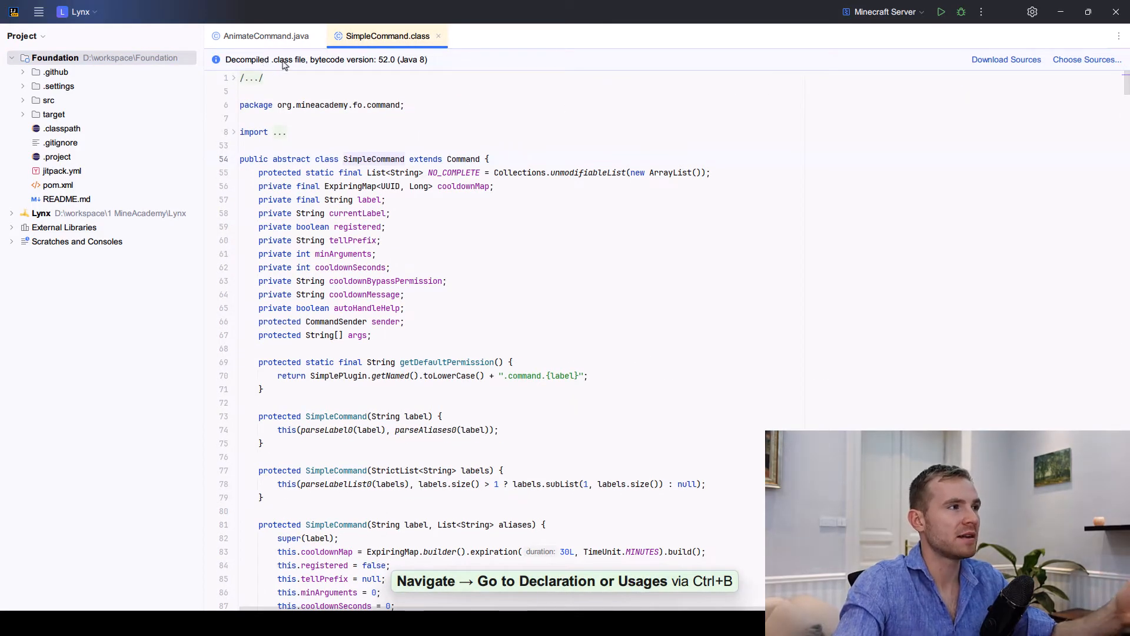
{"action": "left_click", "coordinate": [1086, 59]}
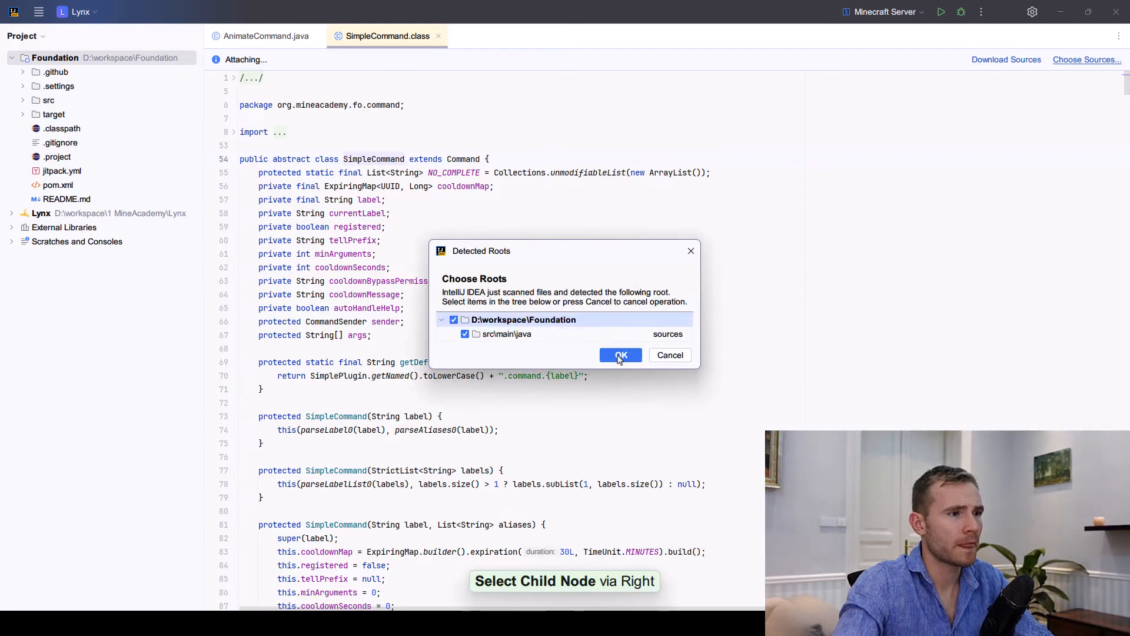
{"action": "left_click", "coordinate": [620, 354]}
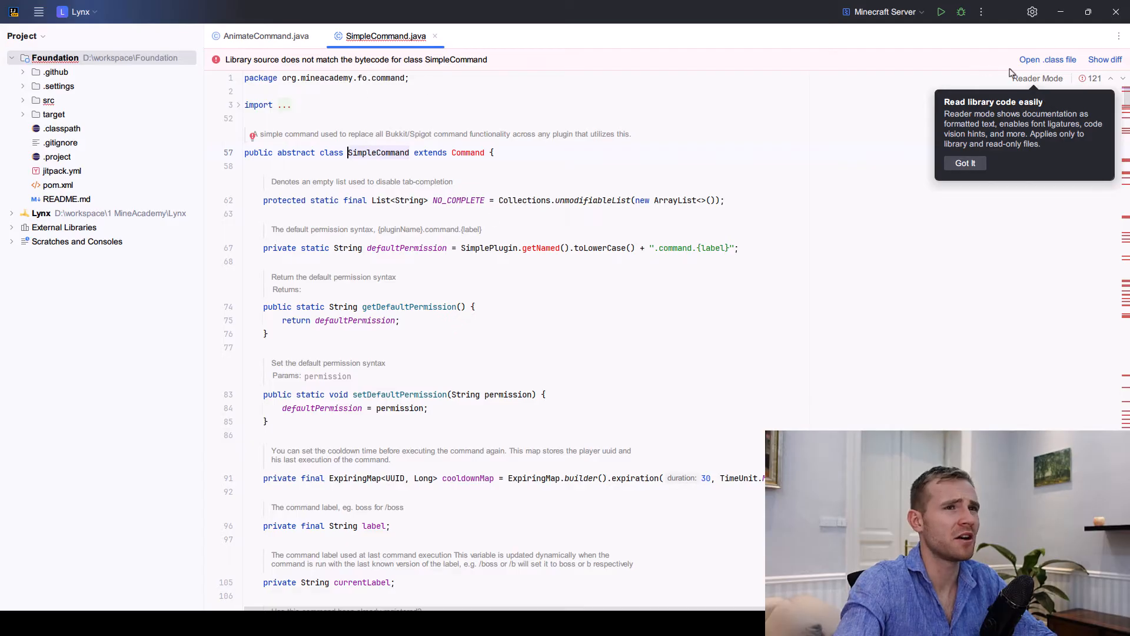
{"action": "mouse_move", "coordinate": [1042, 80]}
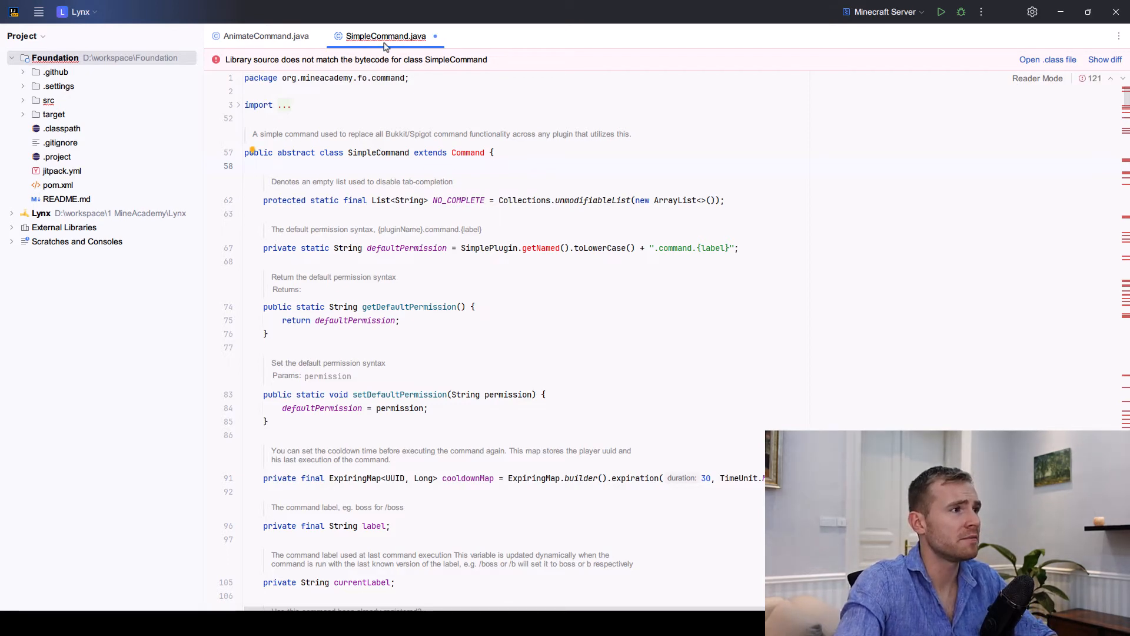
Follow checkConsole to its declaration, comparing SimpleCommand's compiled class with its source.
{"action": "left_click", "coordinate": [264, 36]}
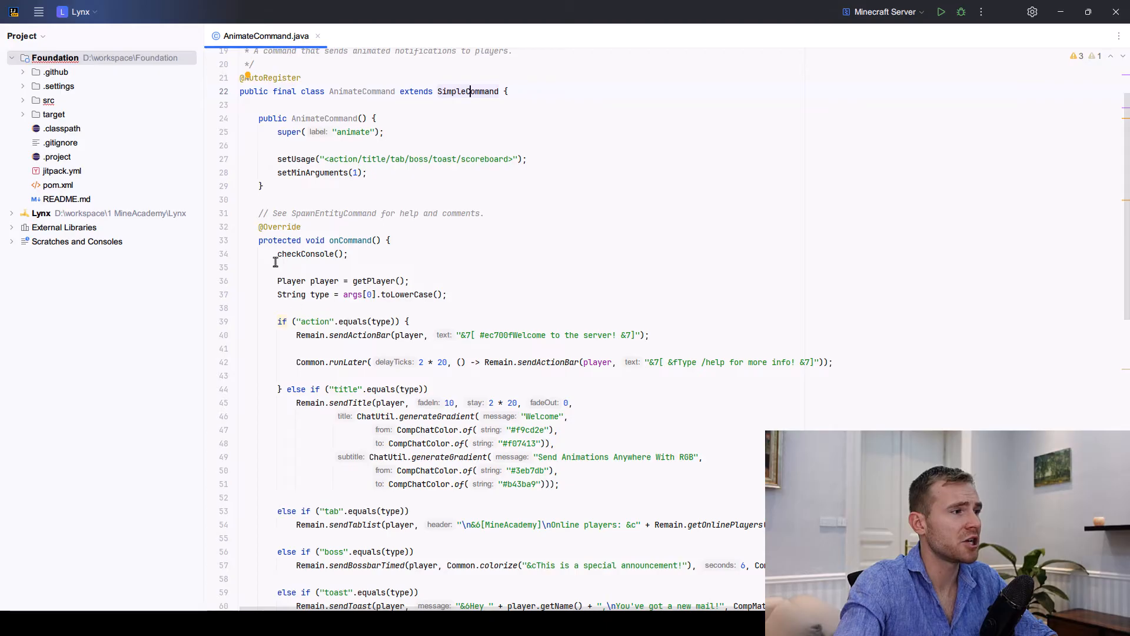
{"action": "double_click", "coordinate": [309, 253]}
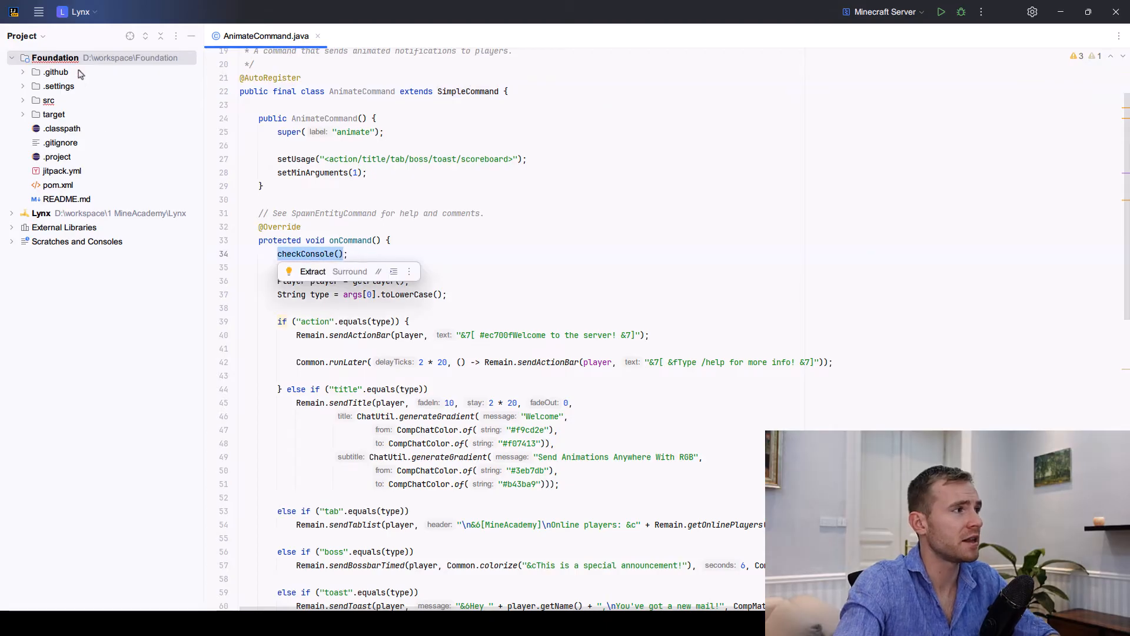
{"action": "left_click", "coordinate": [23, 99]}
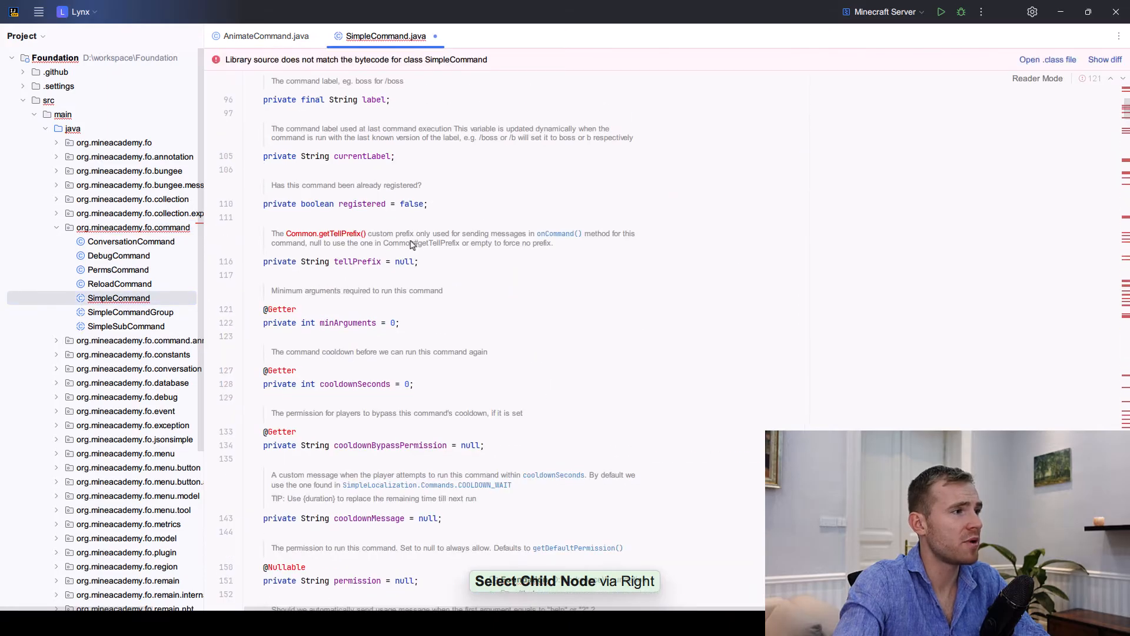
{"action": "scroll", "scroll_direction": "up", "scroll_amount": 3}
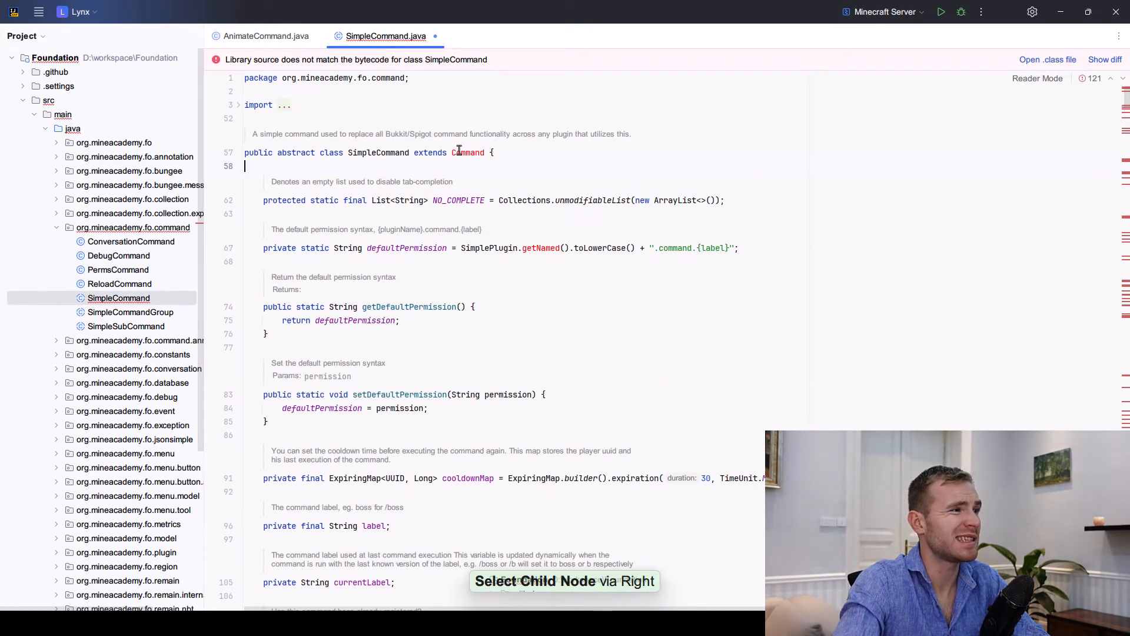
{"action": "left_click", "coordinate": [1047, 59]}
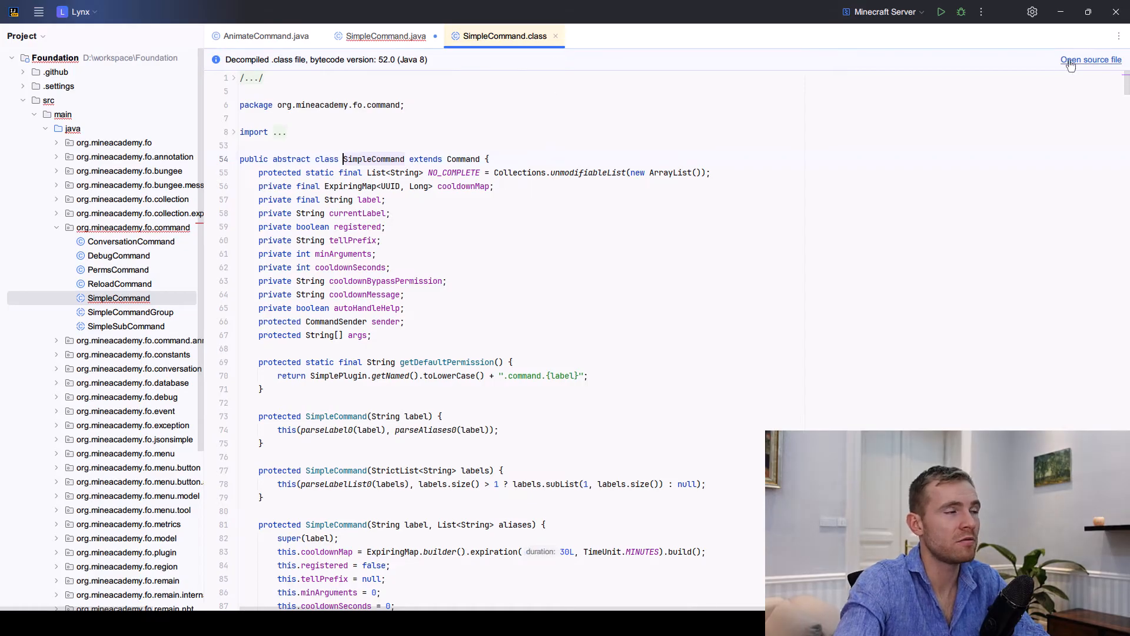
{"action": "left_click", "coordinate": [1091, 58]}
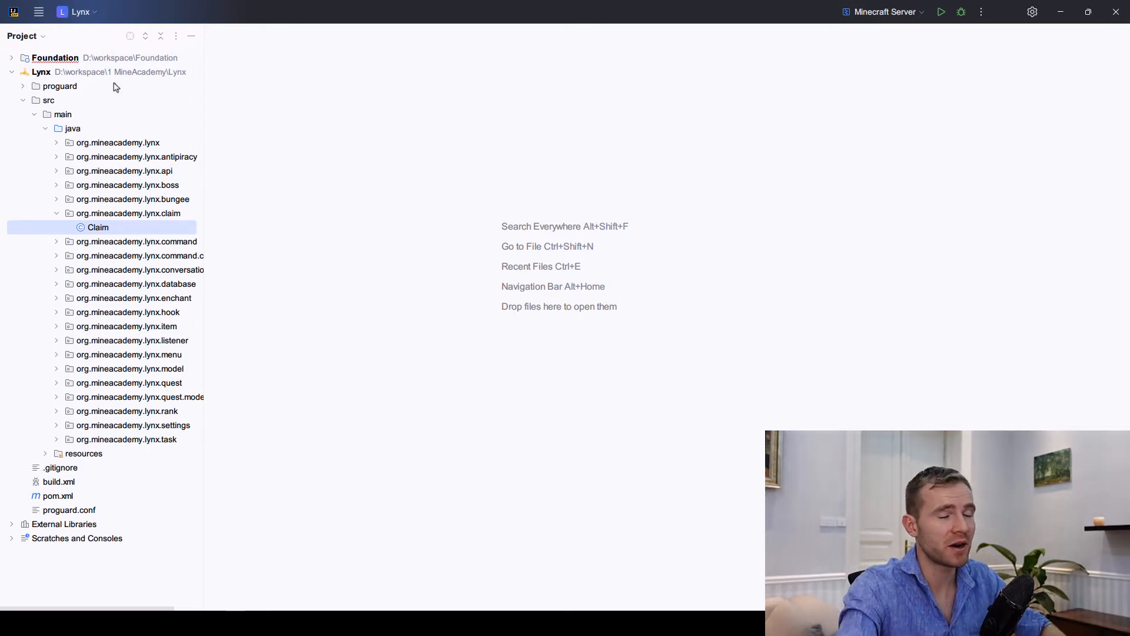
{"action": "left_click", "coordinate": [109, 71]}
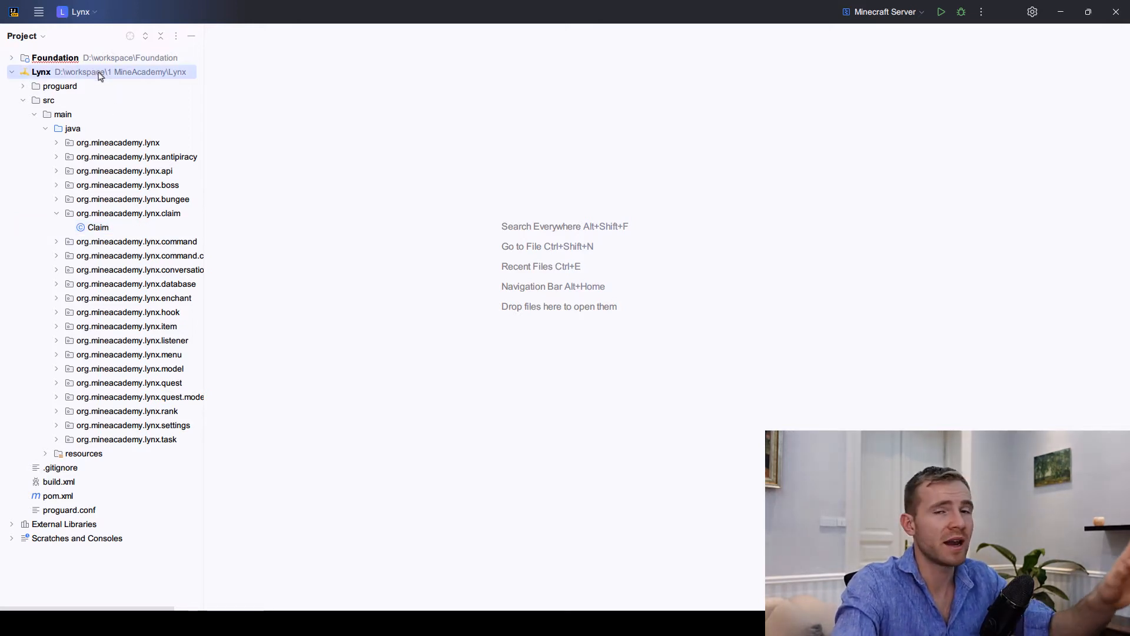
{"action": "mouse_move", "coordinate": [328, 337]}
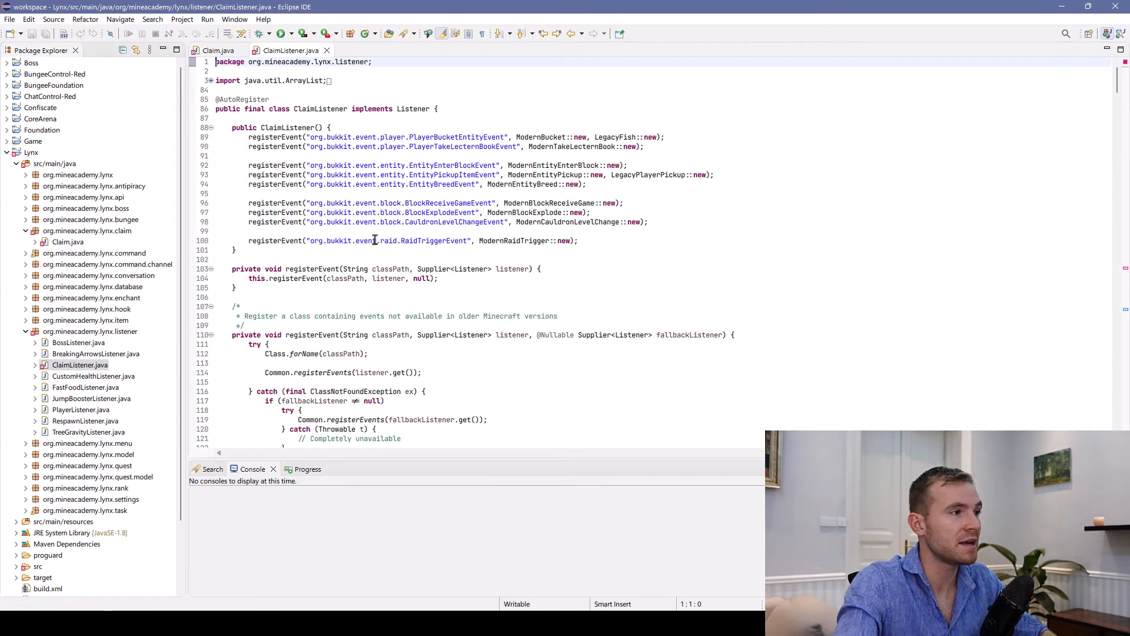
{"action": "scroll", "scroll_direction": "down", "scroll_amount": 3}
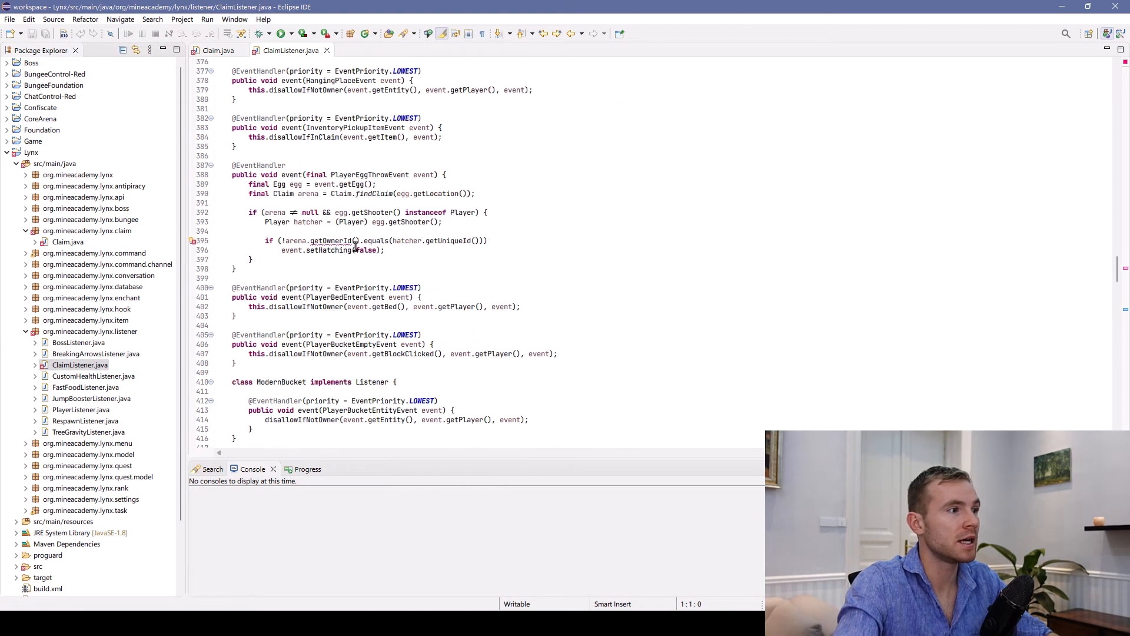
{"action": "left_click", "coordinate": [218, 50]}
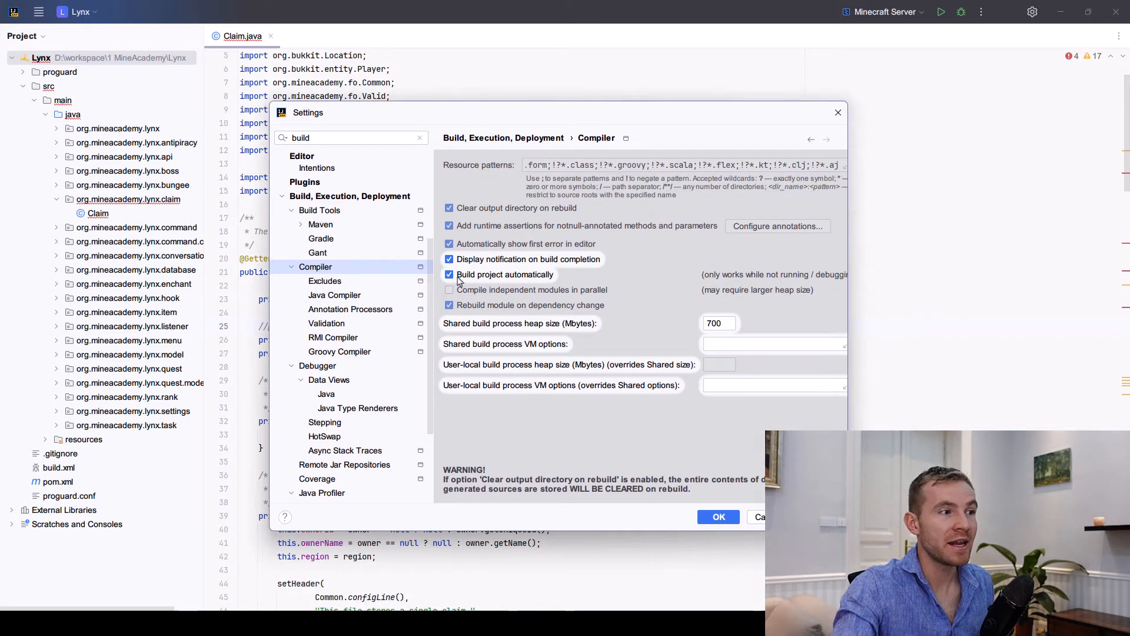
{"action": "mouse_move", "coordinate": [684, 427]}
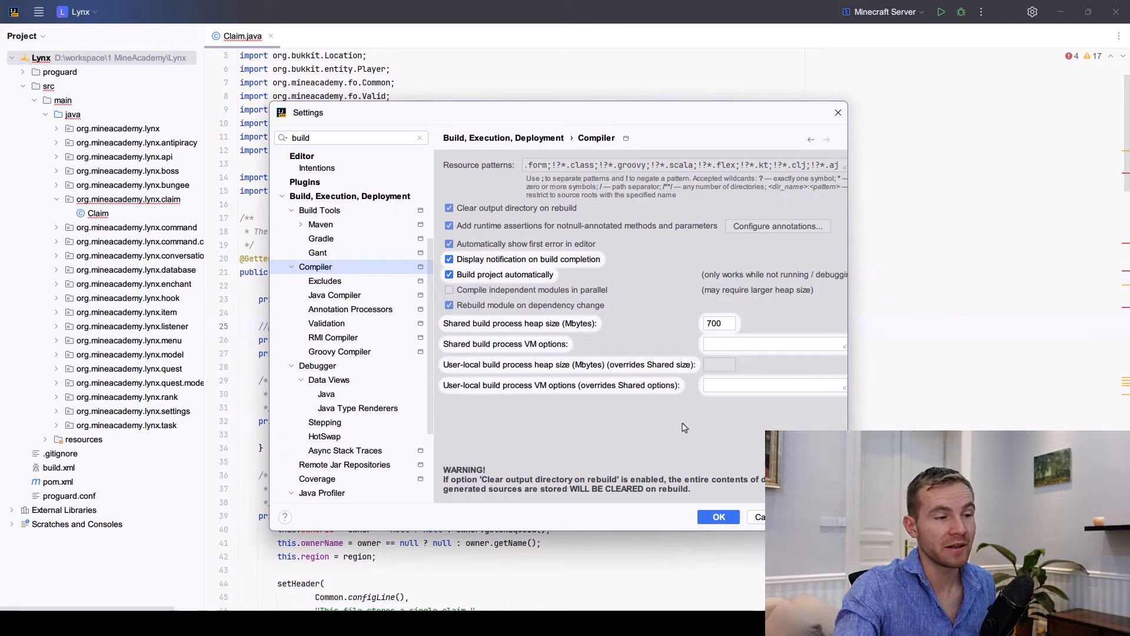
Enable Build project automatically and open ClaimListener to see the ownerId errors.
{"action": "left_click", "coordinate": [718, 517]}
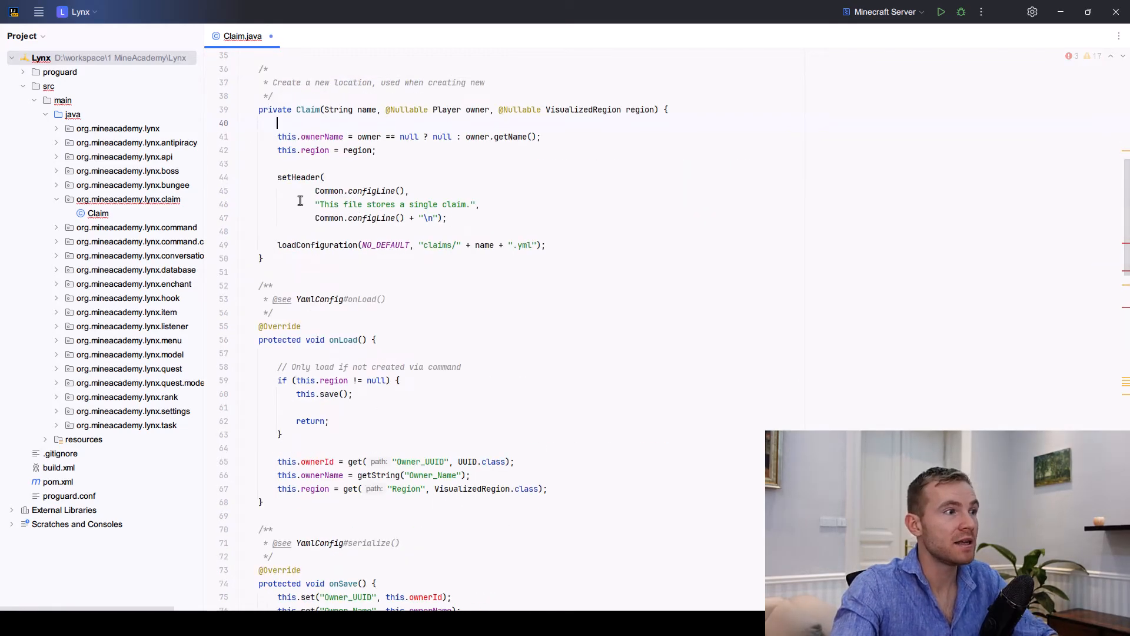
{"action": "scroll", "scroll_direction": "down", "scroll_amount": 3}
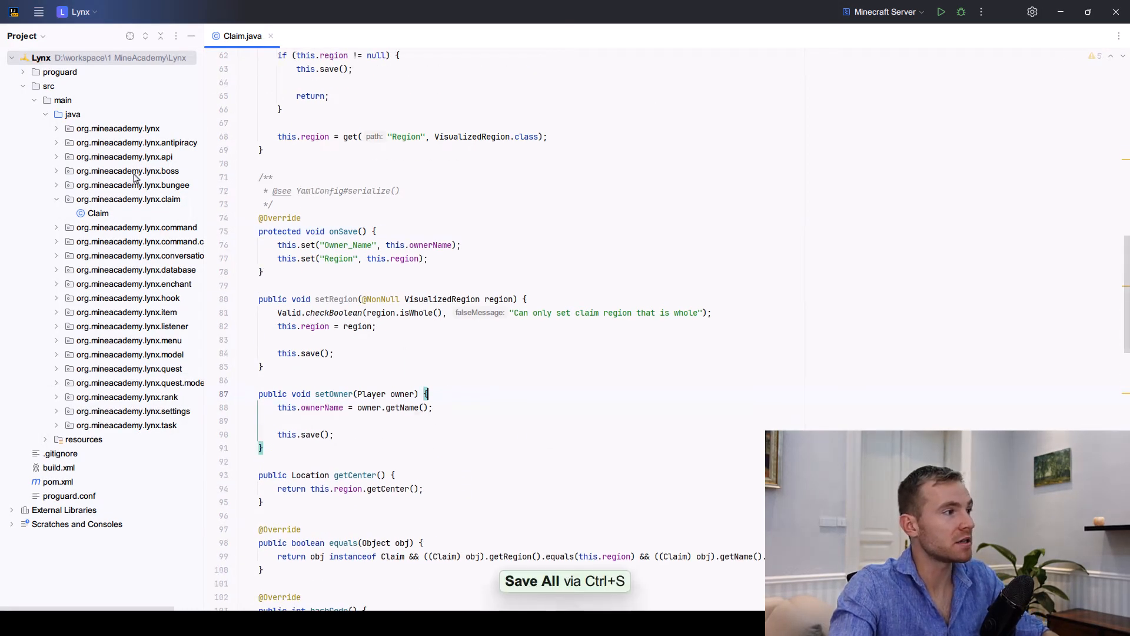
{"action": "left_click", "coordinate": [130, 199]}
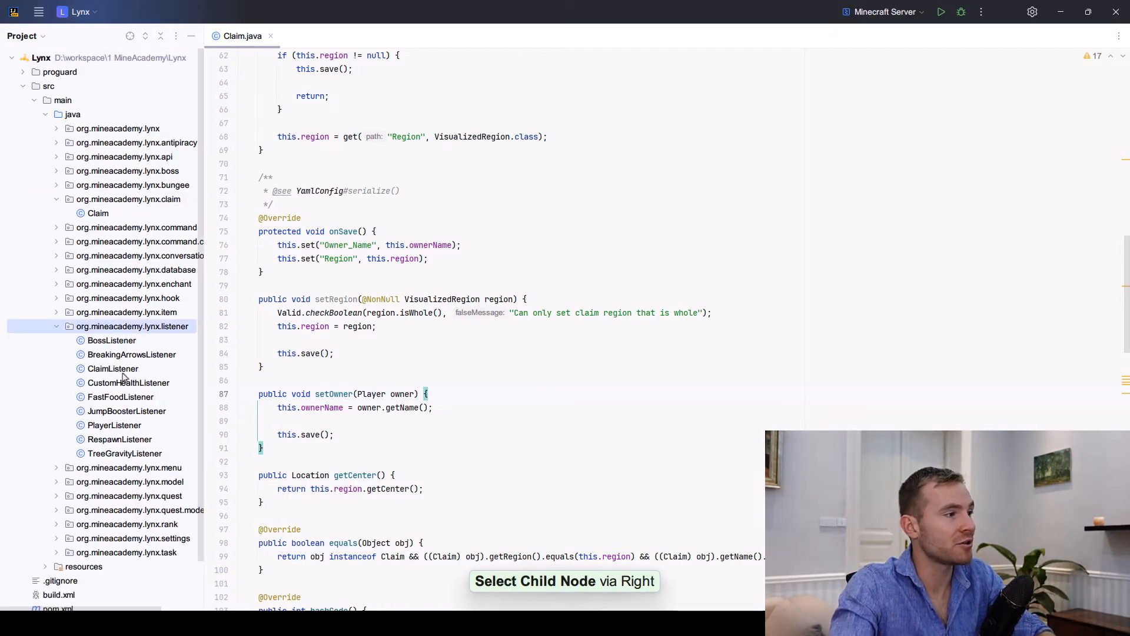
{"action": "left_click", "coordinate": [112, 368]}
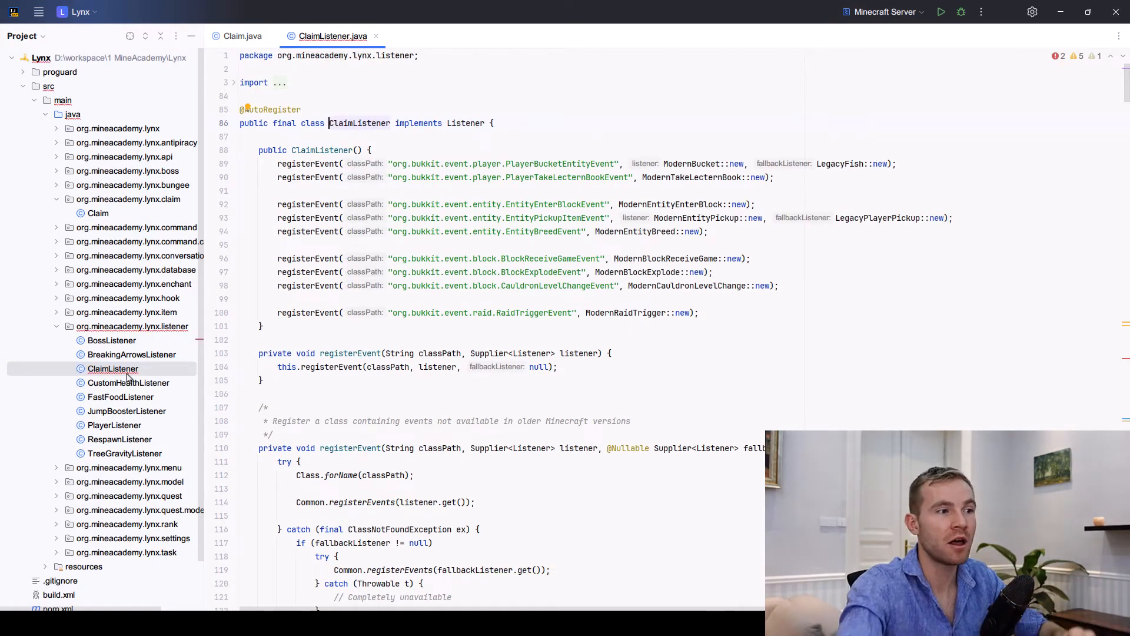
Restore the deleted ownerId code in Claim.java with undo and save.
{"action": "left_click", "coordinate": [242, 36]}
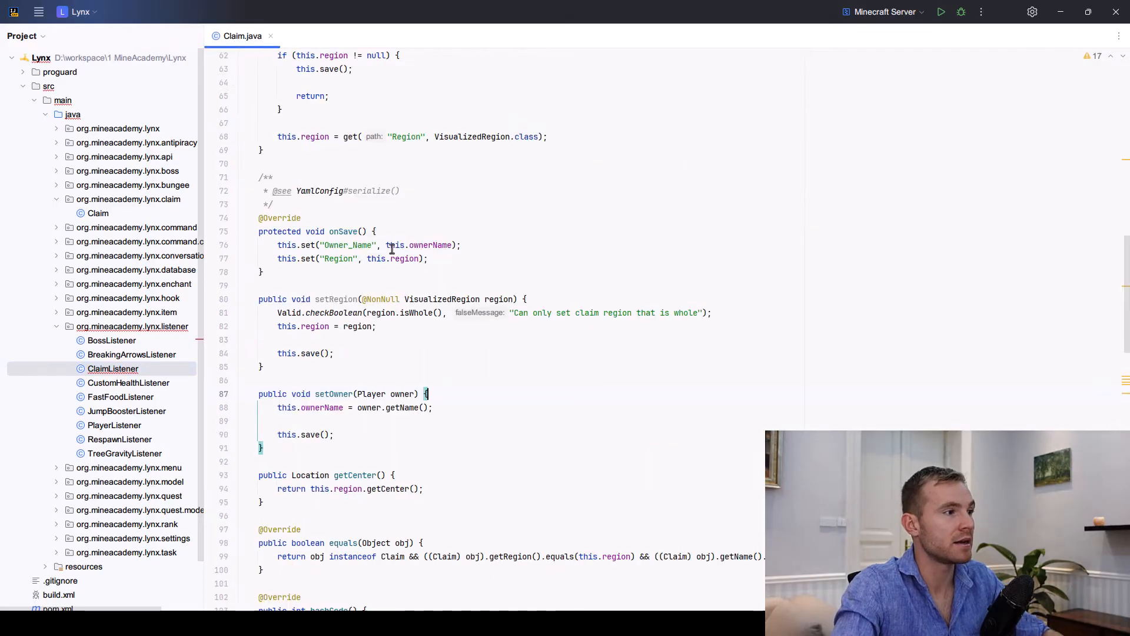
{"action": "key", "text": "ctrl+z"}
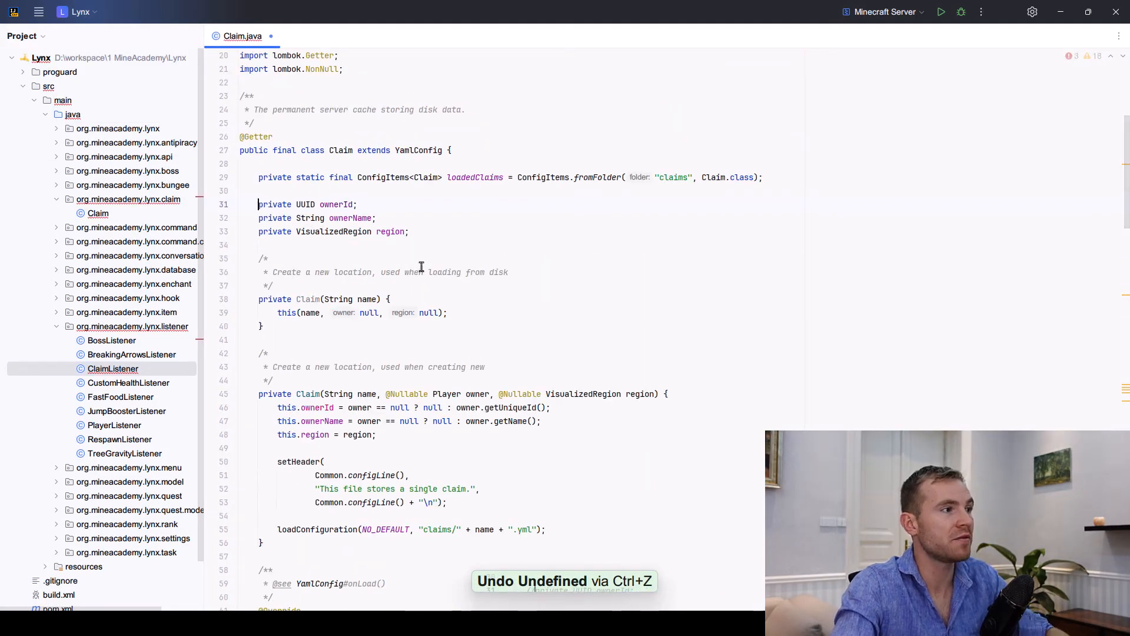
{"action": "key", "text": "ctrl+s"}
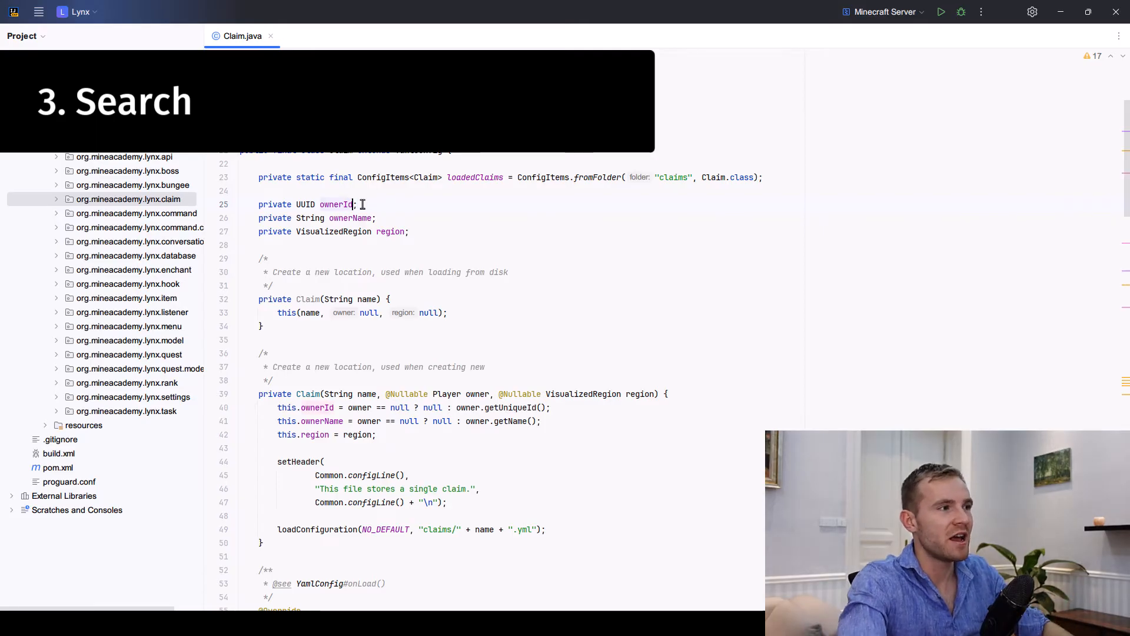
Find ownerId project-wide, preview matches at lines 75, 88 and ClaimListener, then undo.
{"action": "key", "text": "ctrl+shift+f"}
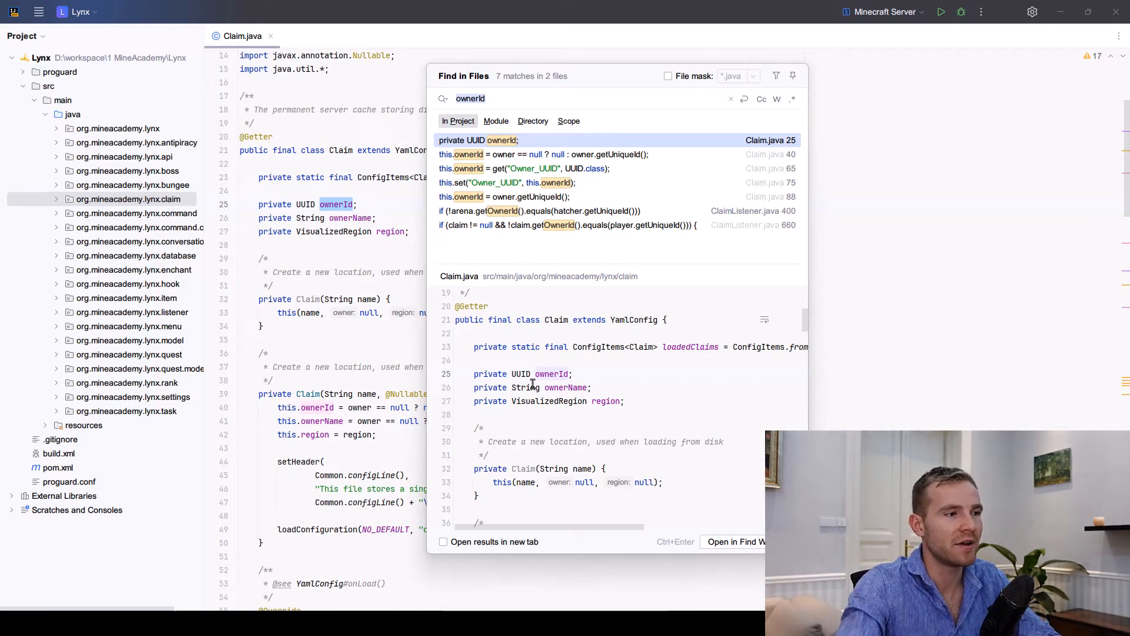
{"action": "left_click", "coordinate": [505, 182]}
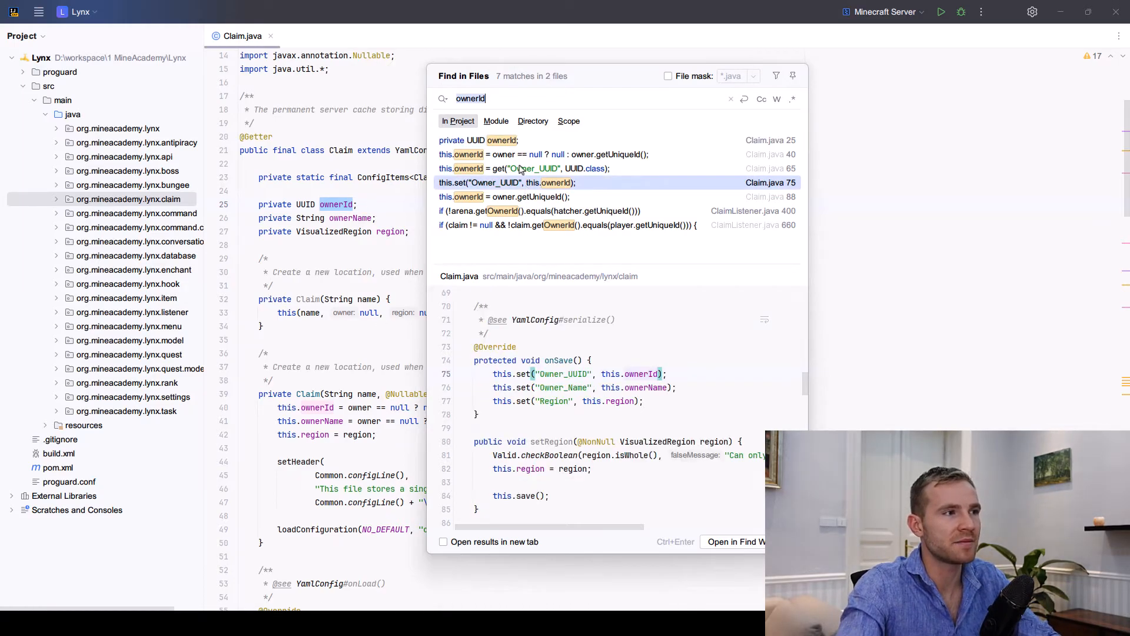
{"action": "left_click", "coordinate": [505, 196]}
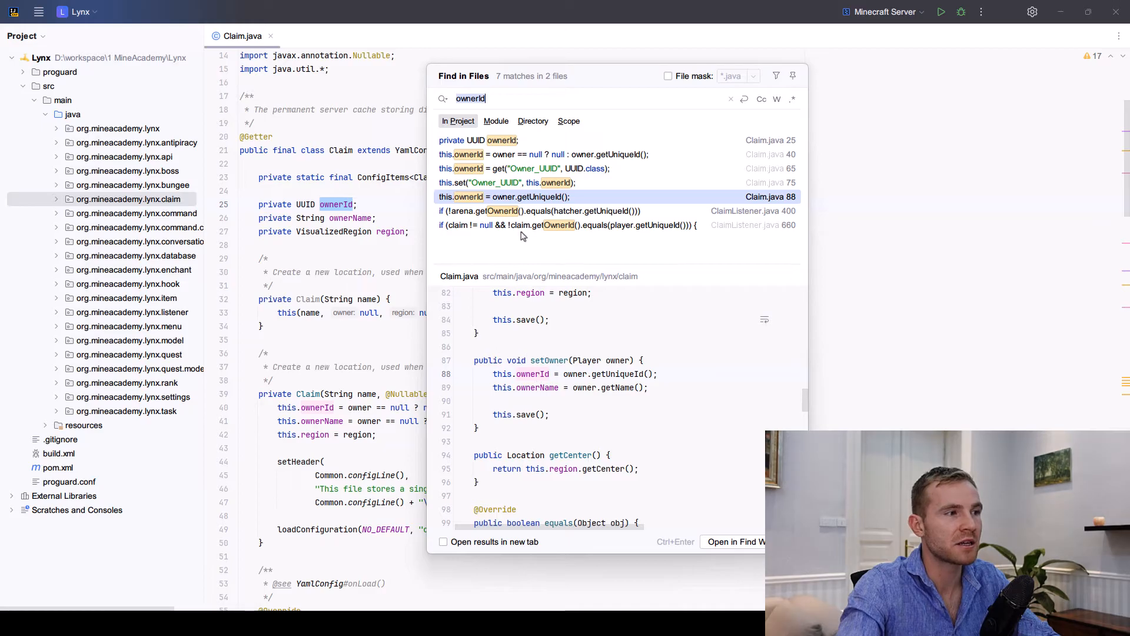
{"action": "left_click", "coordinate": [568, 225]}
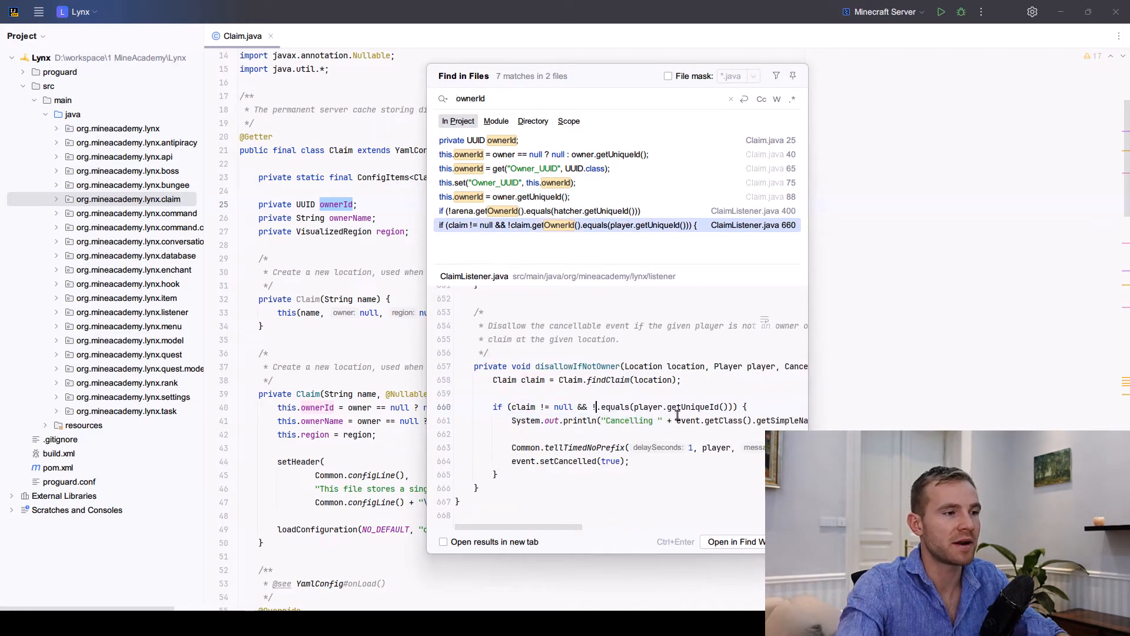
{"action": "key", "text": "ctrl+z"}
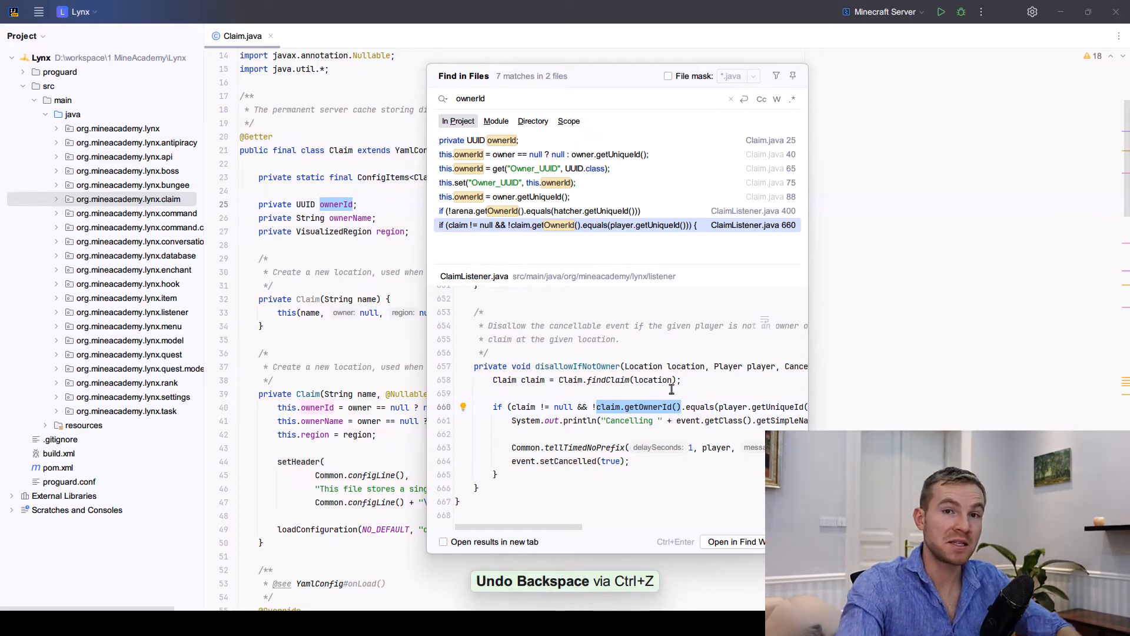
{"action": "mouse_move", "coordinate": [736, 312]}
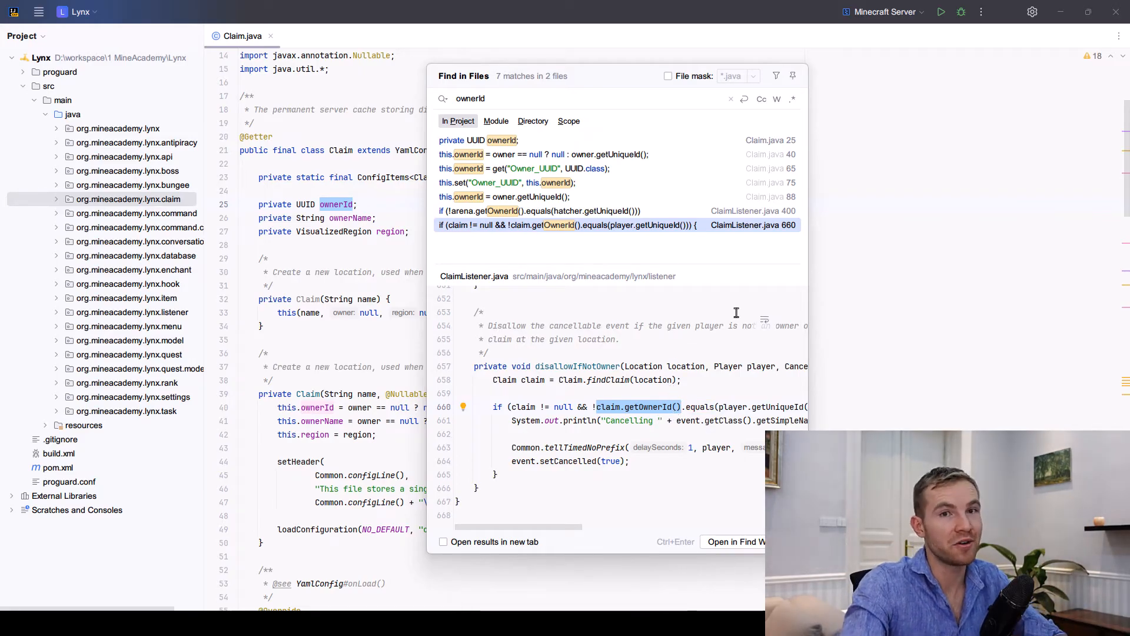
{"action": "mouse_move", "coordinate": [691, 348]}
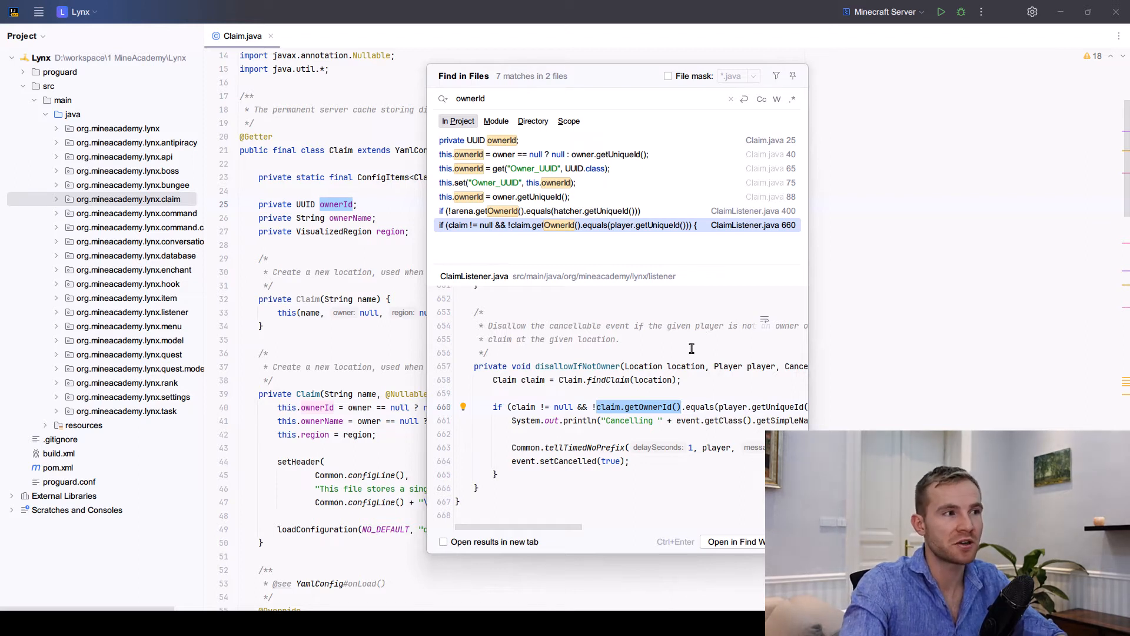
{"action": "mouse_move", "coordinate": [685, 350]}
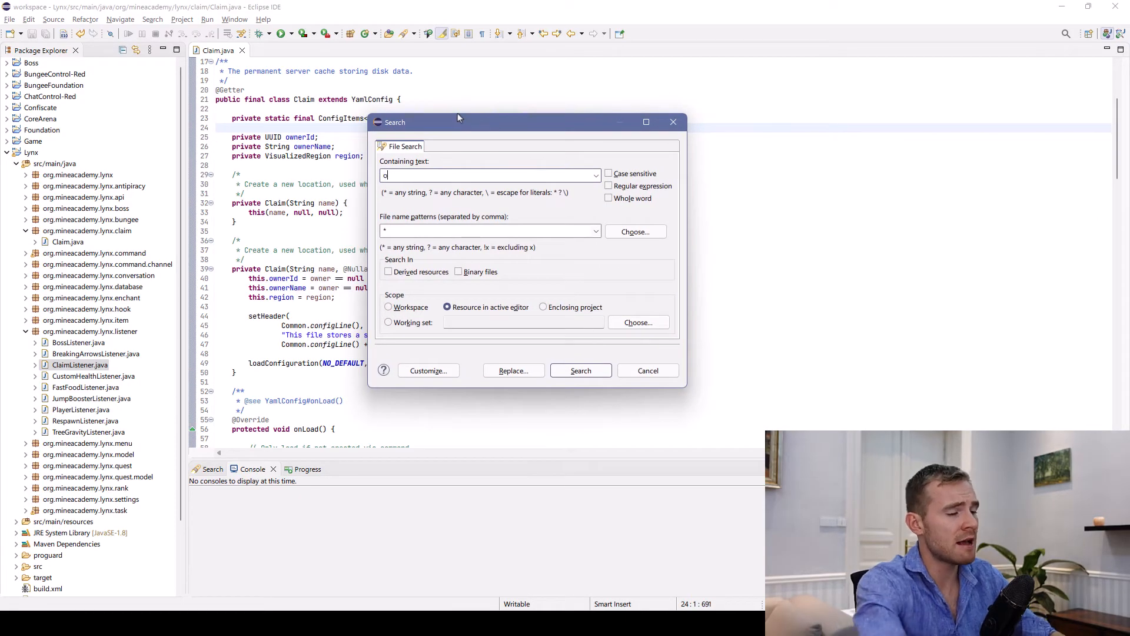
Run an Eclipse file search for 'ownerId' and expand ClaimListener's matches.
{"action": "type", "text": "ownerId"}
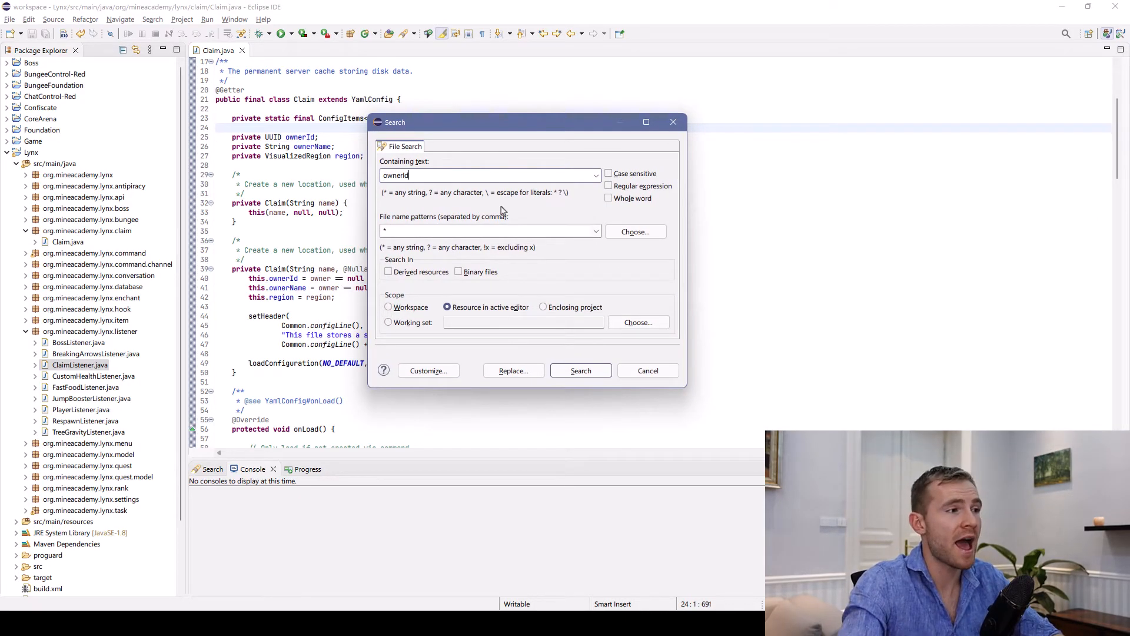
{"action": "left_click", "coordinate": [581, 370]}
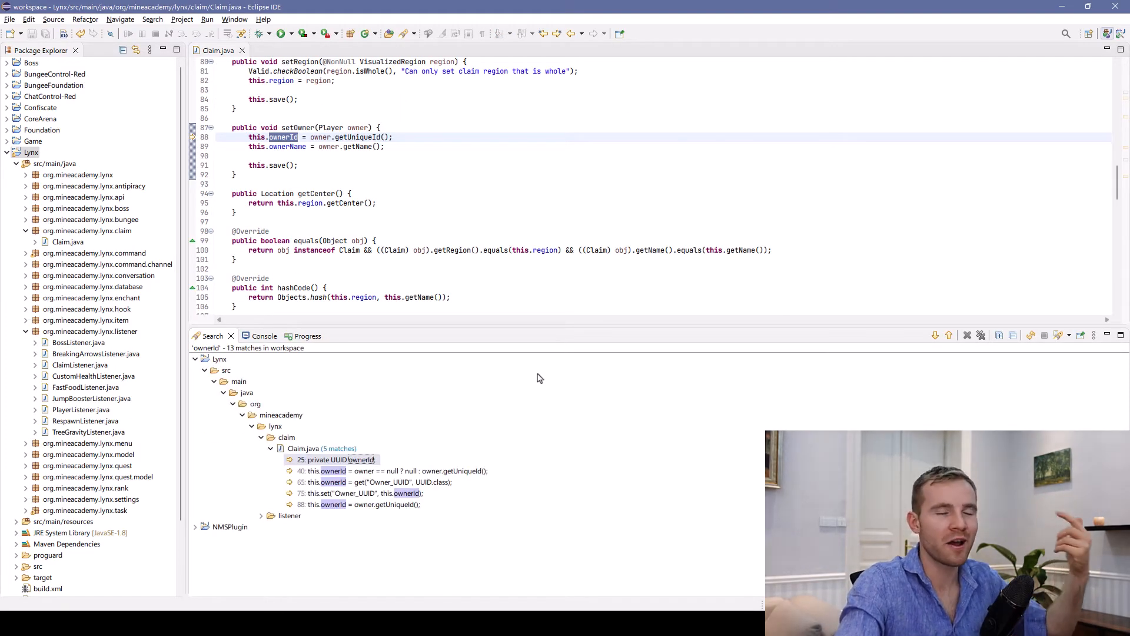
{"action": "left_click", "coordinate": [290, 516]}
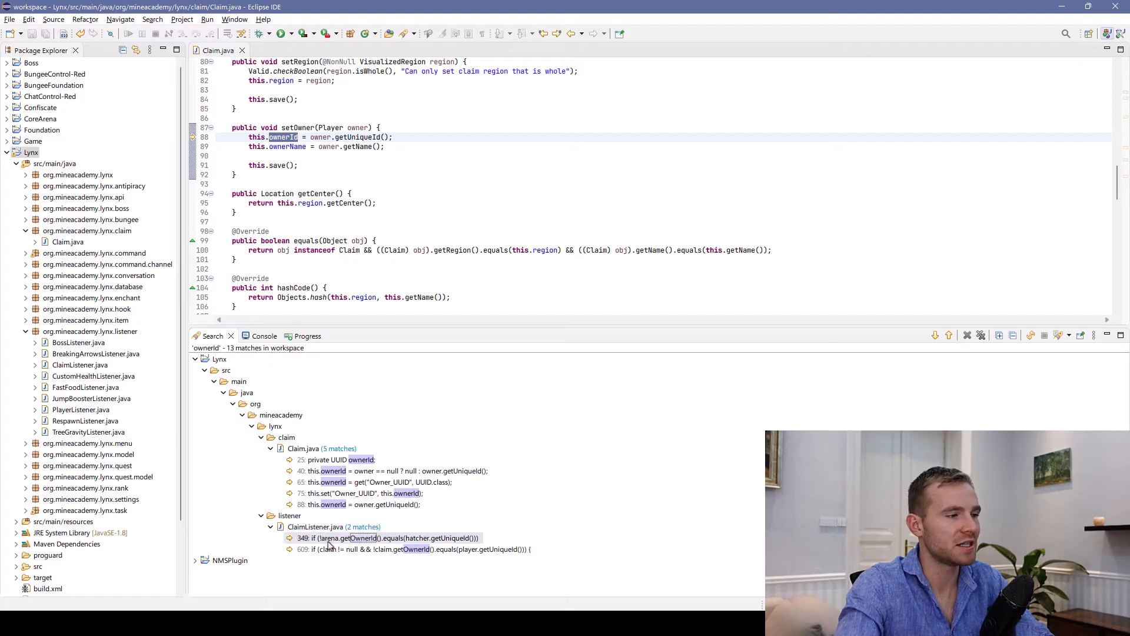
{"action": "mouse_move", "coordinate": [370, 520]}
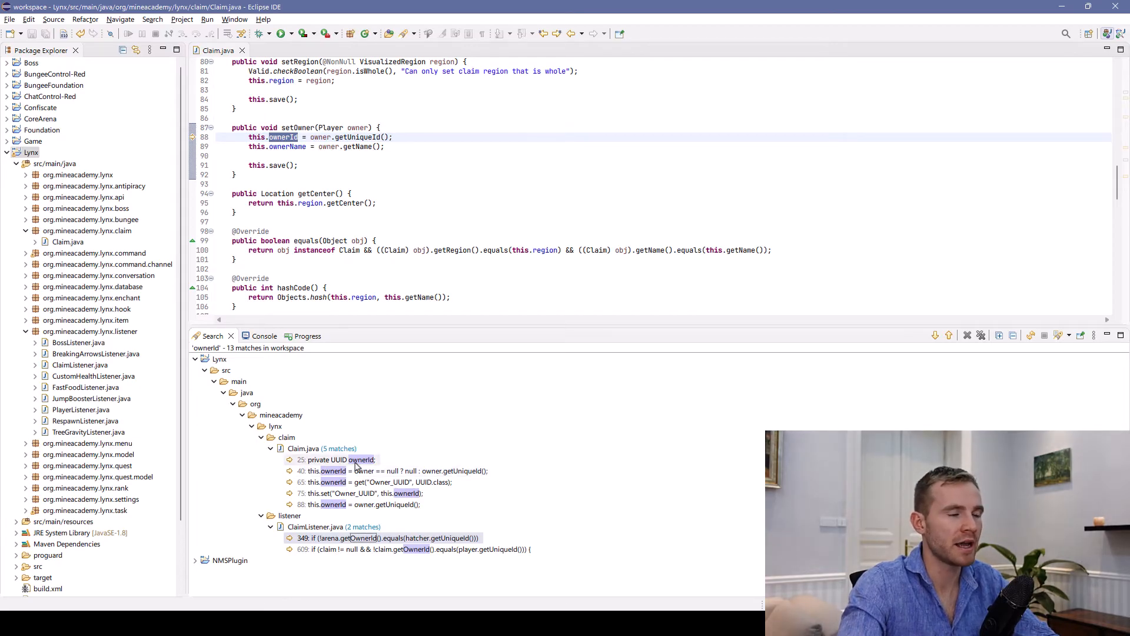
{"action": "mouse_move", "coordinate": [305, 418]}
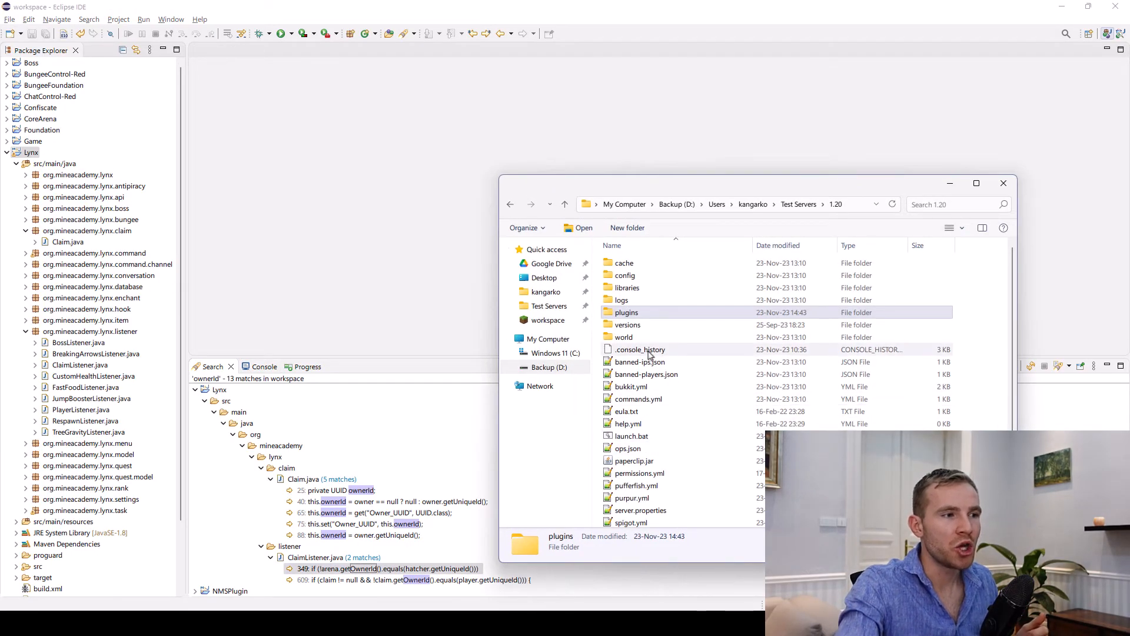
Run launch.bat to start the 1.20 Bukkit test server.
{"action": "double_click", "coordinate": [627, 312]}
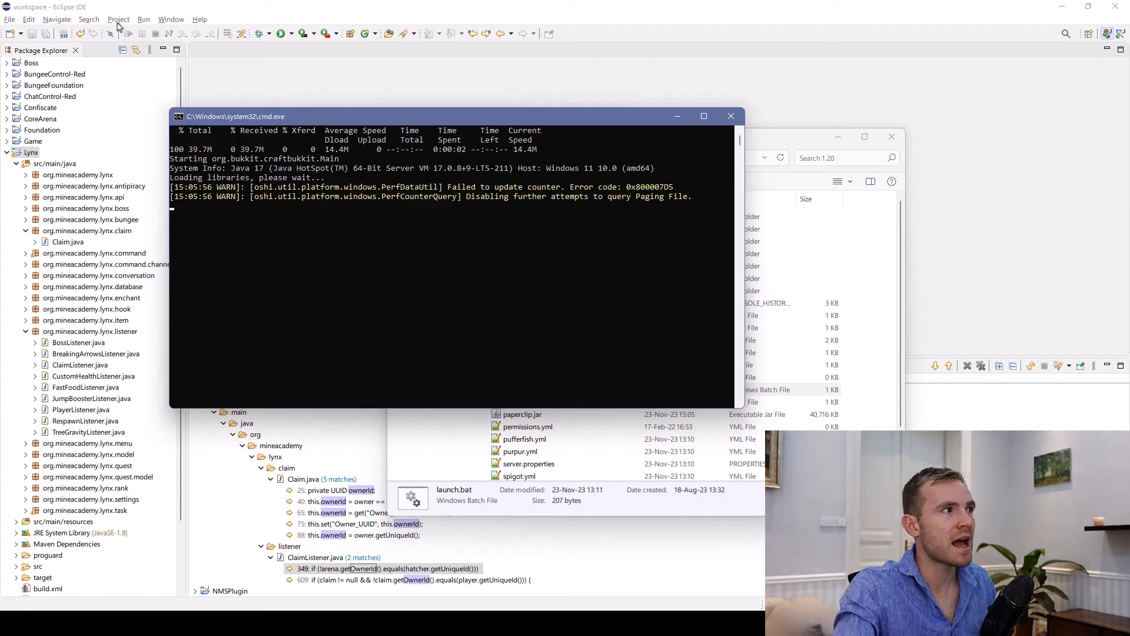
Review the debug configuration's source lookup, dependencies and main launch settings.
{"action": "left_click", "coordinate": [261, 33]}
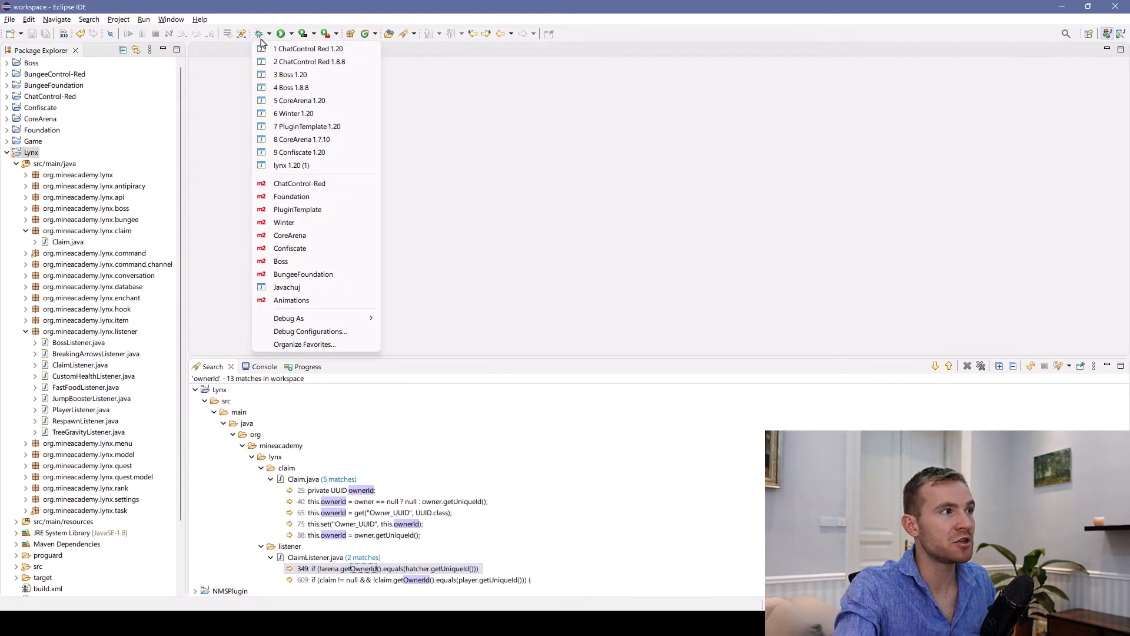
{"action": "left_click", "coordinate": [310, 331]}
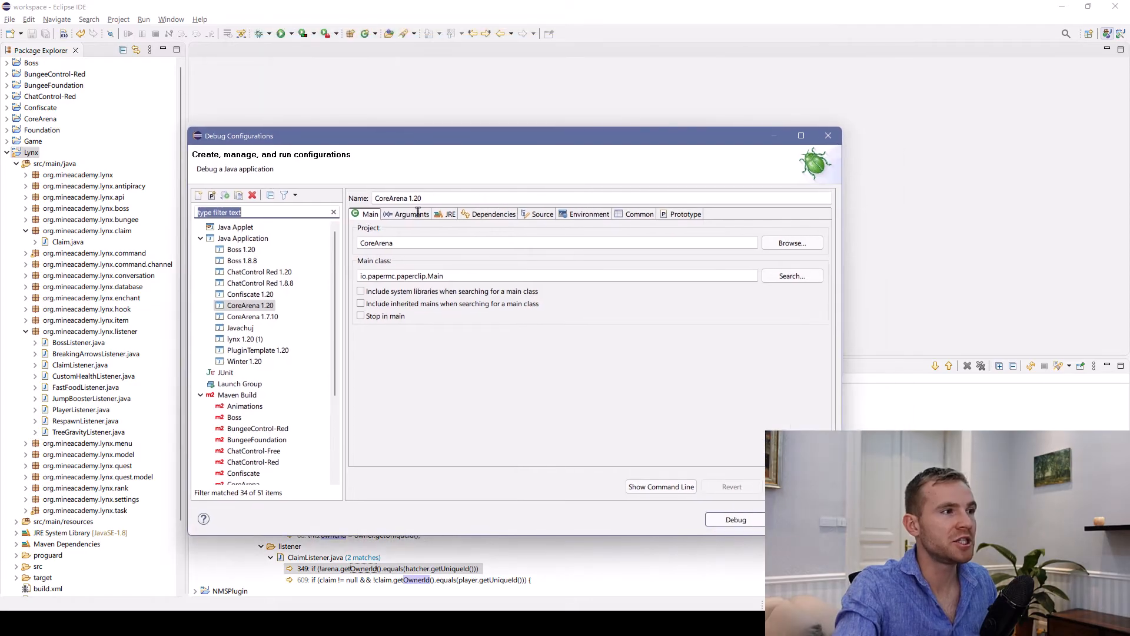
{"action": "left_click", "coordinate": [407, 214]}
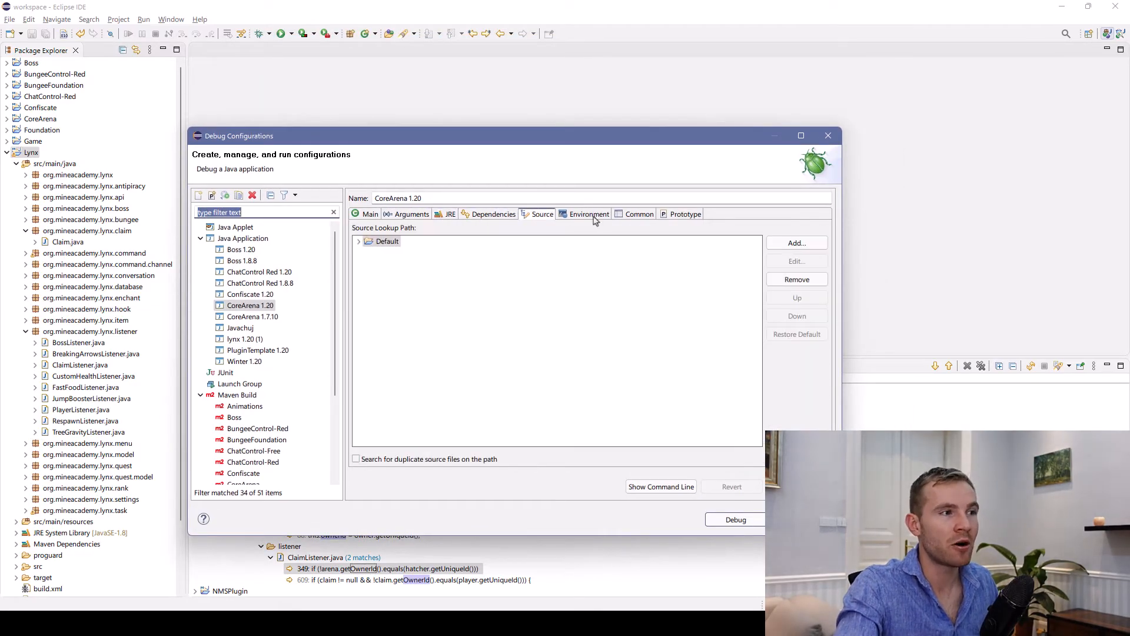
{"action": "left_click", "coordinate": [493, 215]}
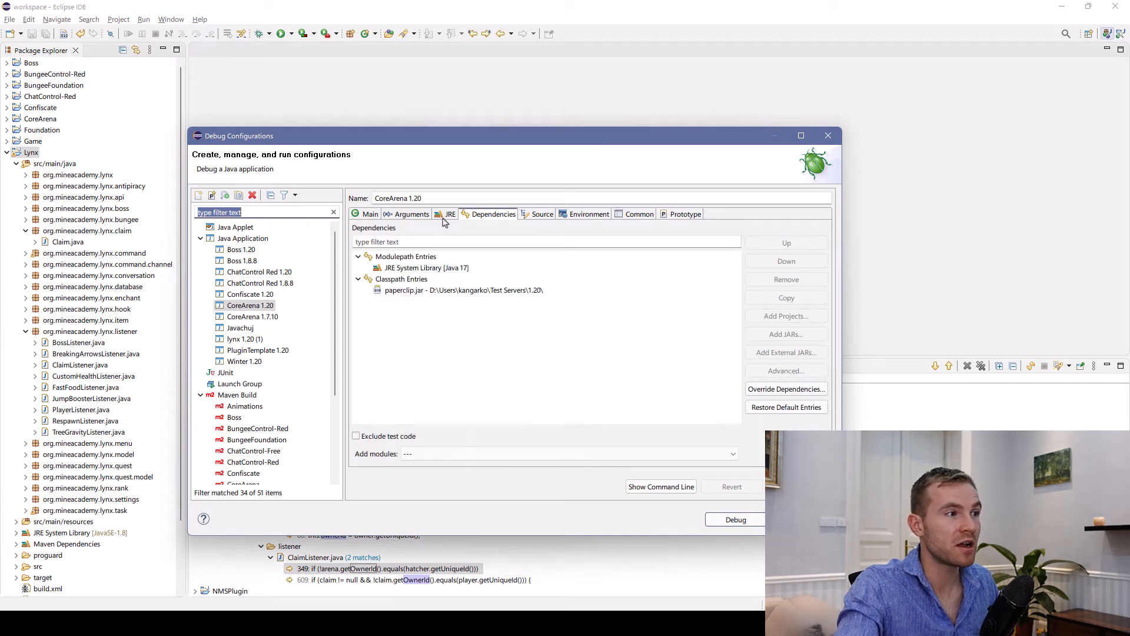
{"action": "left_click", "coordinate": [369, 214]}
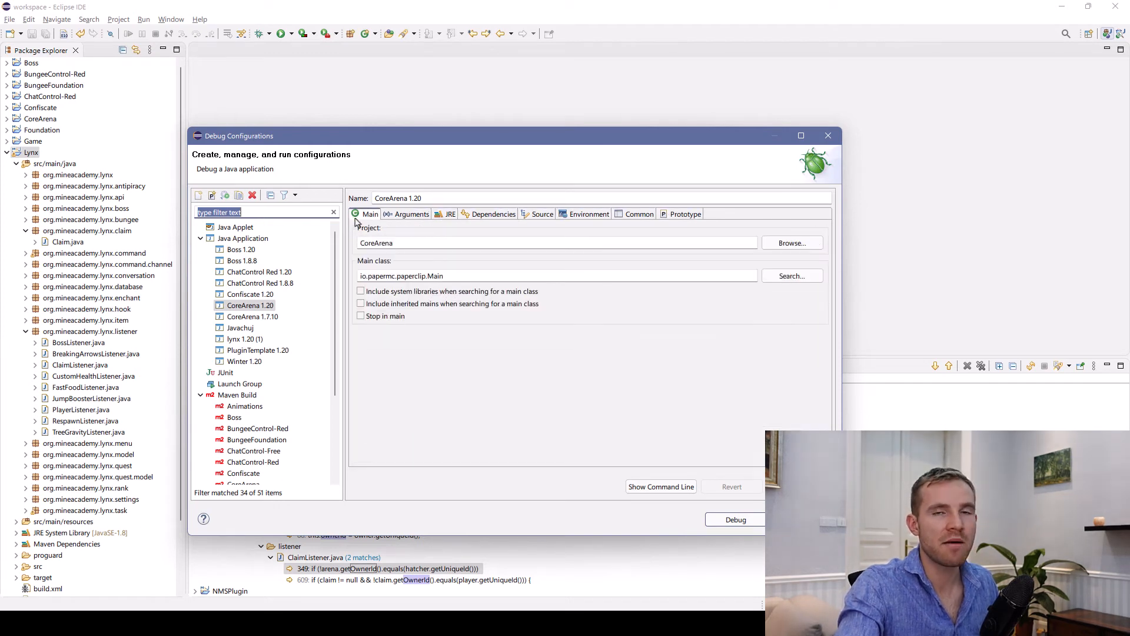
{"action": "left_click", "coordinate": [828, 135]}
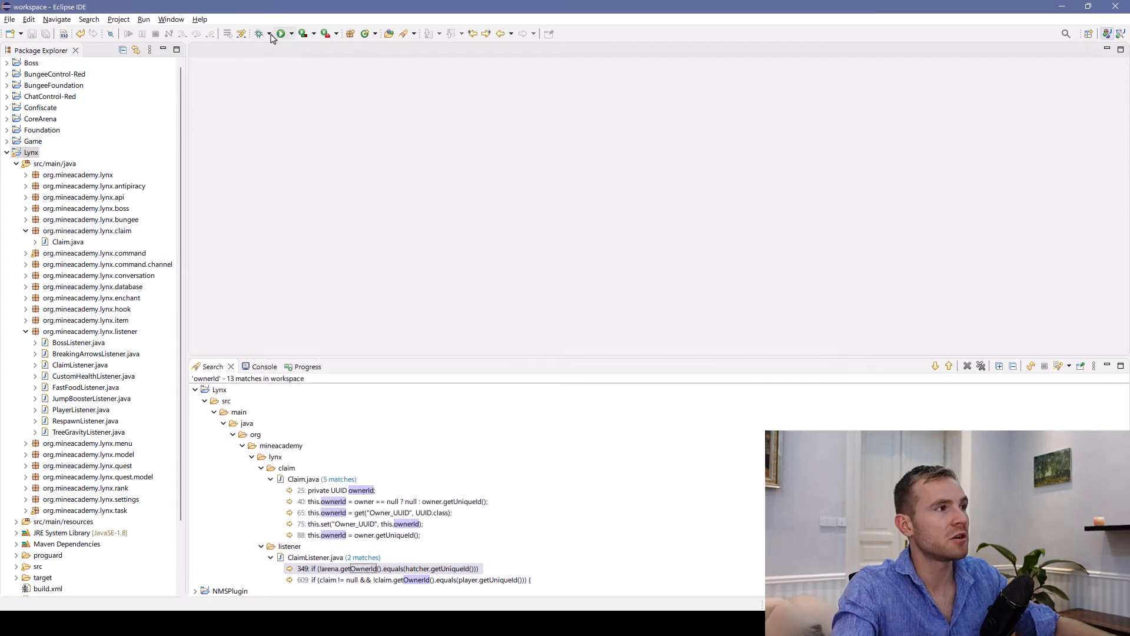
Launch the 'Lynx 1.20 (1)' debug configuration so the console shows Lynx enabling.
{"action": "left_click", "coordinate": [271, 33]}
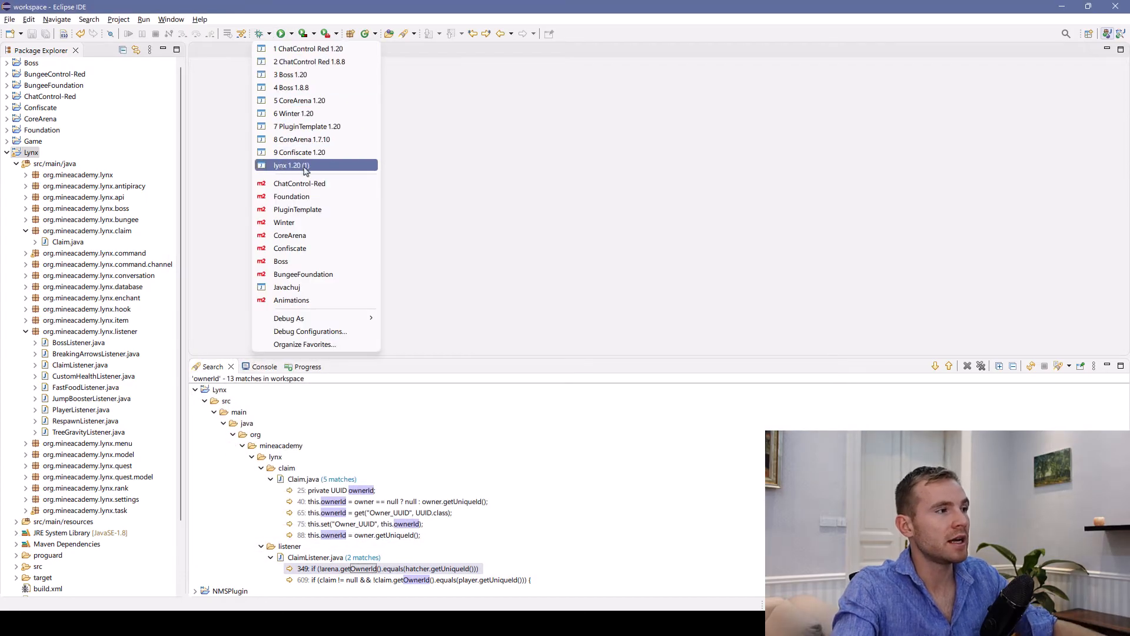
{"action": "left_click", "coordinate": [290, 164]}
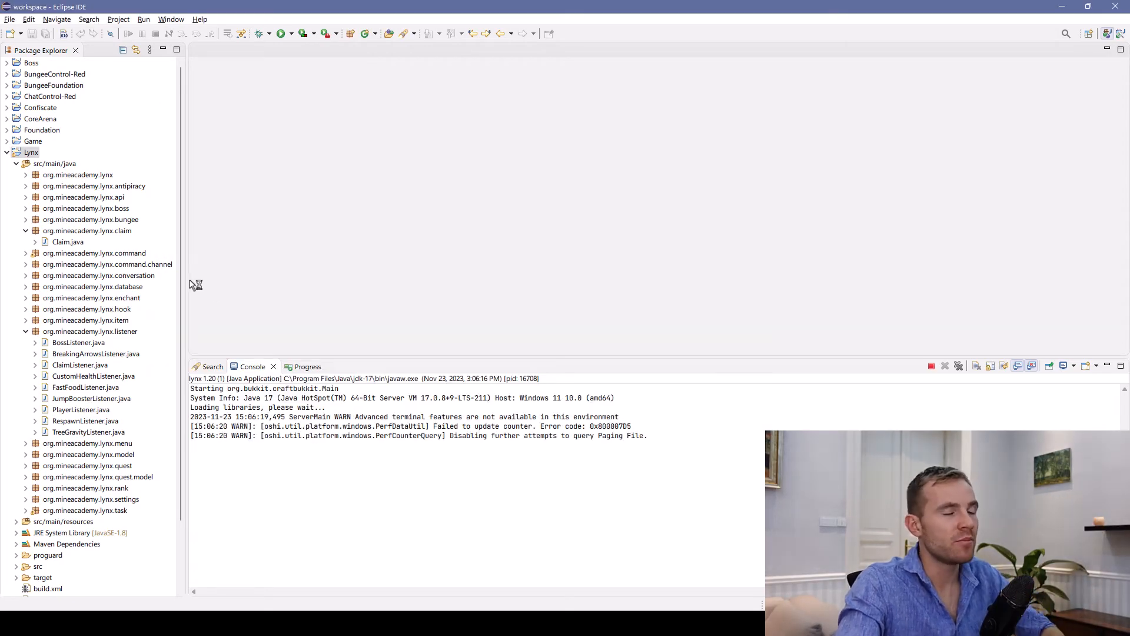
{"action": "left_click", "coordinate": [26, 331]}
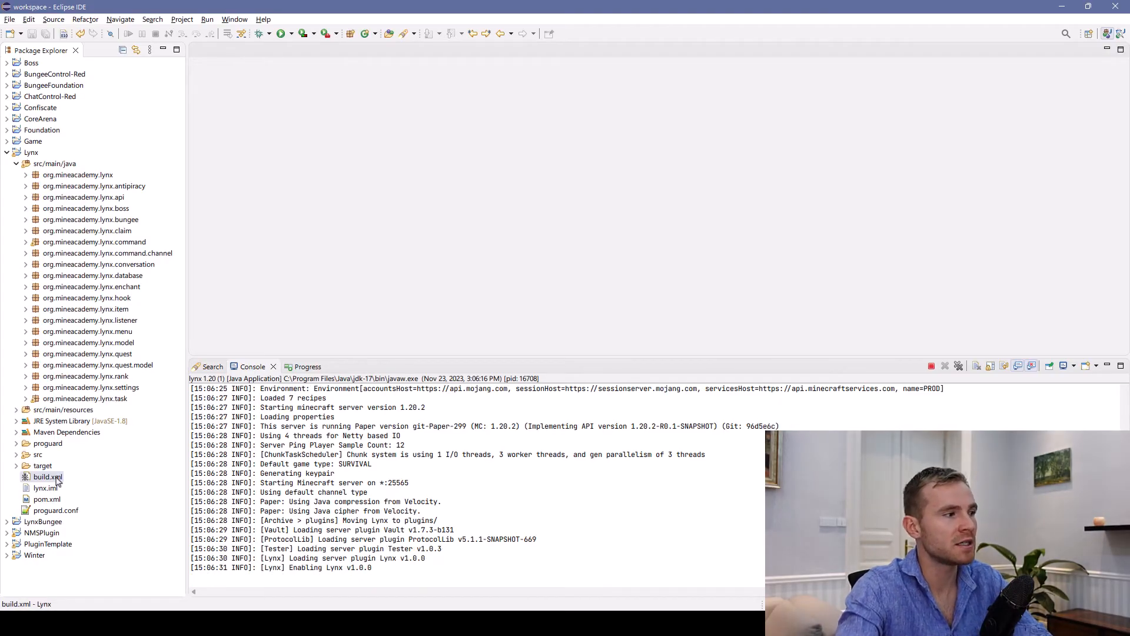
Open build.xml from Package Explorer to review it, then close its tab.
{"action": "double_click", "coordinate": [46, 477]}
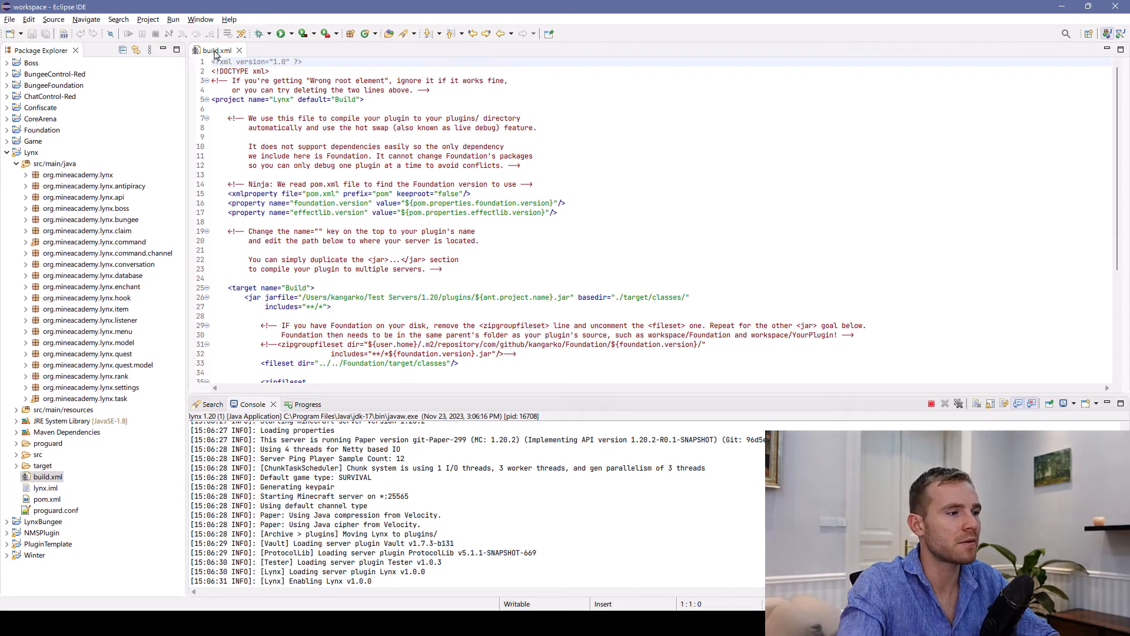
{"action": "left_click", "coordinate": [239, 50]}
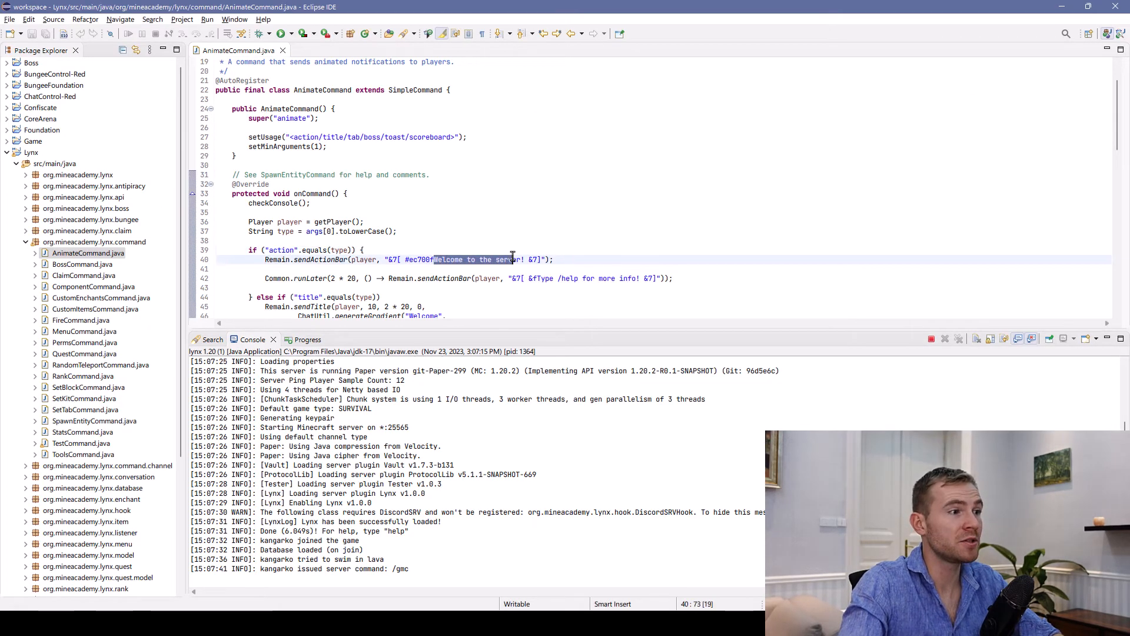
Replace the word 'server' in the welcome message with 'asdasdasdas'.
{"action": "double_click", "coordinate": [508, 259]}
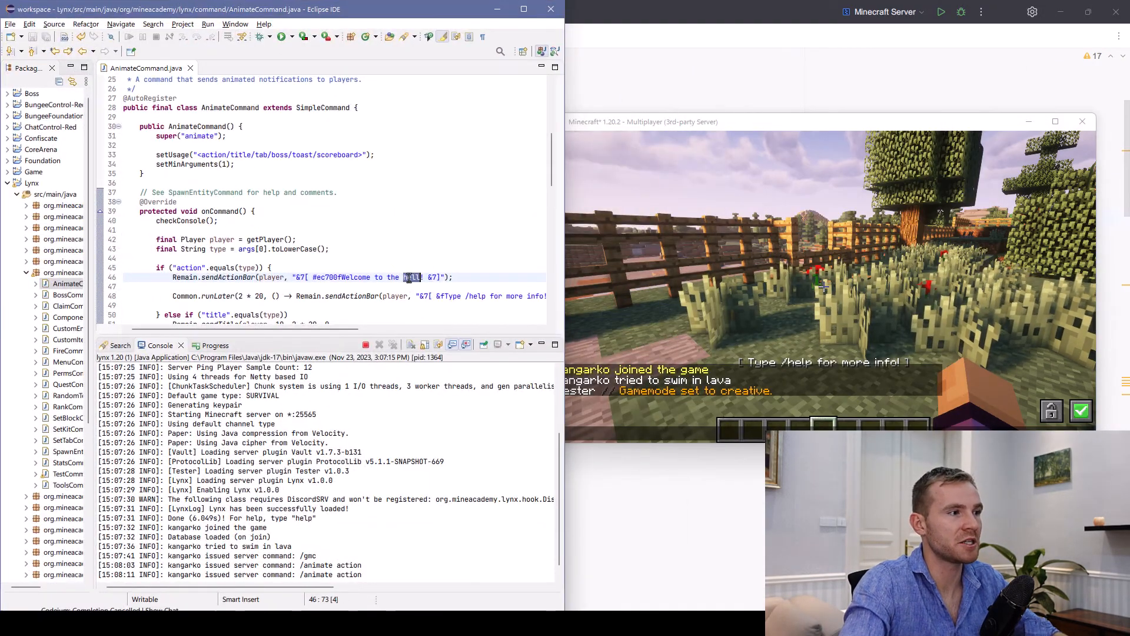
{"action": "type", "text": "asdasdasdas"}
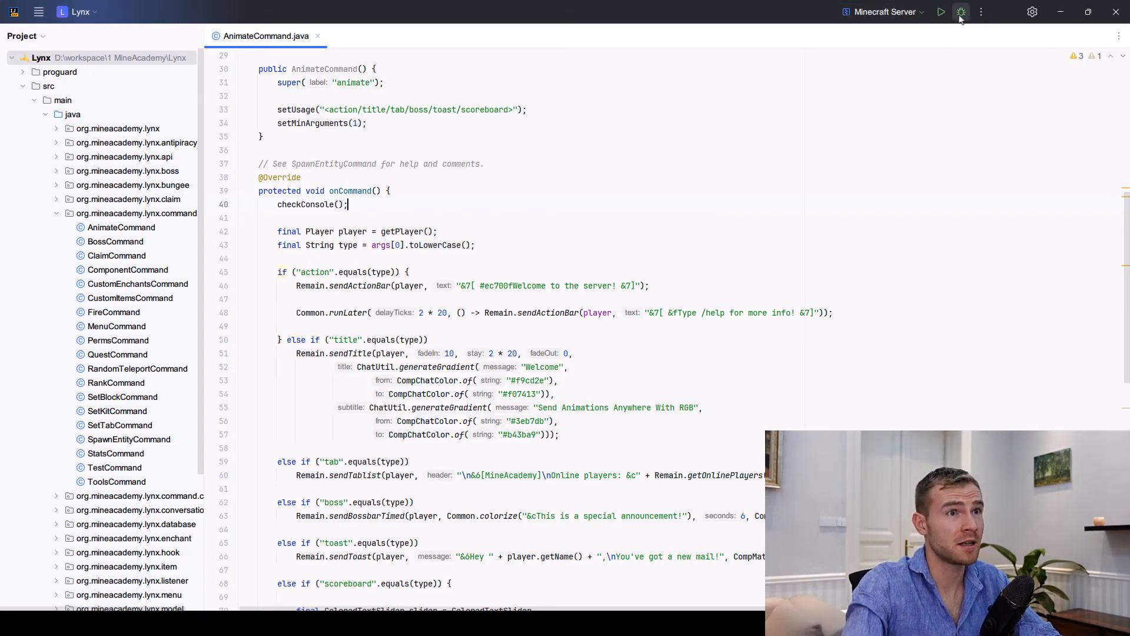
Debug the 'Minecraft Server' configuration and open its run configuration editor.
{"action": "left_click", "coordinate": [960, 13]}
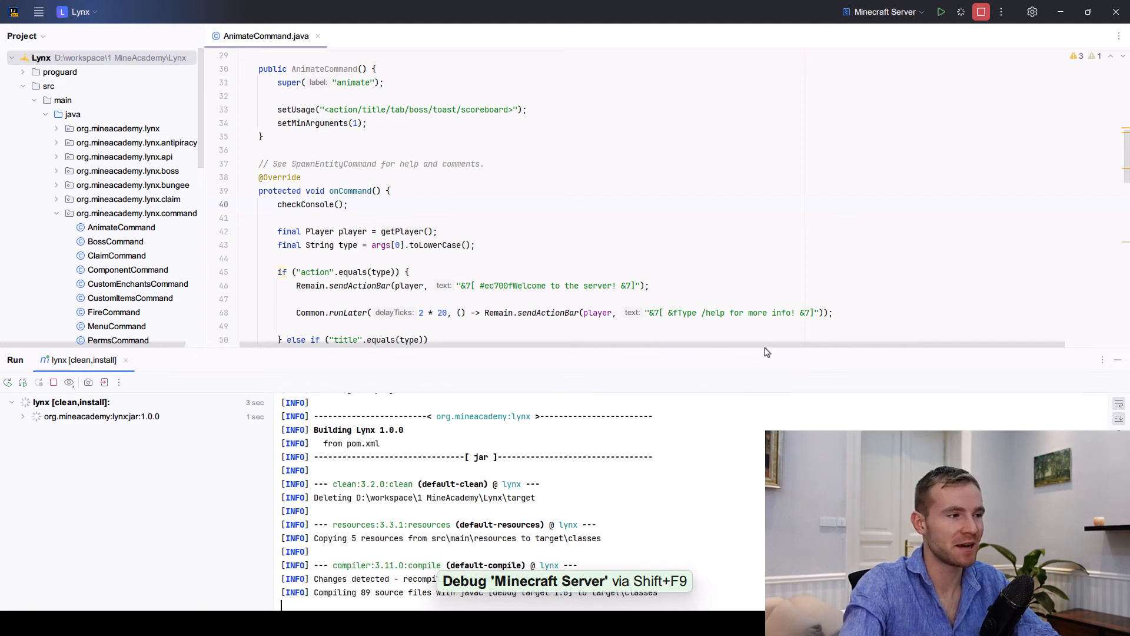
{"action": "mouse_move", "coordinate": [777, 369]}
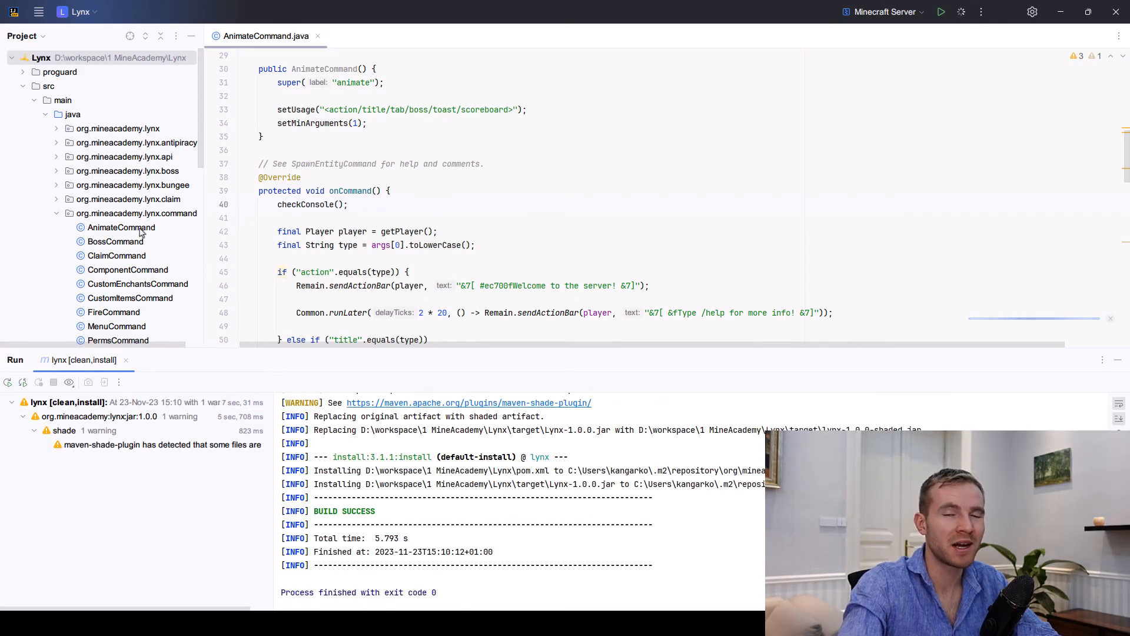
{"action": "left_click", "coordinate": [961, 12]}
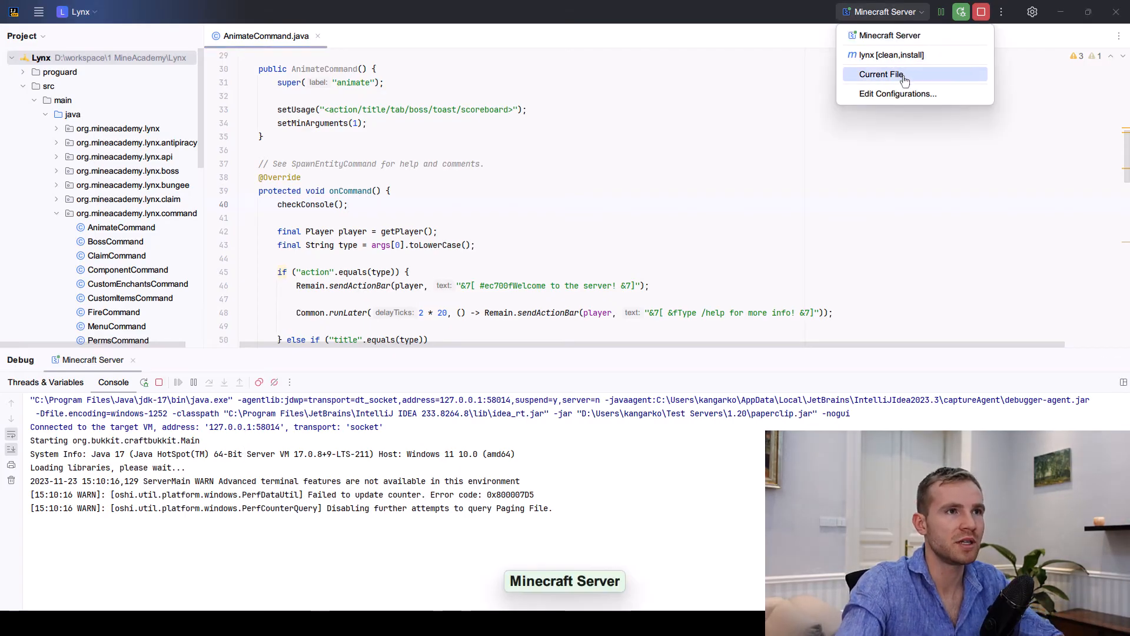
{"action": "left_click", "coordinate": [897, 94]}
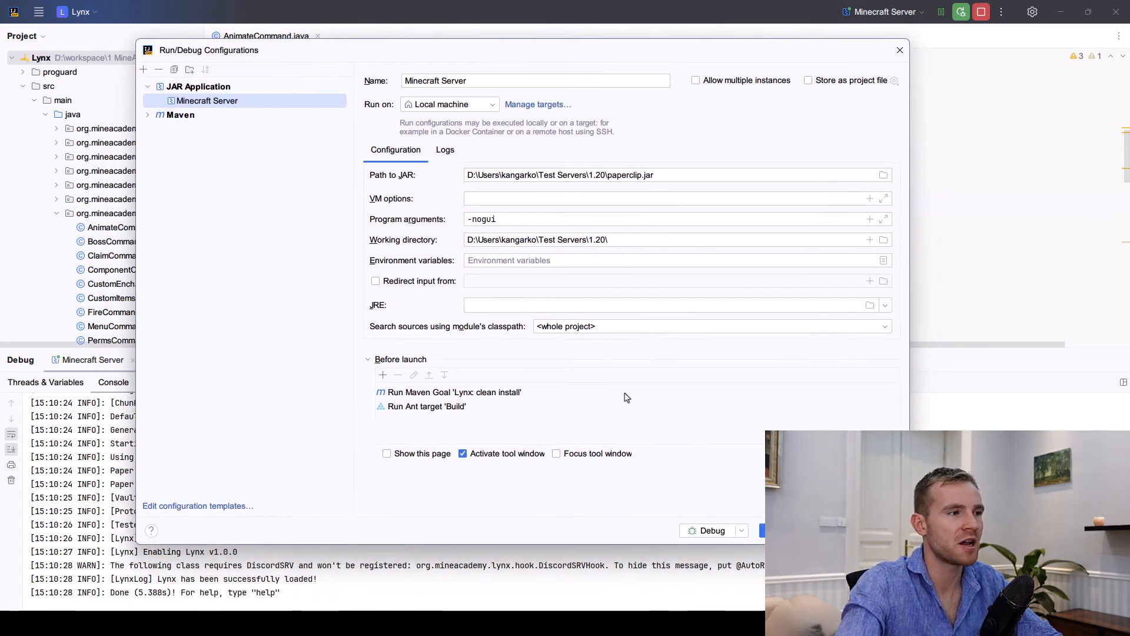
Close the run configuration settings and bring up build.xml's context menu.
{"action": "left_click", "coordinate": [899, 49]}
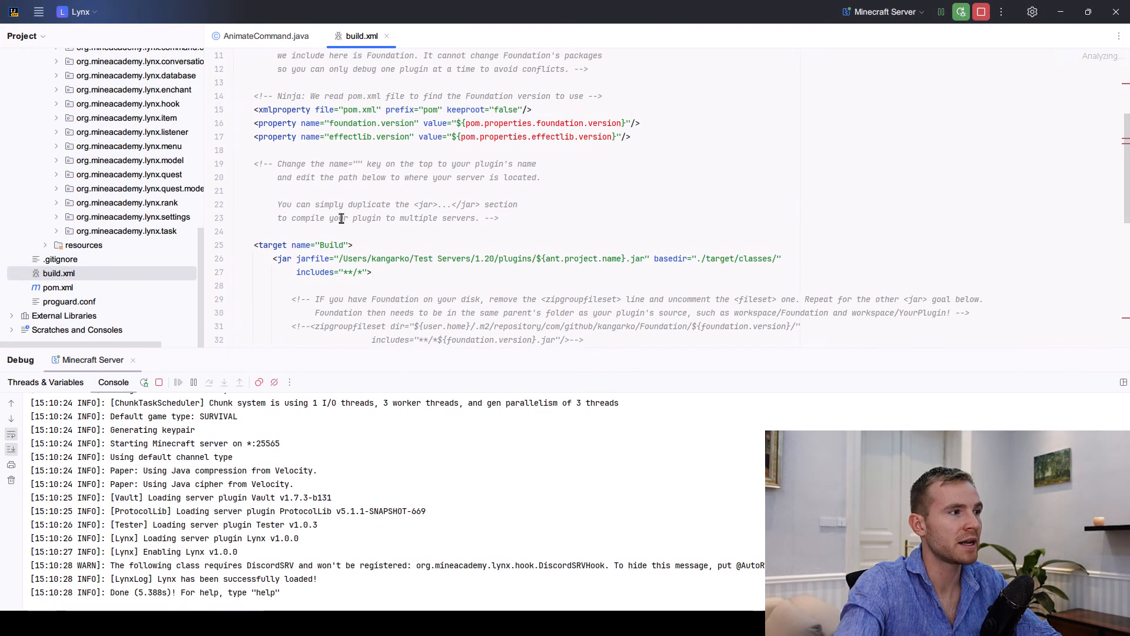
{"action": "scroll", "scroll_direction": "down", "scroll_amount": 3}
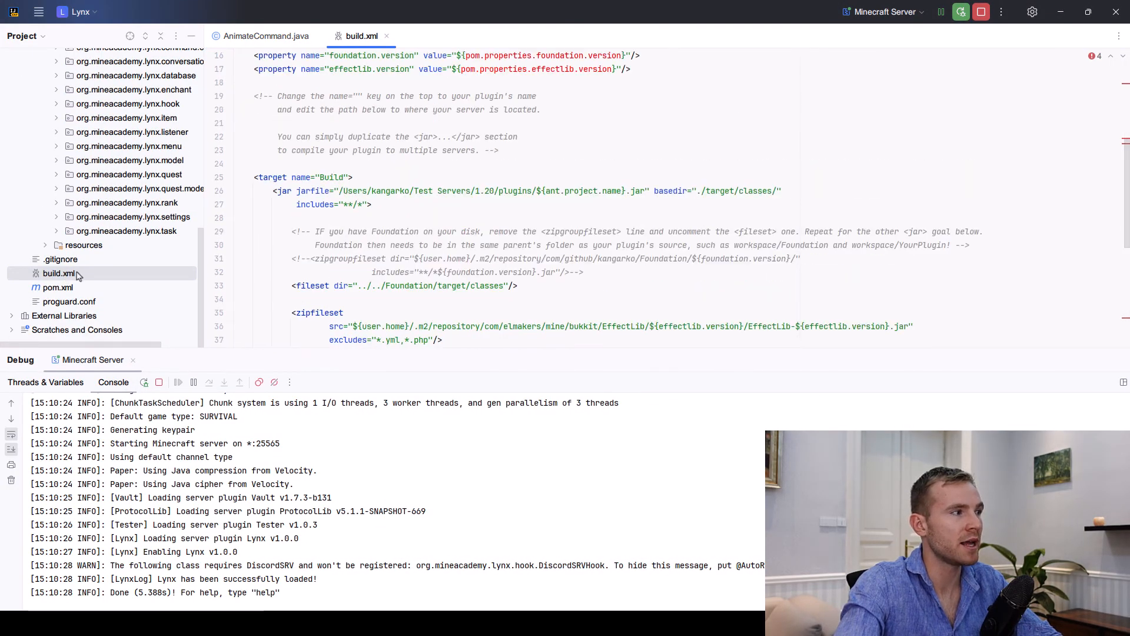
{"action": "right_click", "coordinate": [58, 273]}
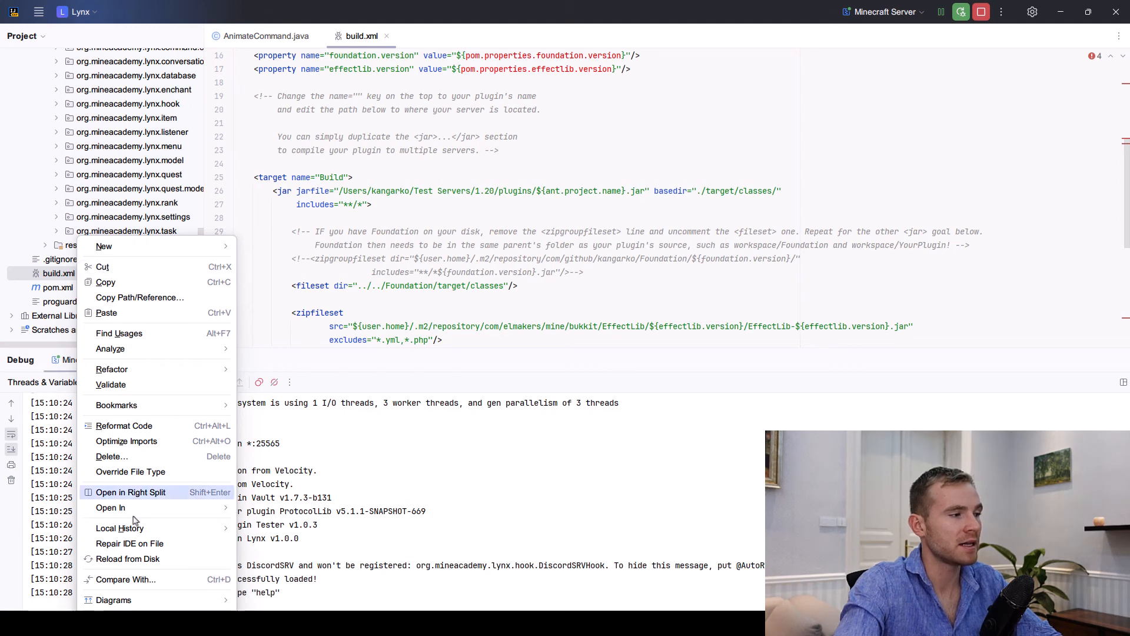
{"action": "mouse_move", "coordinate": [126, 578]}
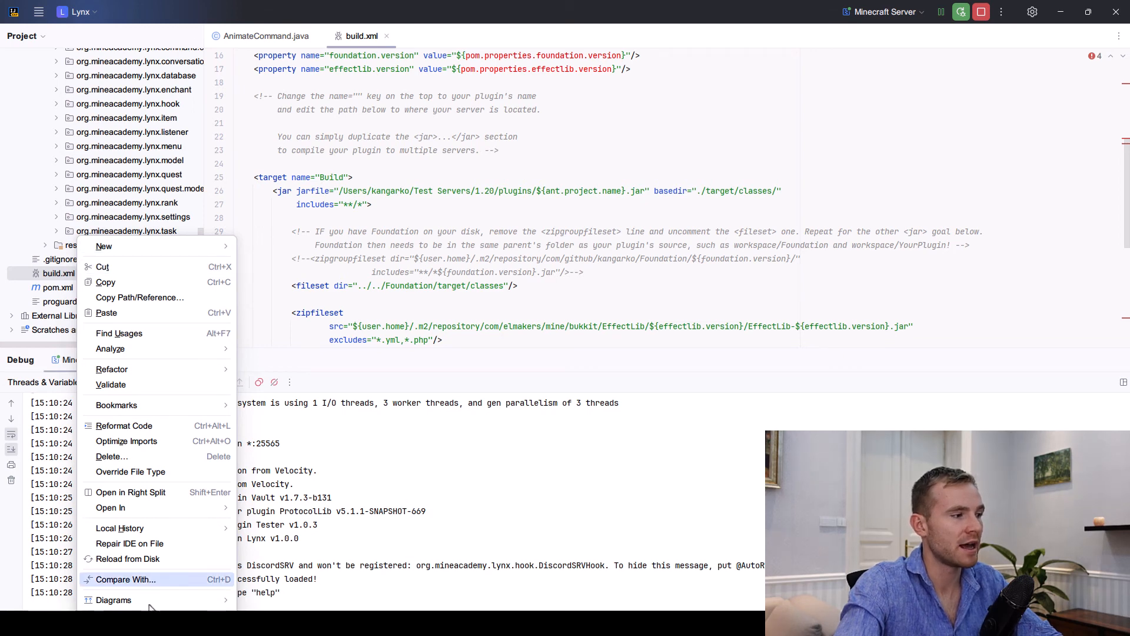
Turn on Tool Window Bars under the Appearance options.
{"action": "left_click", "coordinate": [39, 12]}
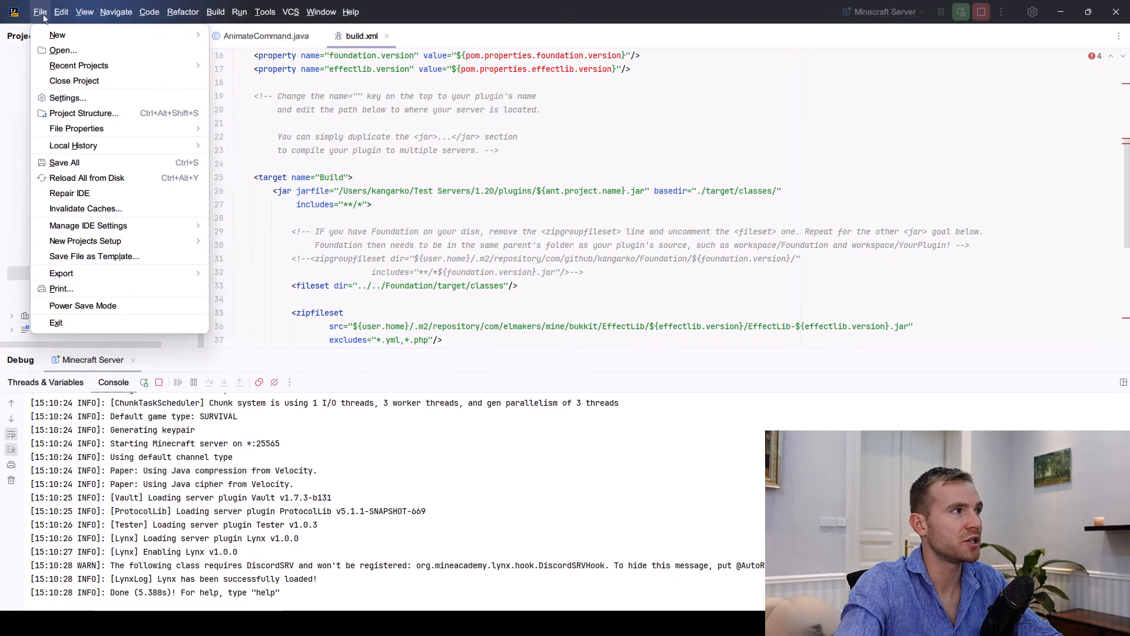
{"action": "left_click", "coordinate": [84, 12]}
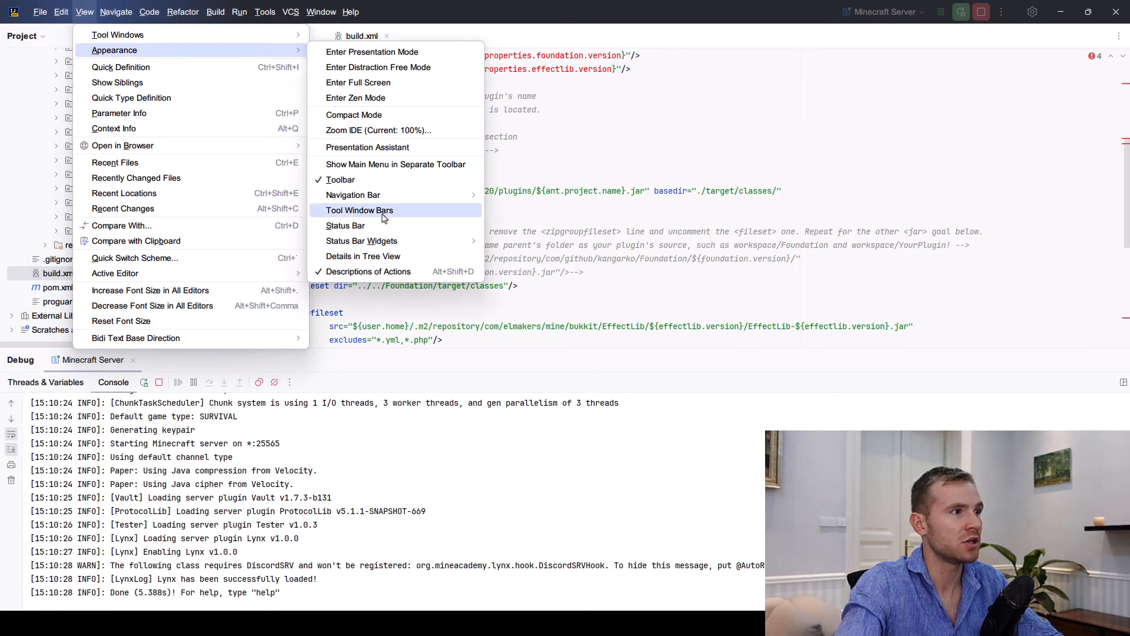
{"action": "left_click", "coordinate": [359, 210]}
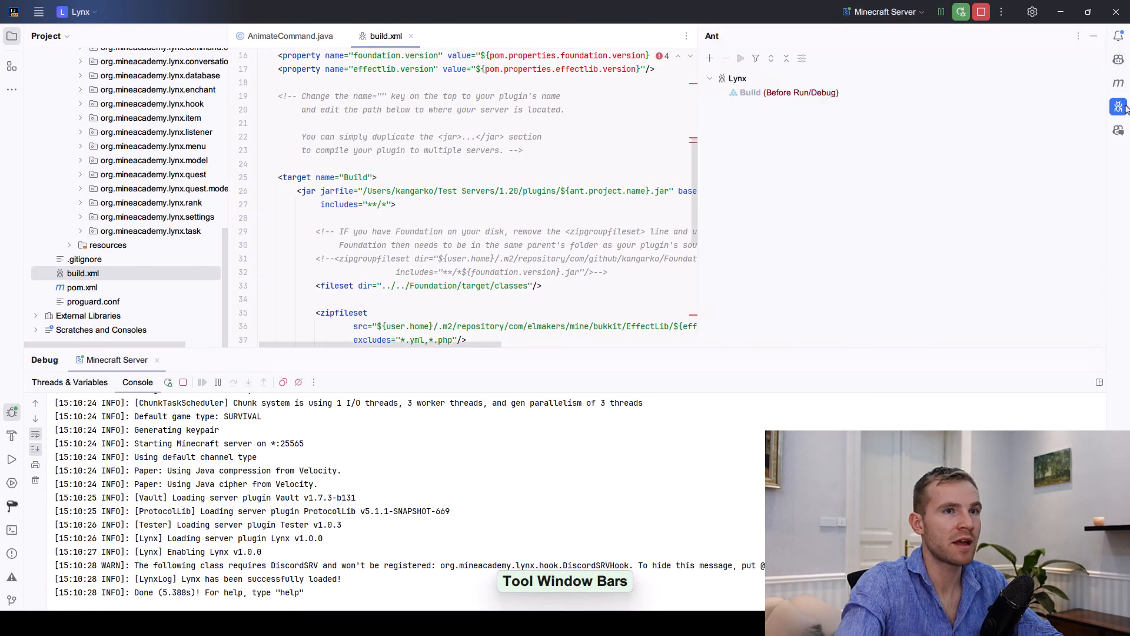
{"action": "left_click", "coordinate": [1032, 12]}
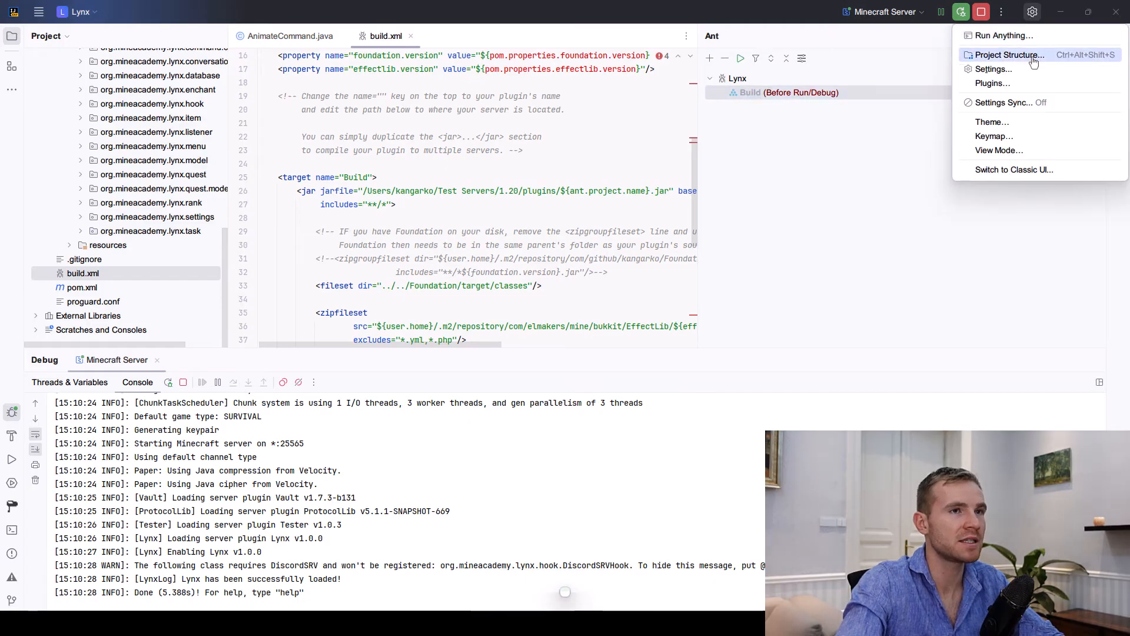
View the Save Actions - XDEV Edition plugin details in Settings > Plugins.
{"action": "left_click", "coordinate": [995, 83]}
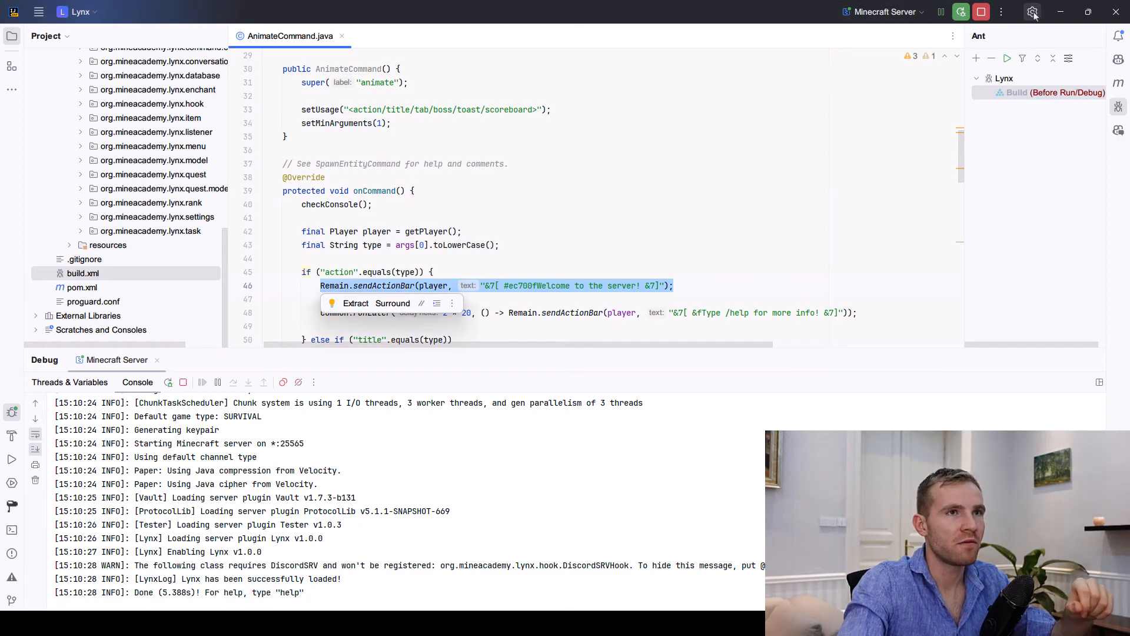
{"action": "left_click", "coordinate": [1032, 12]}
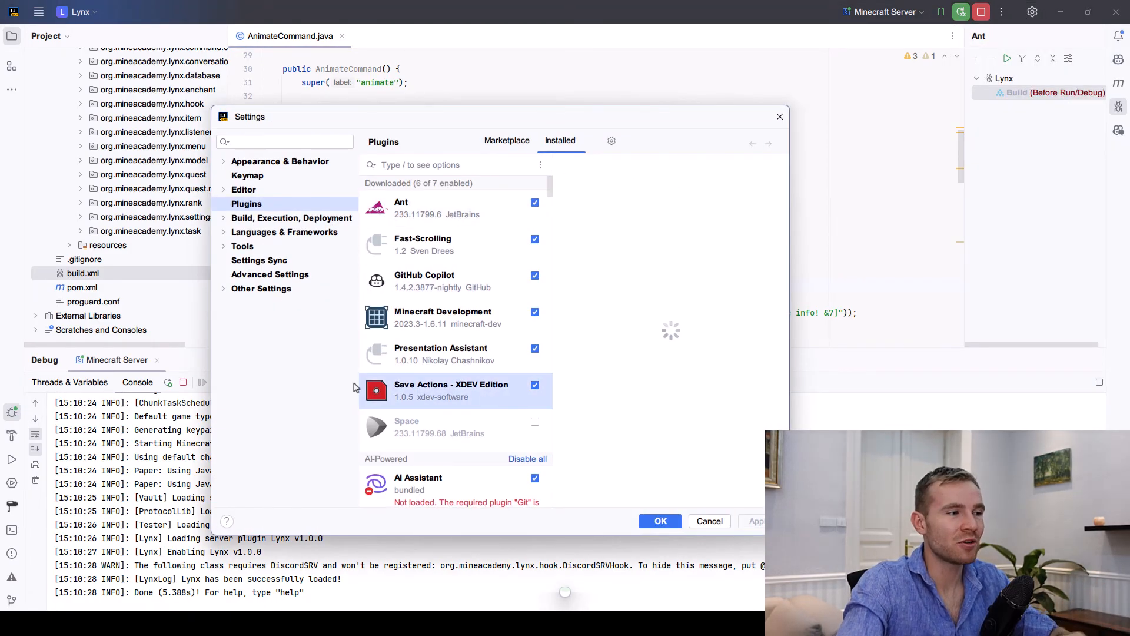
{"action": "left_click", "coordinate": [450, 390]}
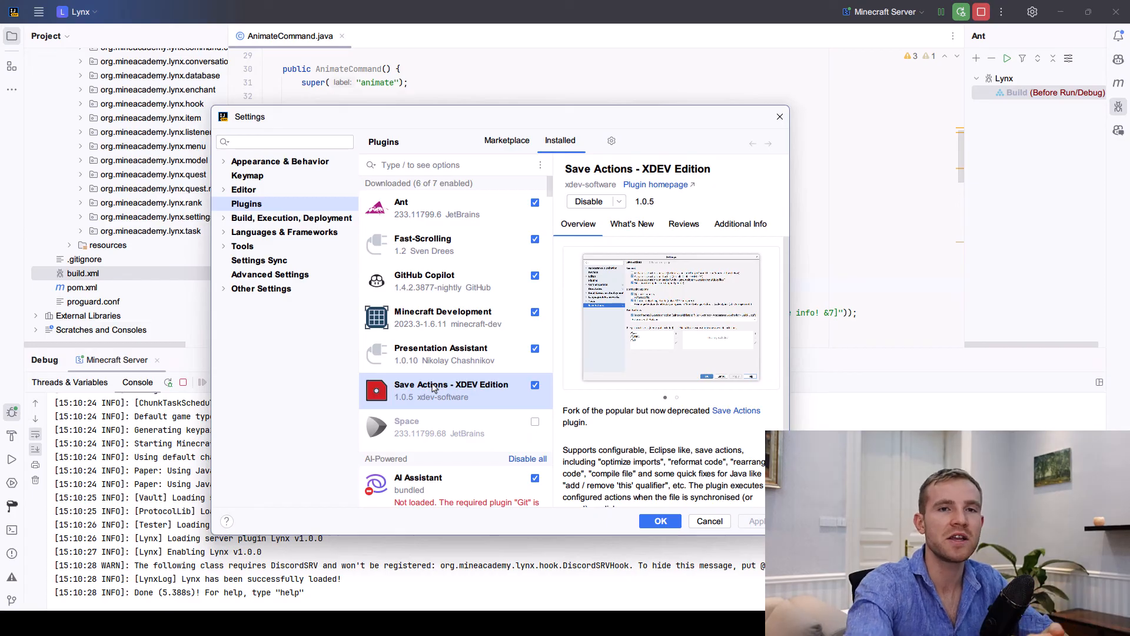
{"action": "mouse_move", "coordinate": [238, 318]}
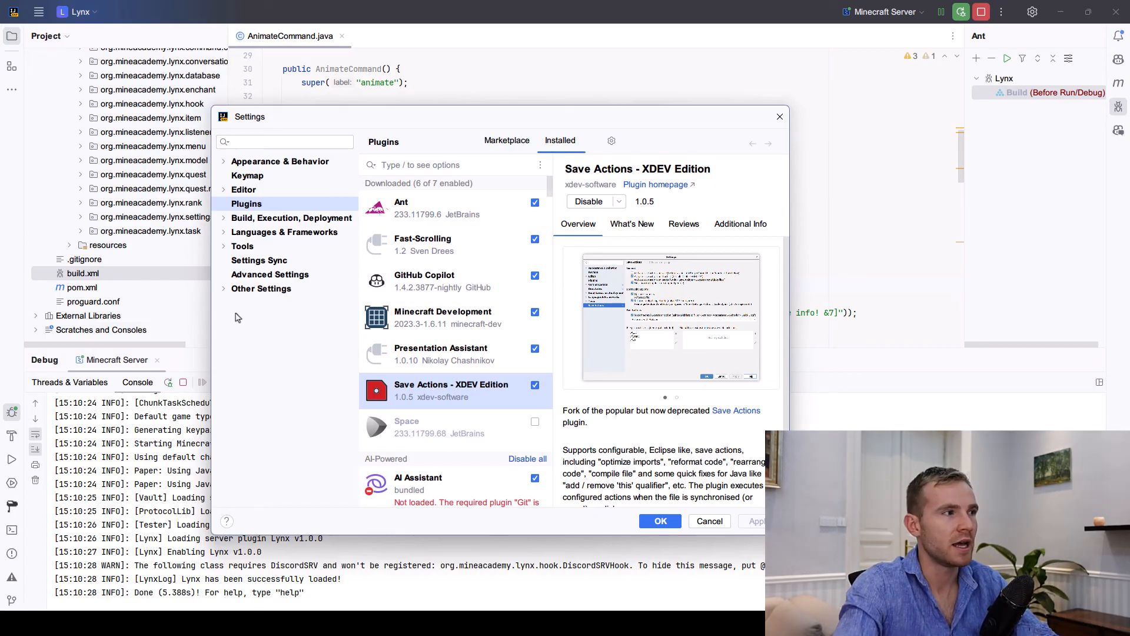
{"action": "mouse_move", "coordinate": [233, 289]}
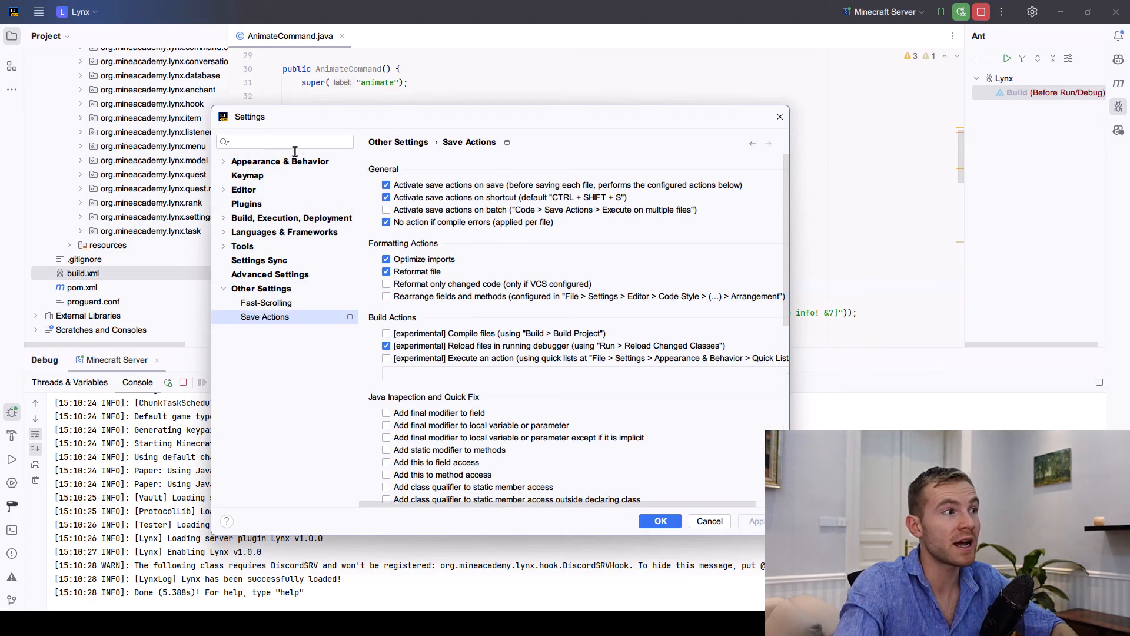
Search Settings for 'save' and review the Actions on Save and Save Actions pages.
{"action": "type", "text": "save"}
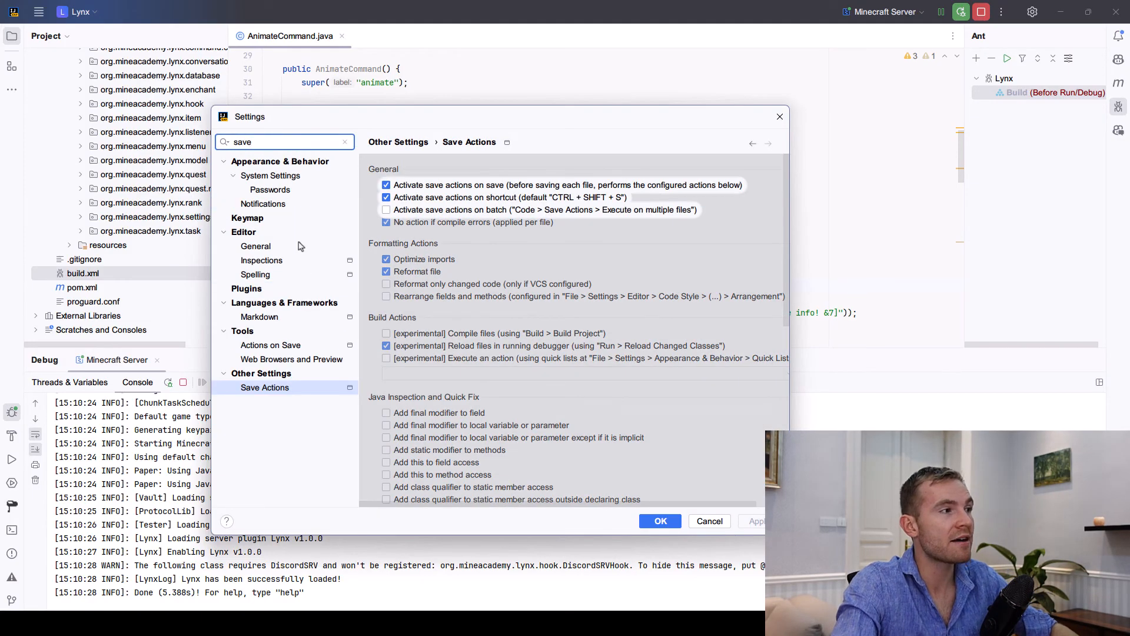
{"action": "left_click", "coordinate": [270, 344]}
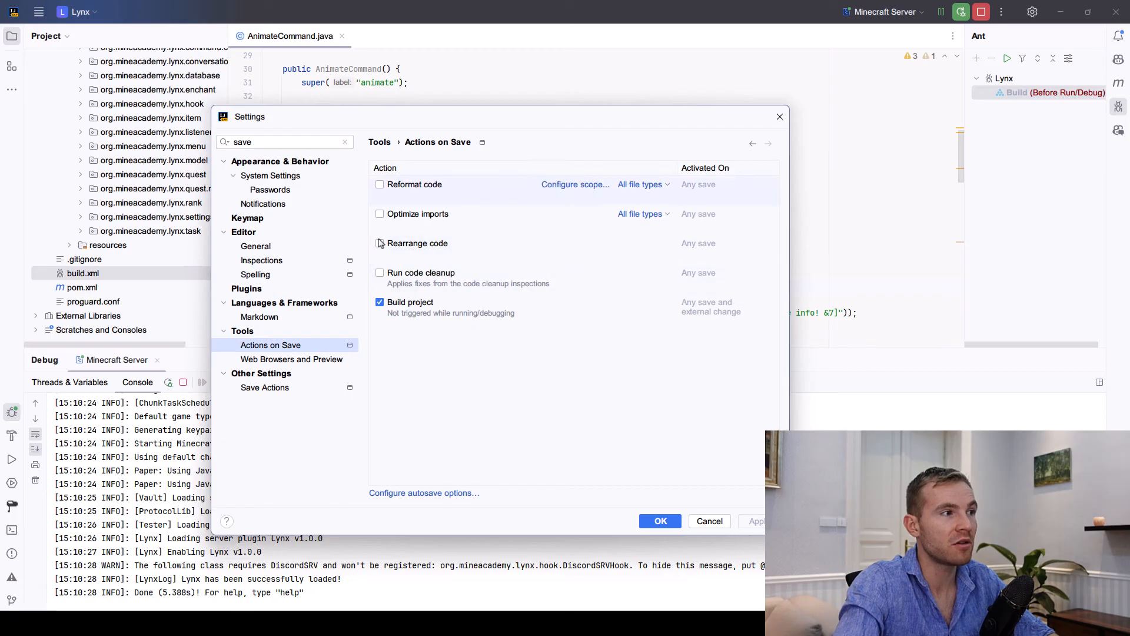
{"action": "left_click", "coordinate": [264, 388]}
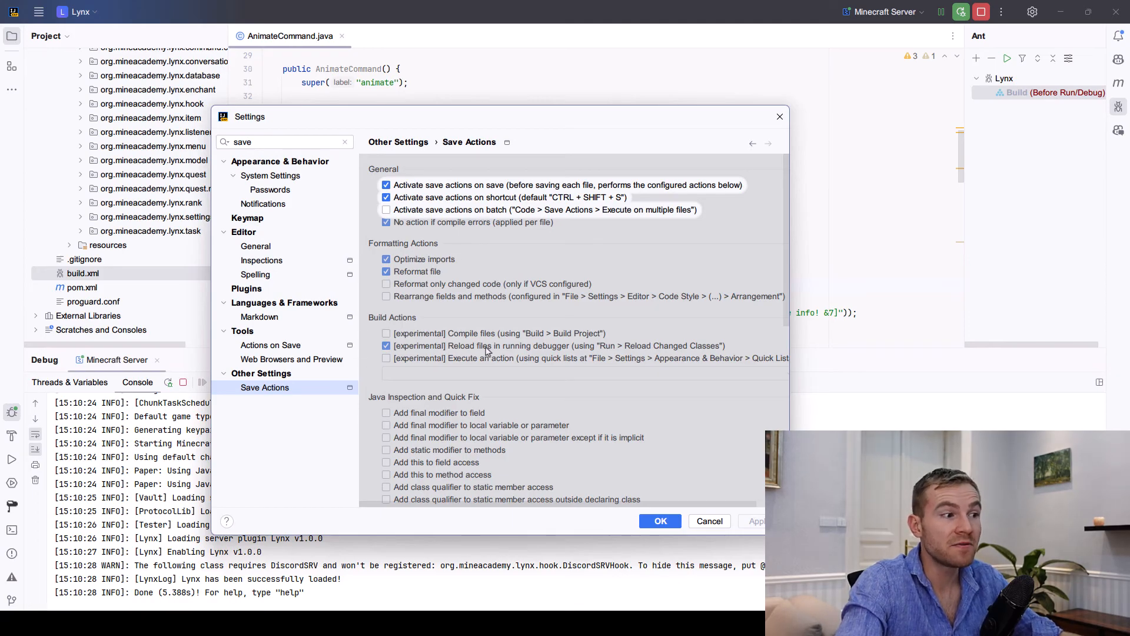
{"action": "left_click", "coordinate": [659, 520]}
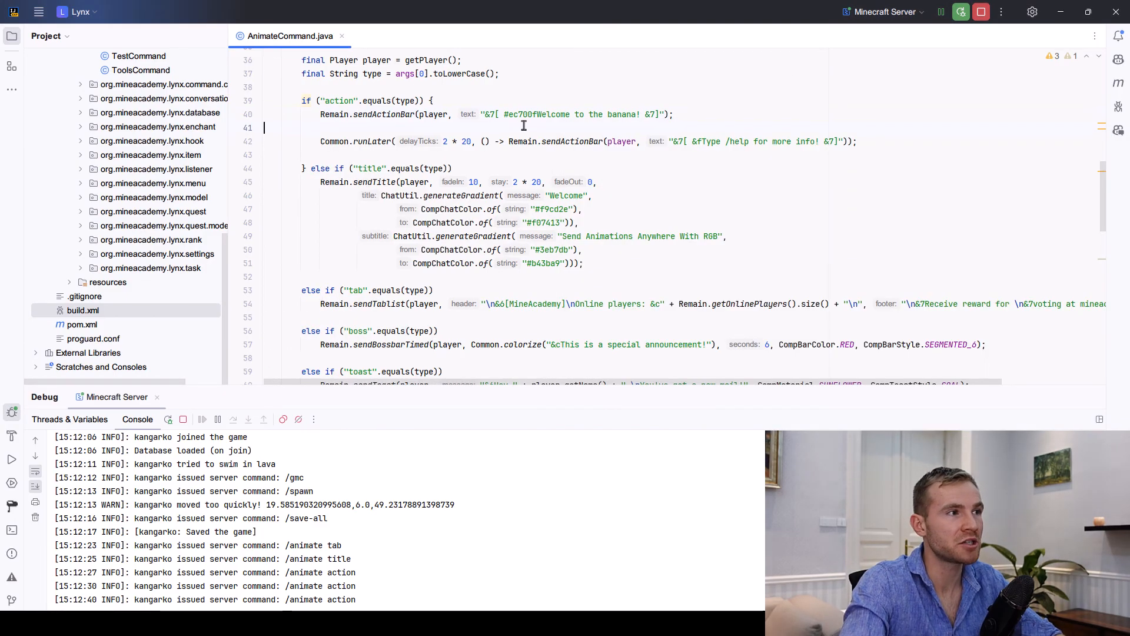
Add a blank line after the welcome message and Save All with Ctrl+S.
{"action": "key", "text": "Enter"}
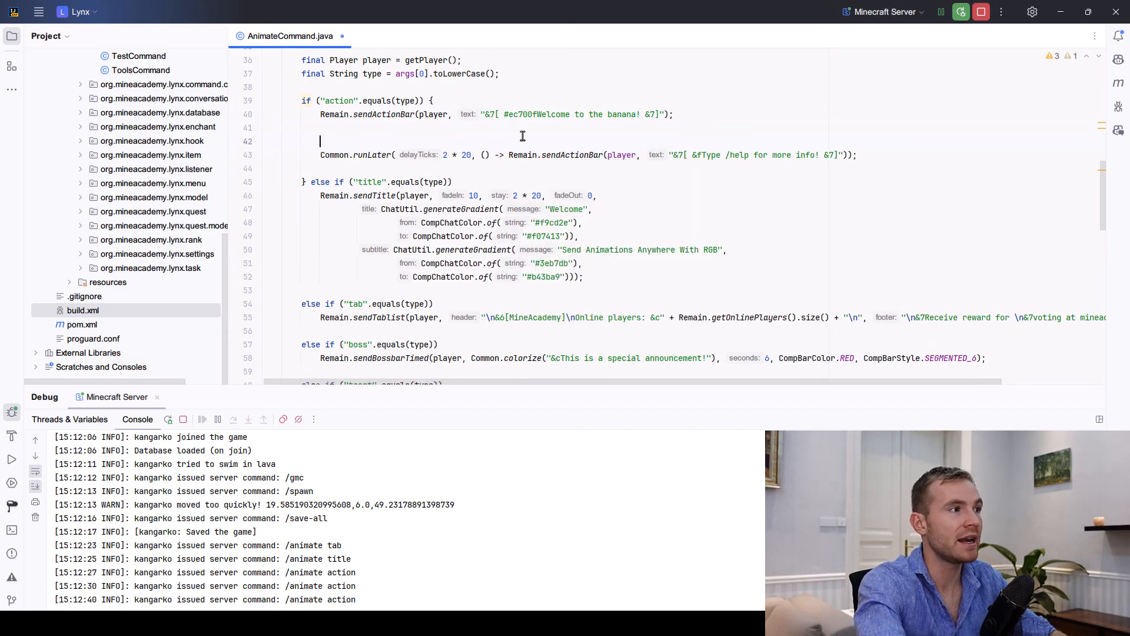
{"action": "key", "text": "ctrl+s"}
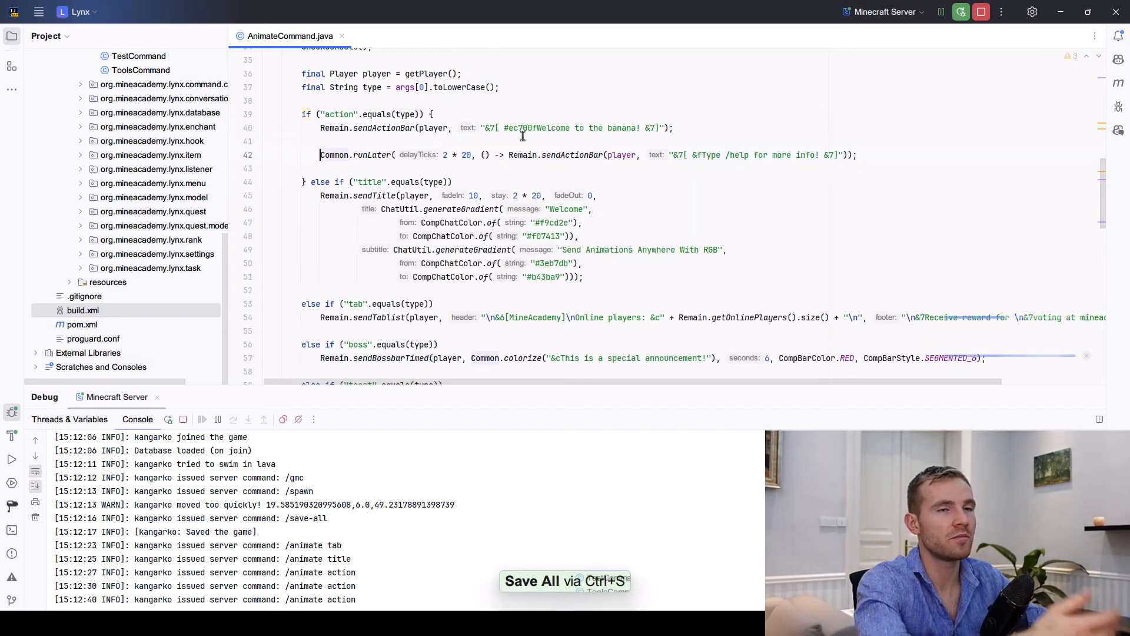